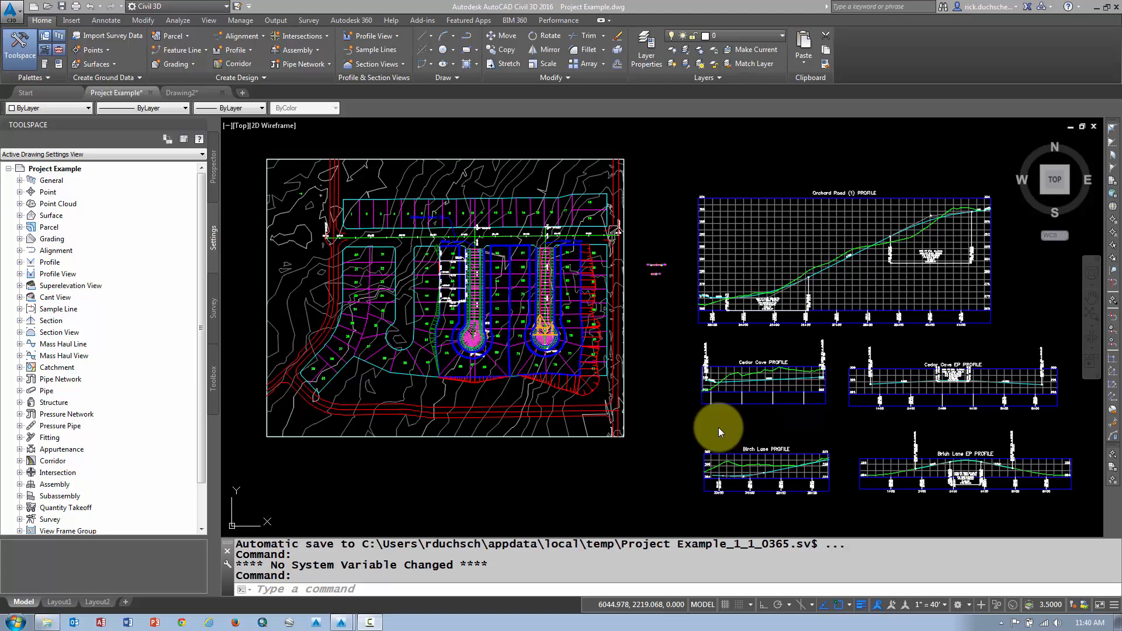
mouse_move(820, 365)
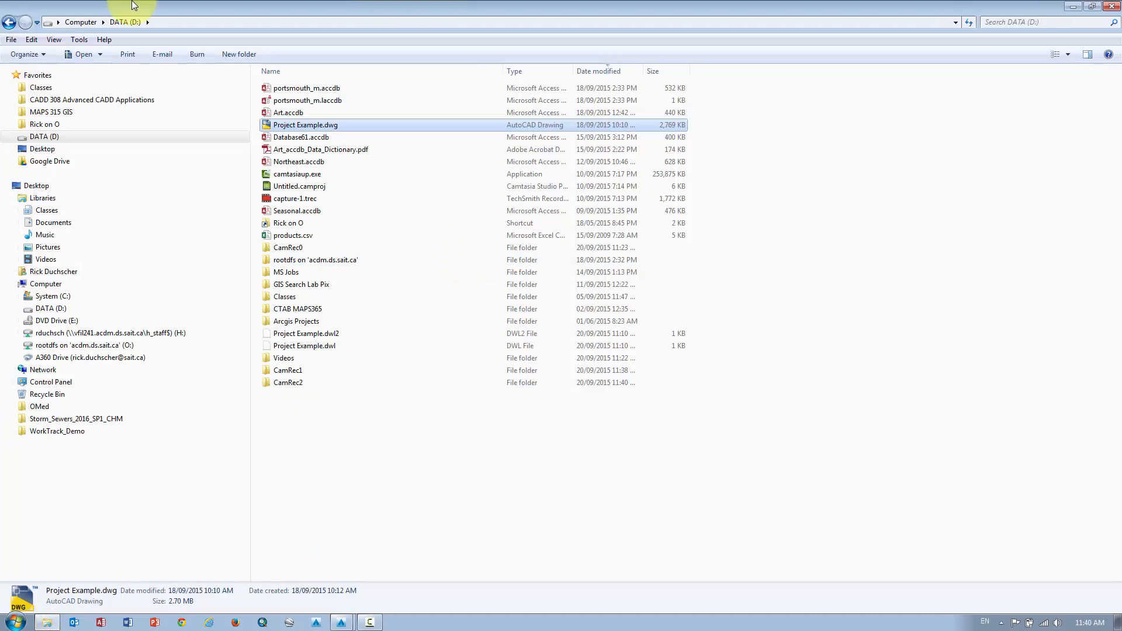
Step: Browse the network Shared Data CADD 308 folder and select Project Example.dwg
click(45, 124)
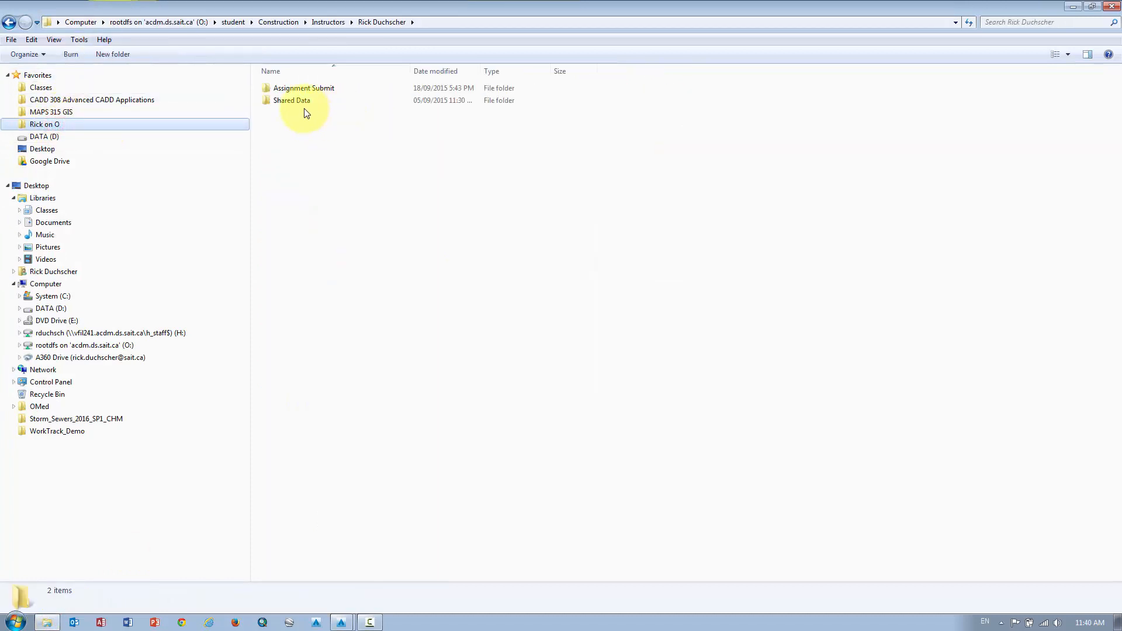
double_click(291, 99)
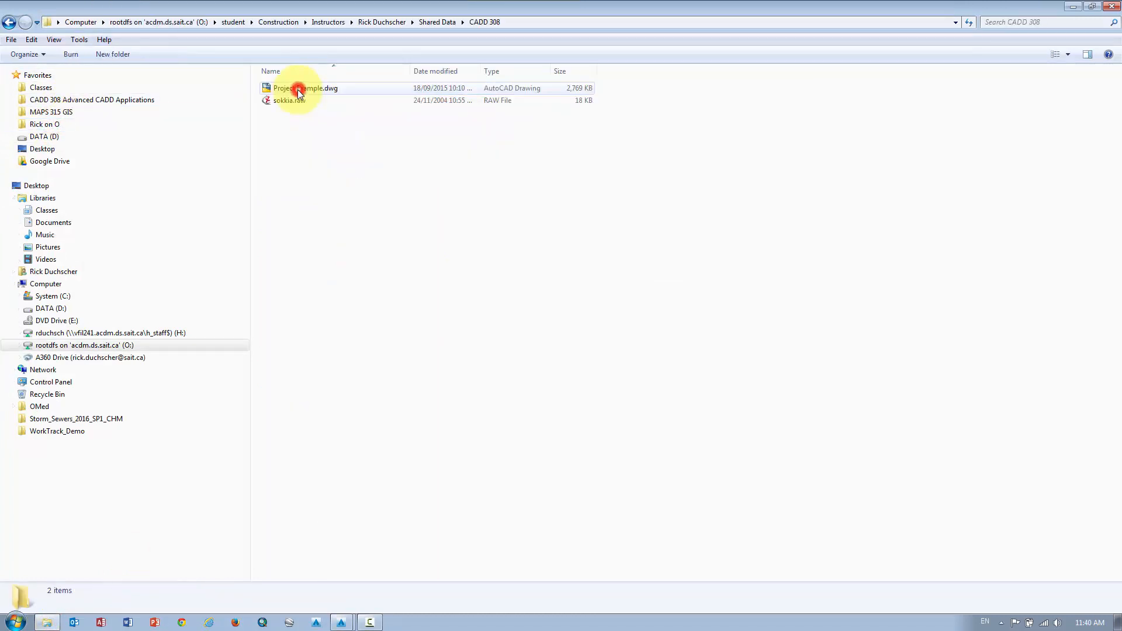
click(305, 87)
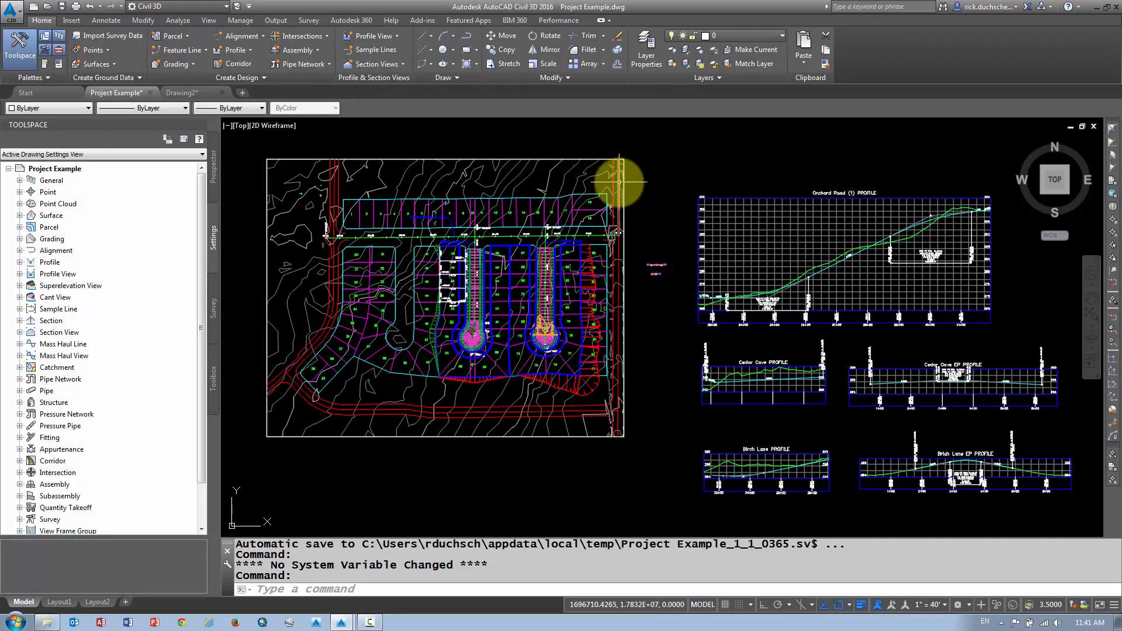
mouse_move(561, 229)
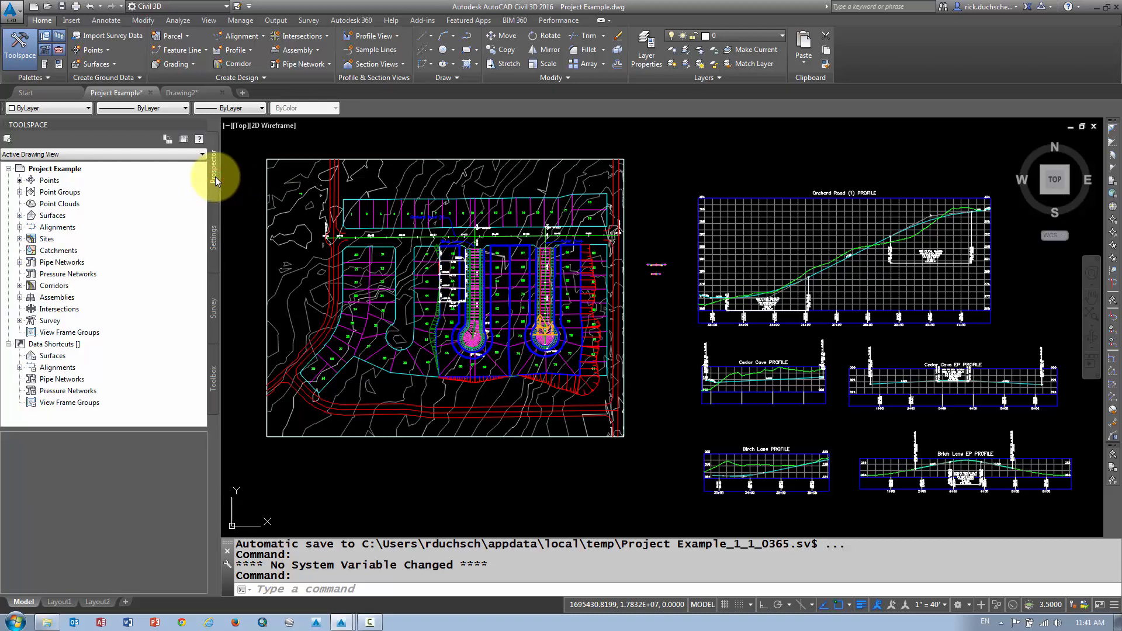
mouse_move(217, 179)
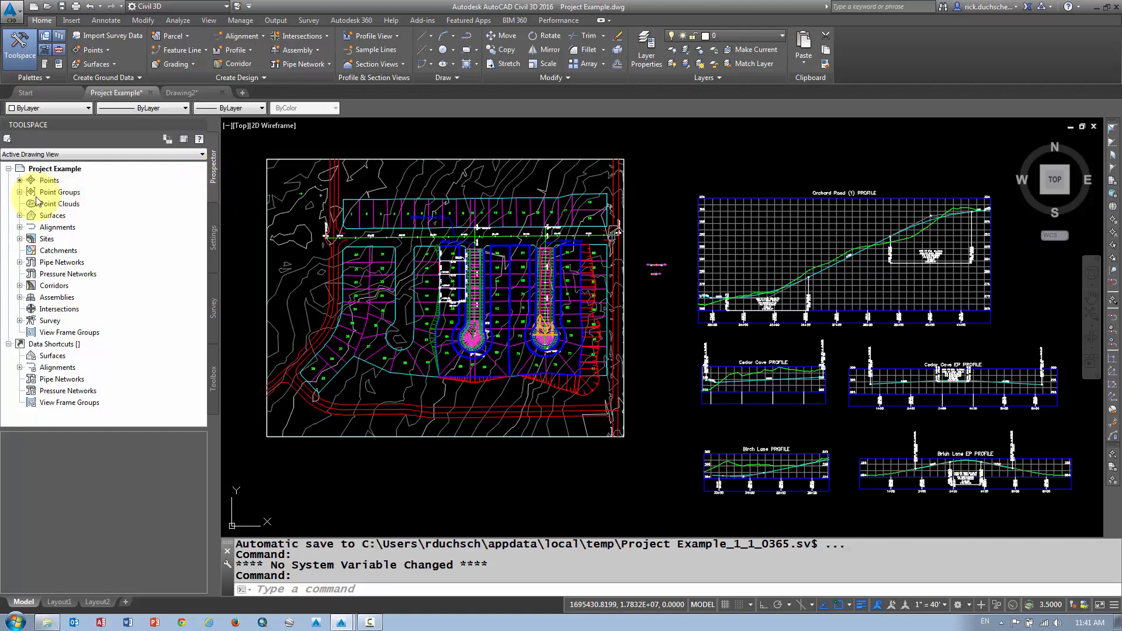
Step: List the drawing's survey points and expand Surfaces to show Existing Ground
click(49, 180)
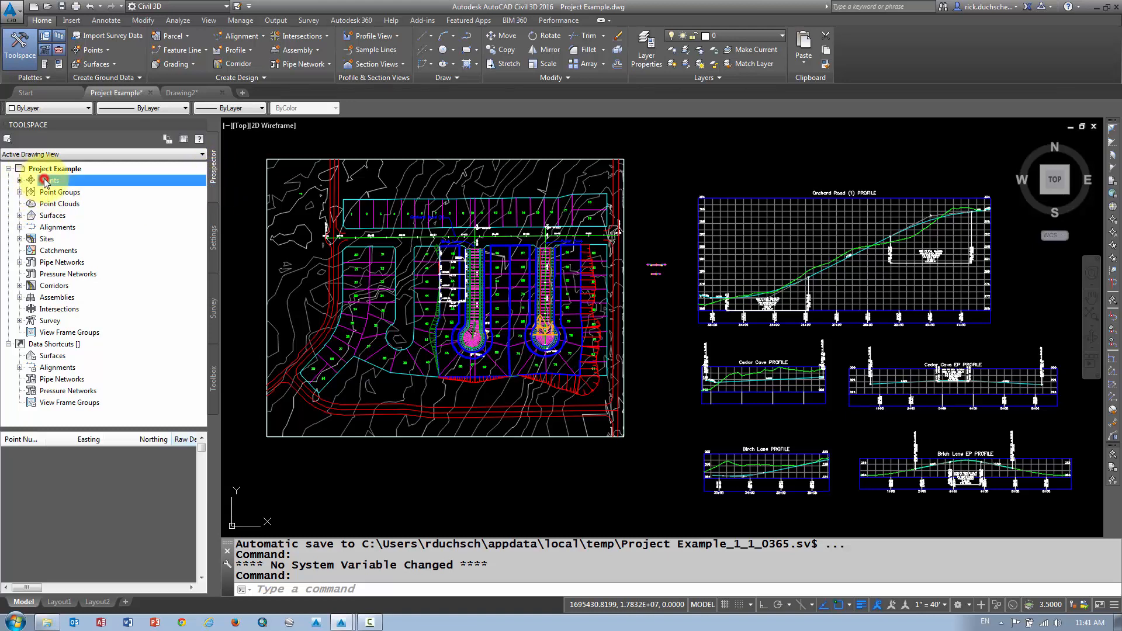
click(49, 179)
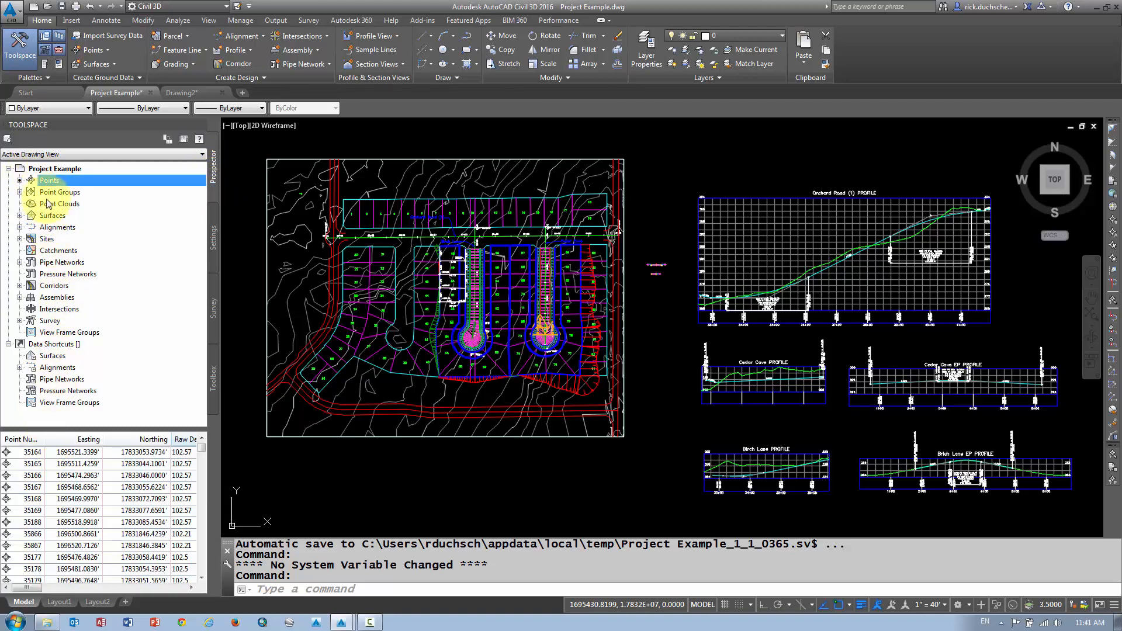
mouse_move(50, 179)
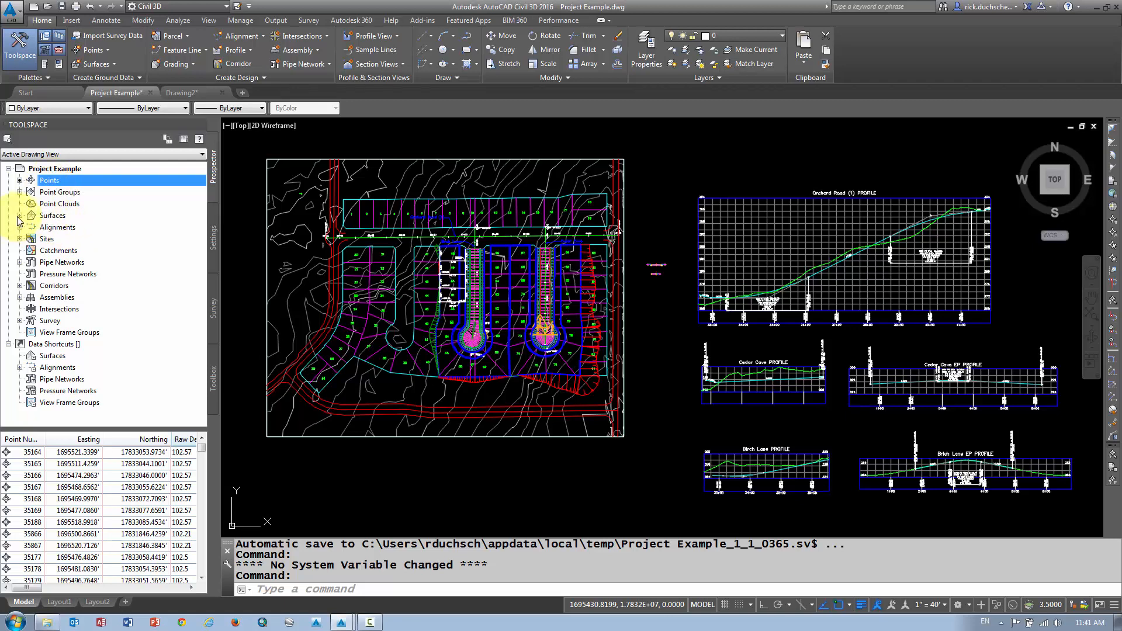
click(20, 216)
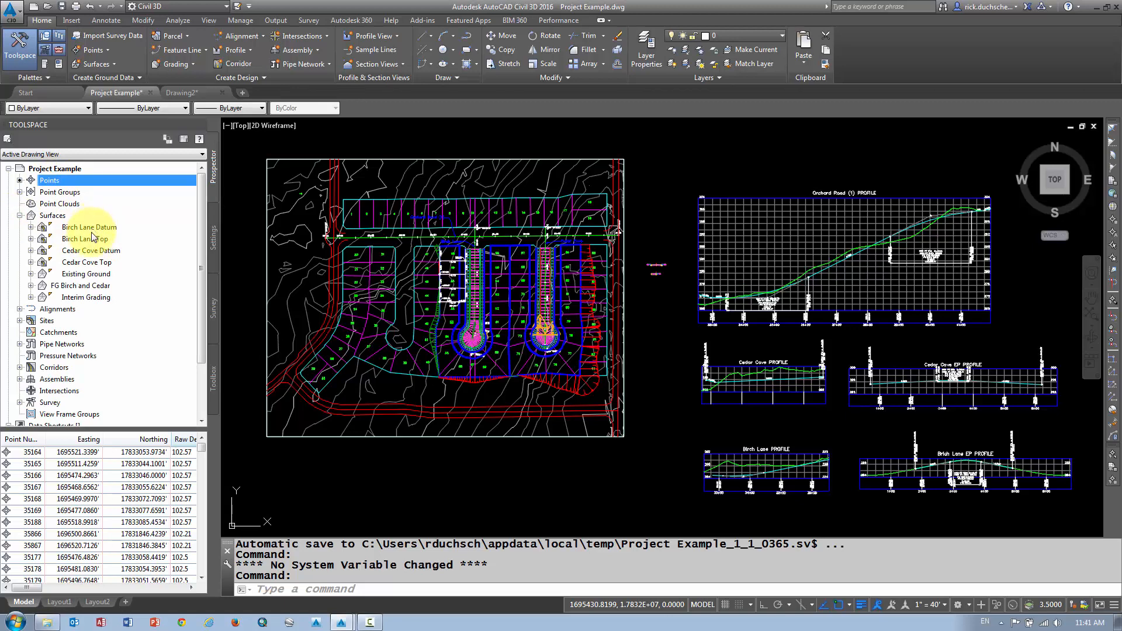
Step: Expand Alignments to view the centerline alignments, then collapse it again
click(20, 309)
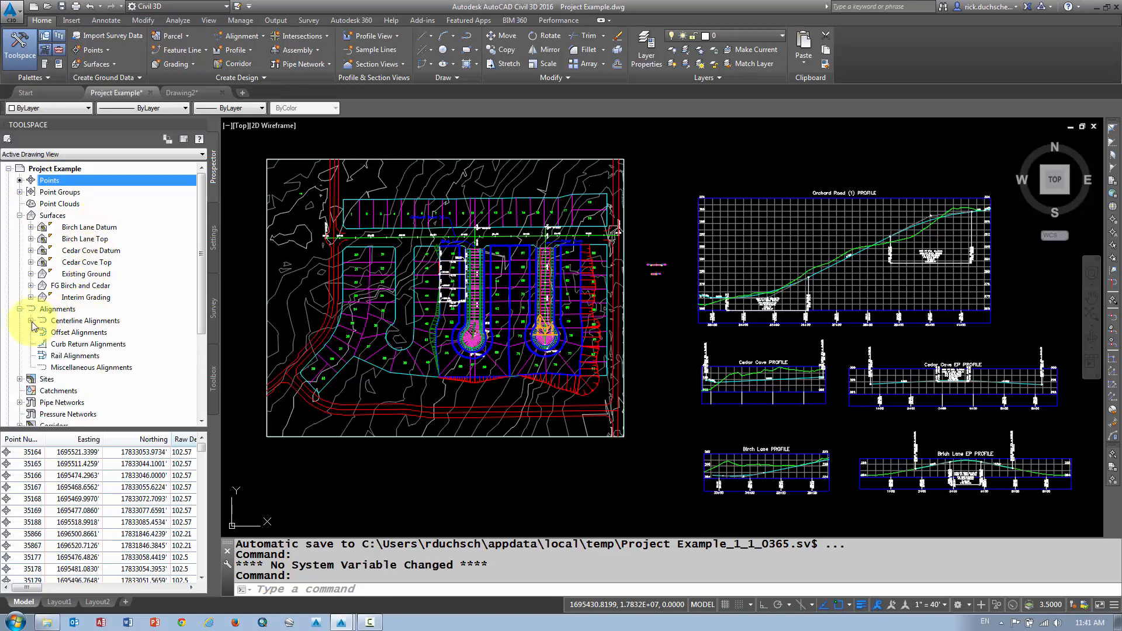
click(45, 319)
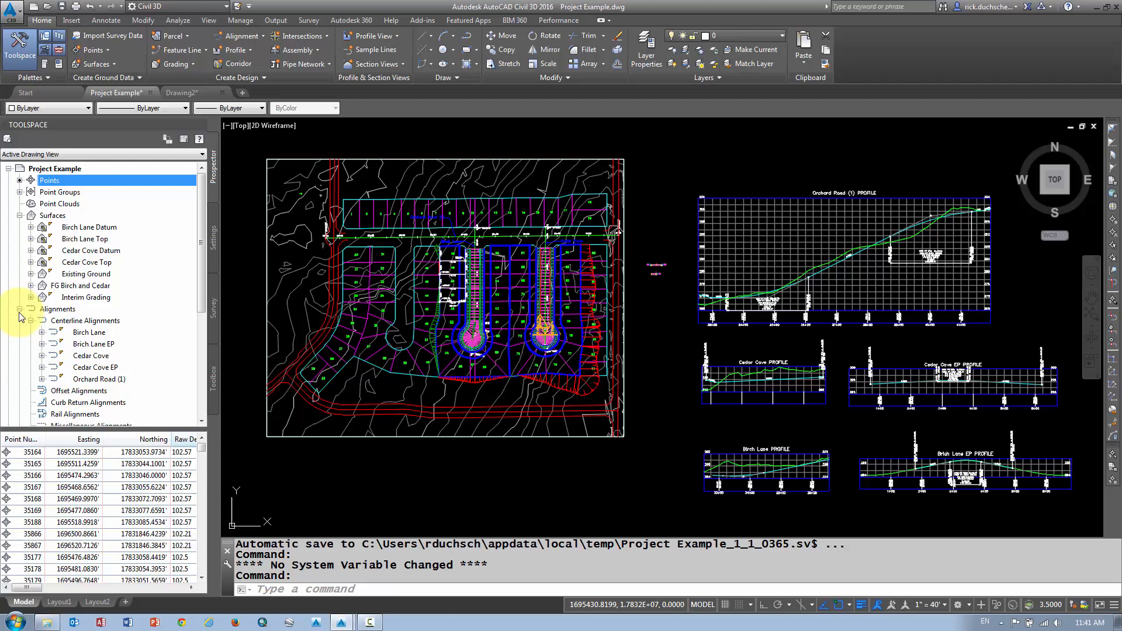
click(19, 308)
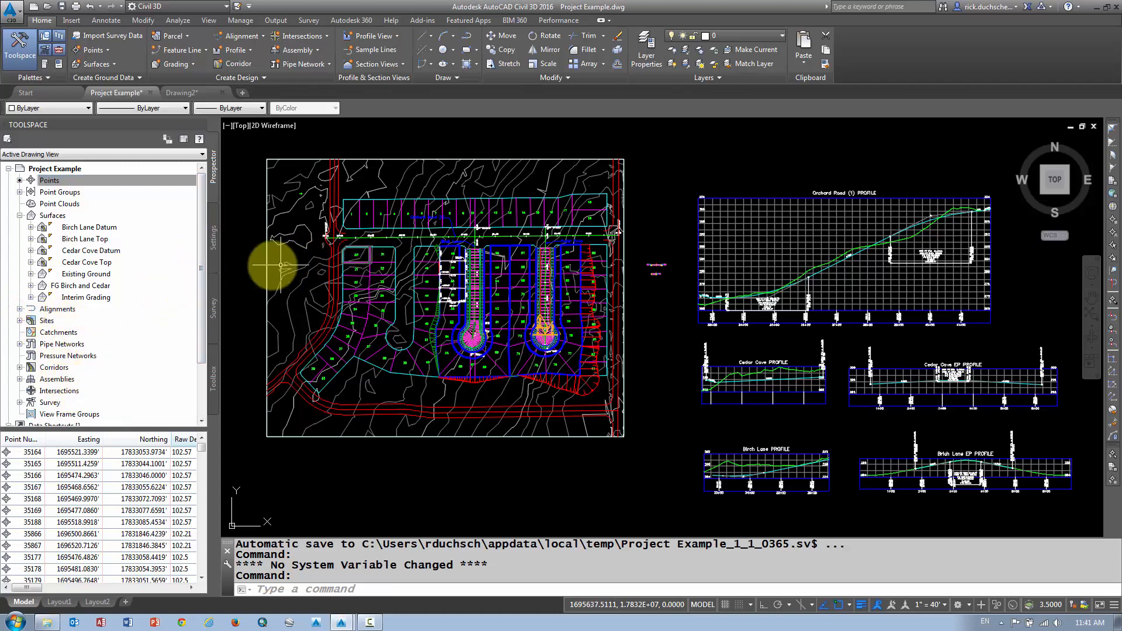
mouse_move(256, 272)
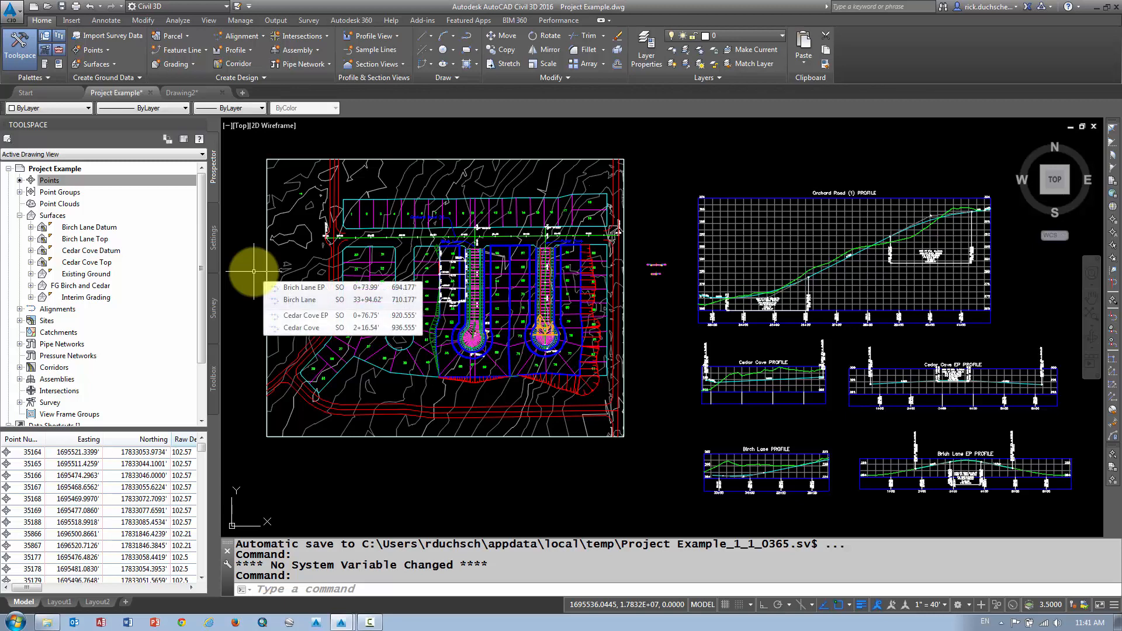
mouse_move(268, 267)
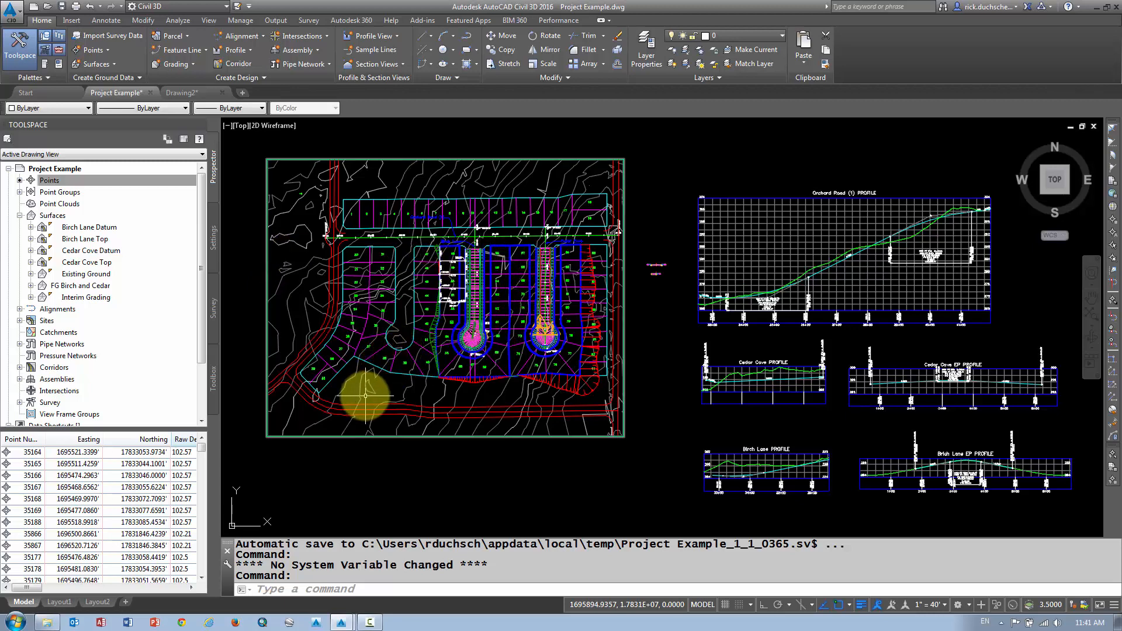
click(213, 236)
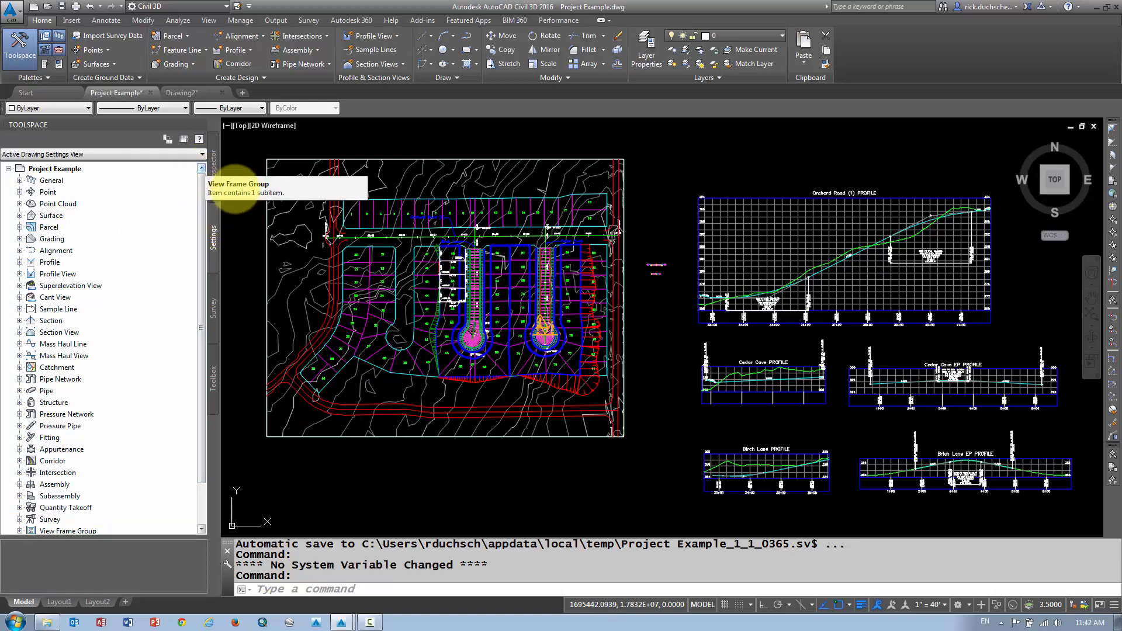
mouse_move(205, 235)
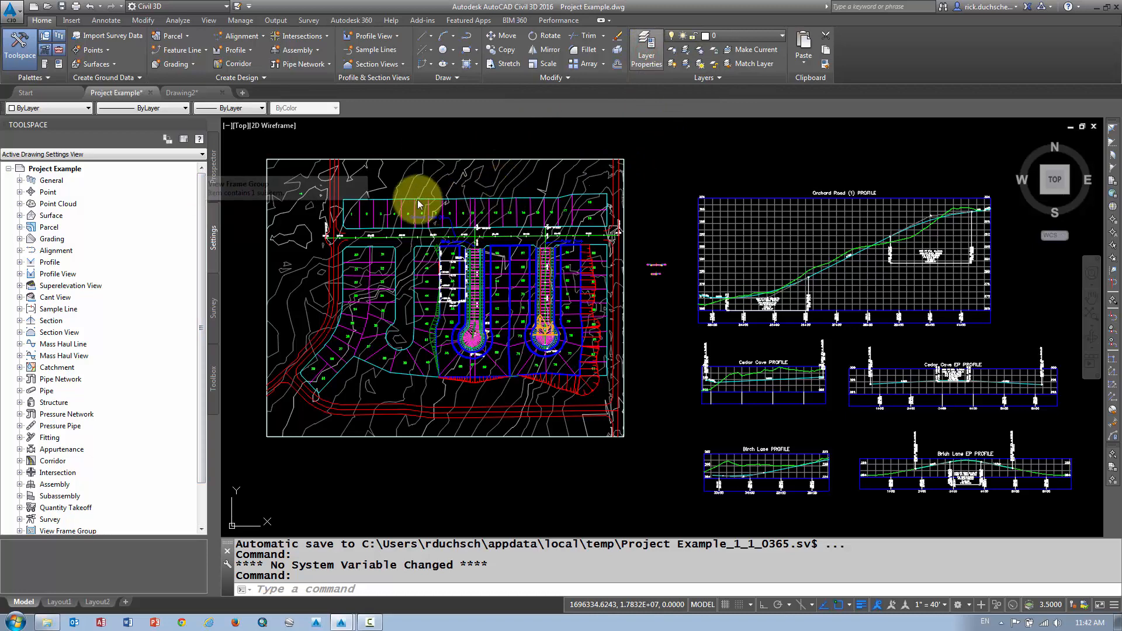
Step: Review the drawing's 152 layers in the Layer Properties Manager, then close it
click(645, 49)
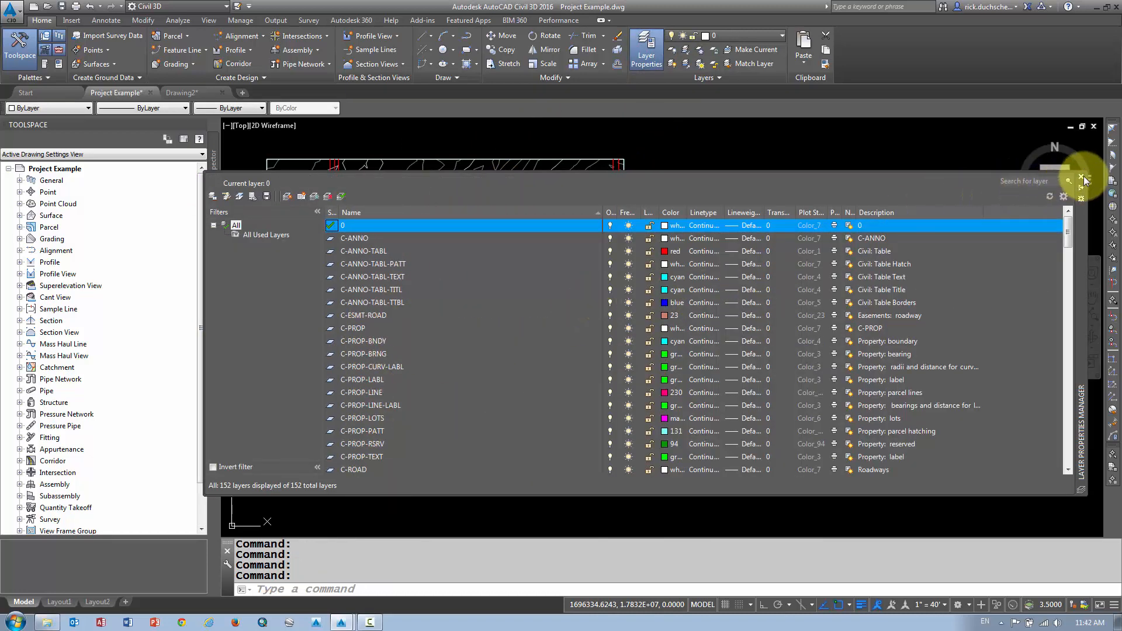
mouse_move(1087, 180)
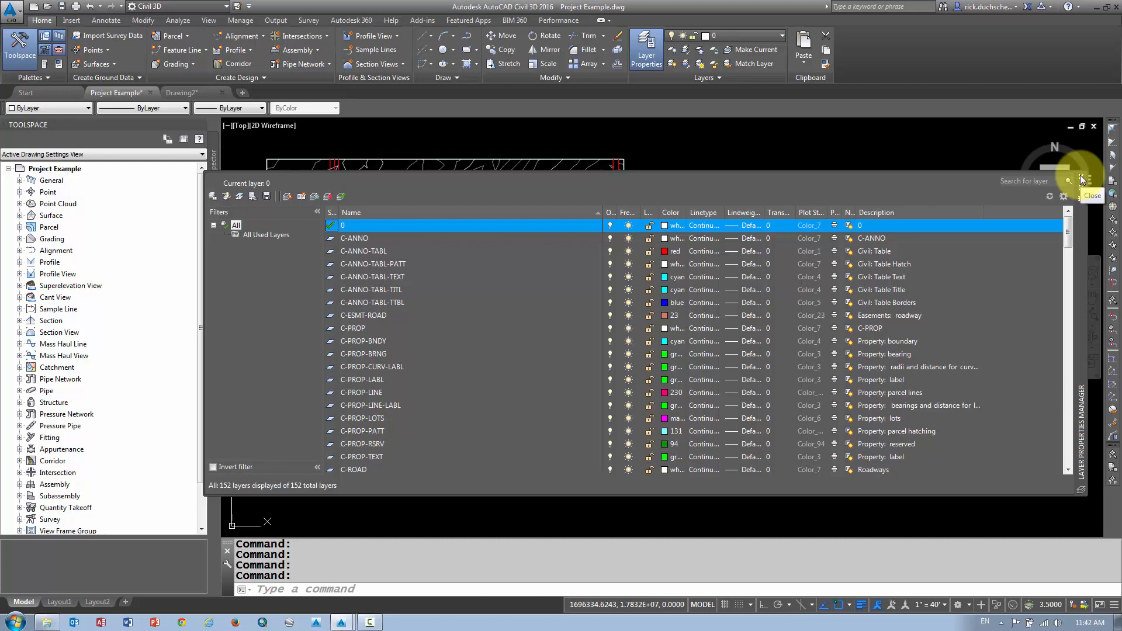
click(1092, 186)
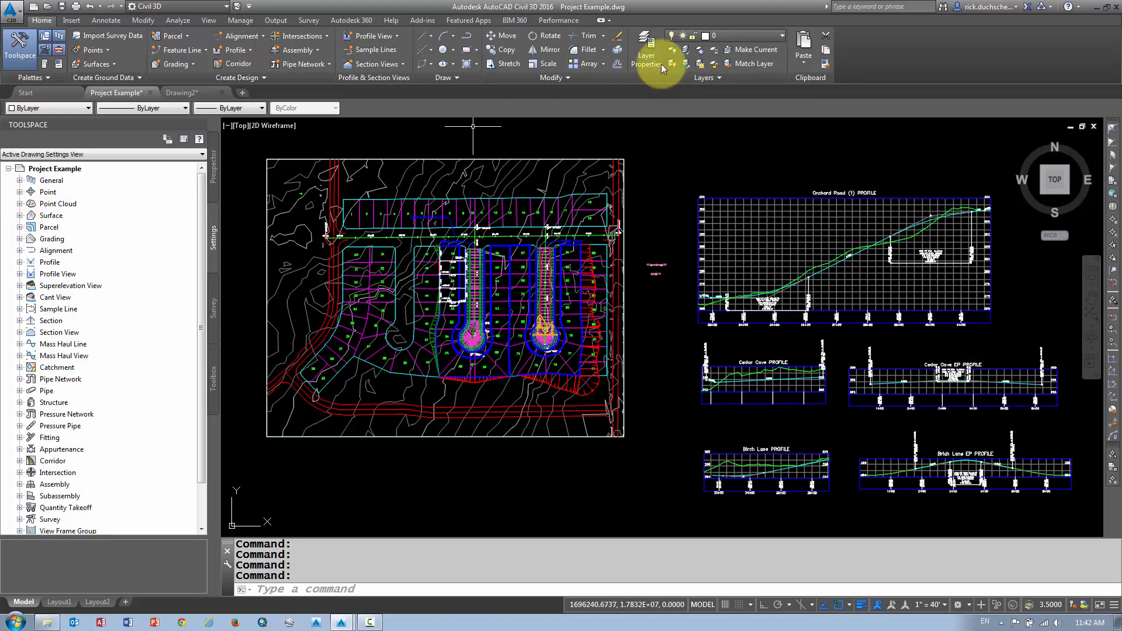
mouse_move(645, 56)
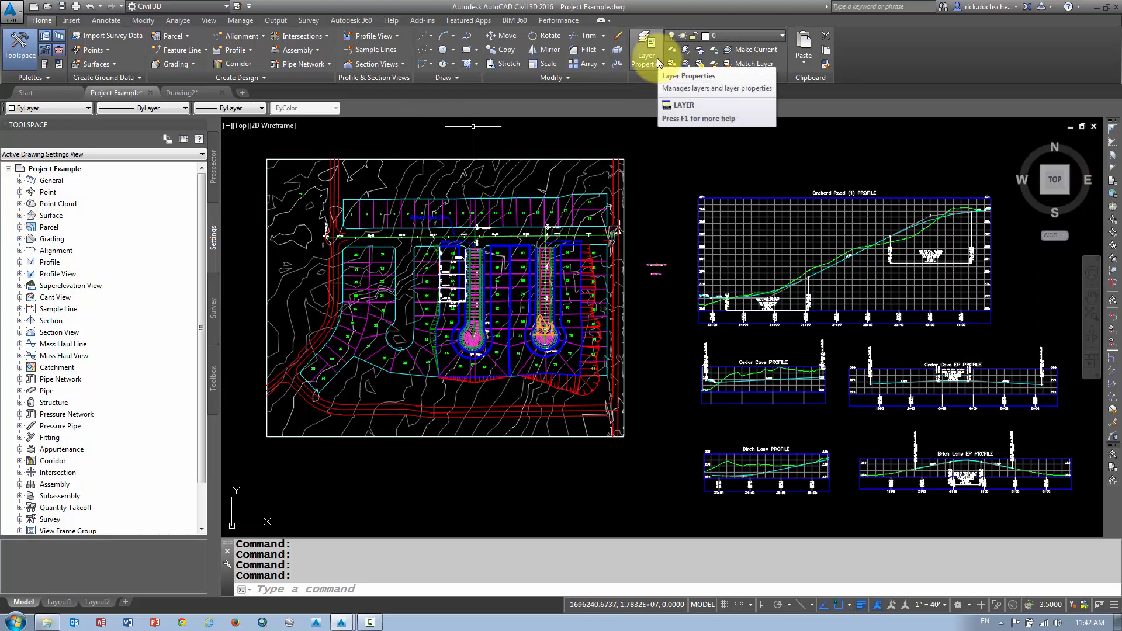
mouse_move(653, 59)
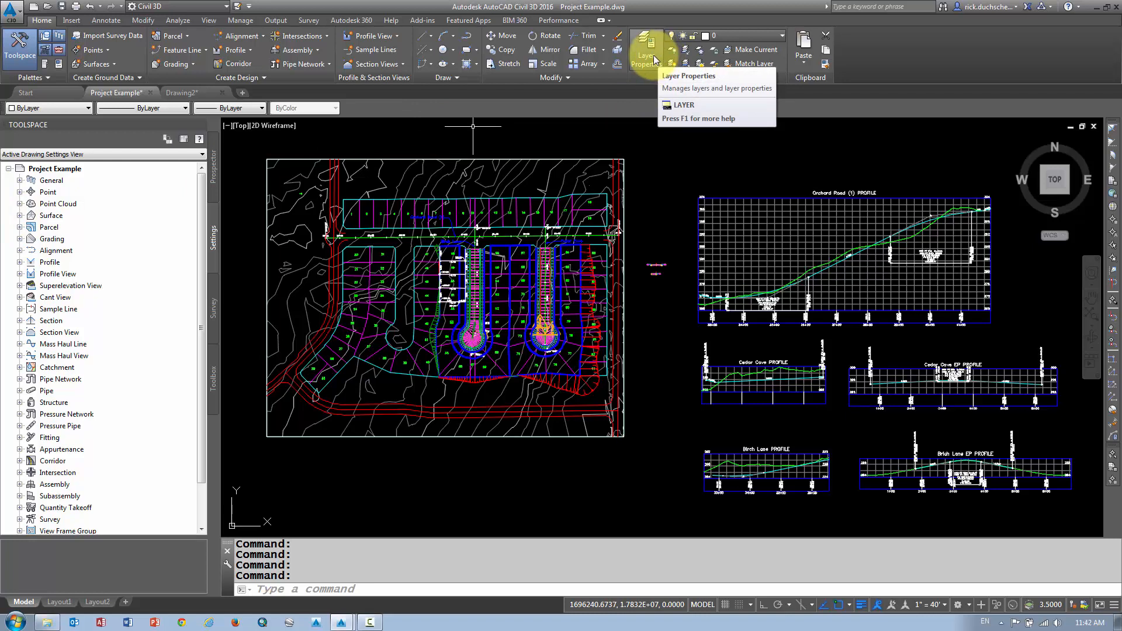
mouse_move(683, 169)
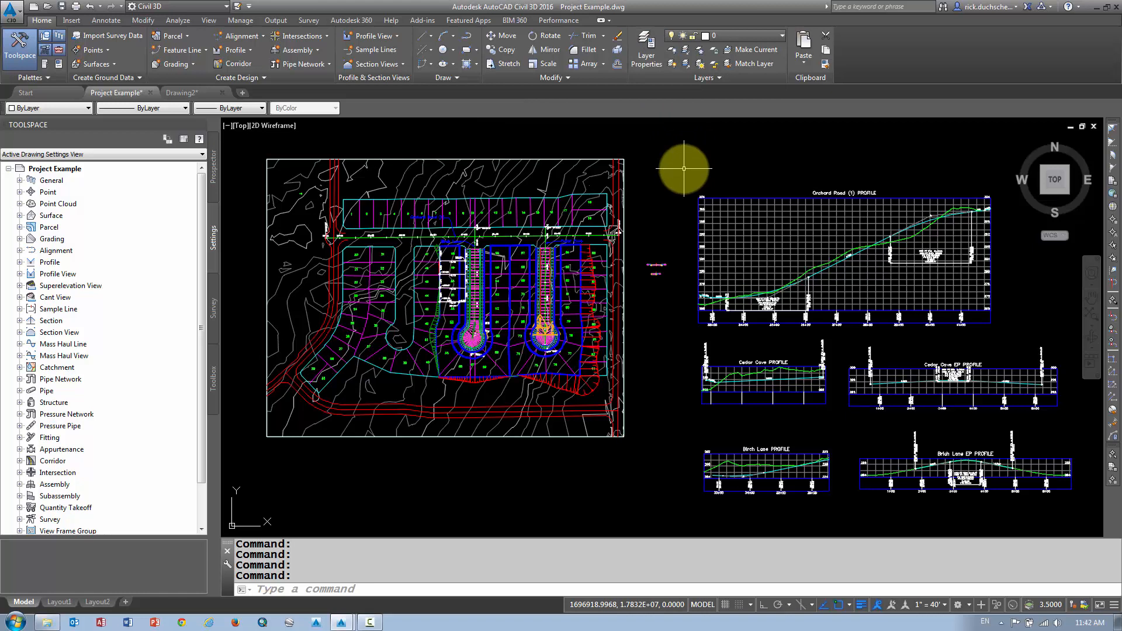
mouse_move(653, 154)
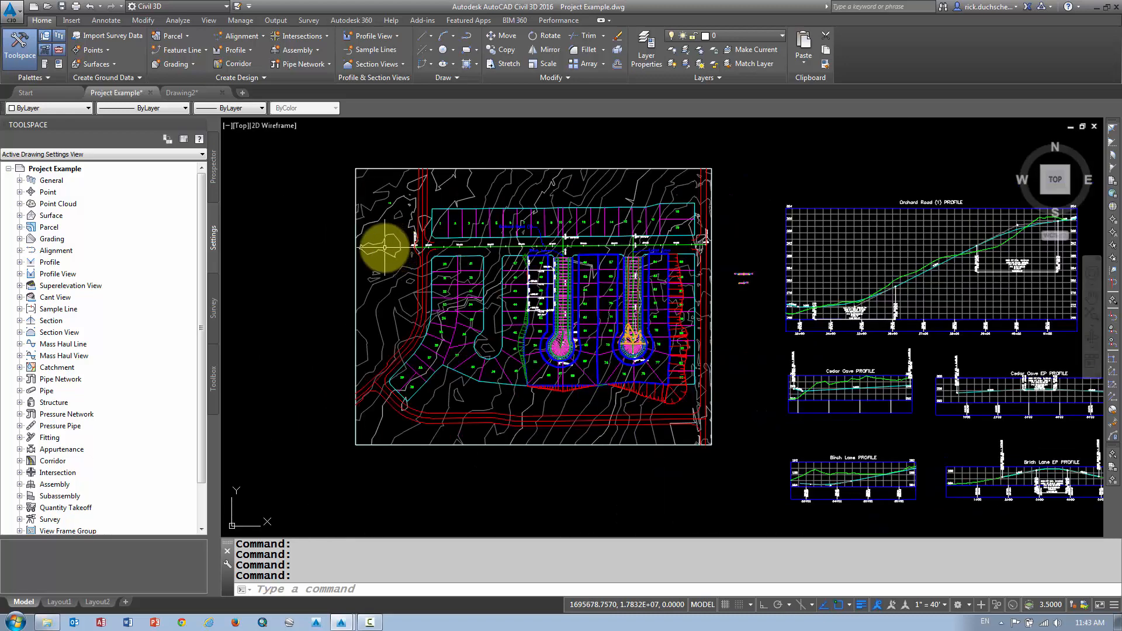
mouse_move(385, 226)
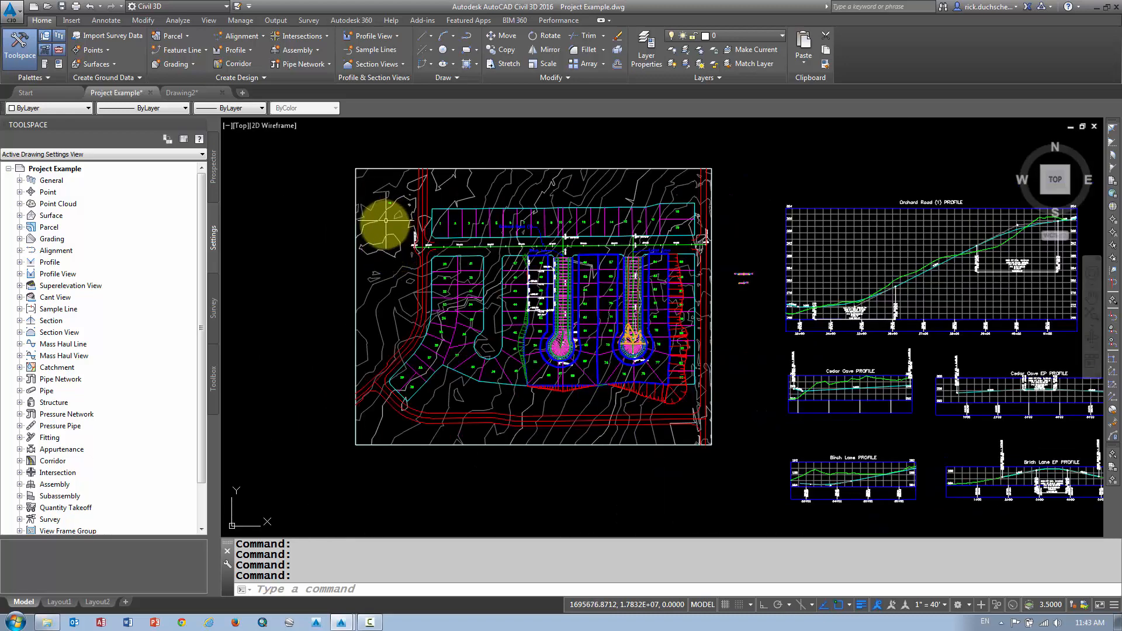
mouse_move(386, 222)
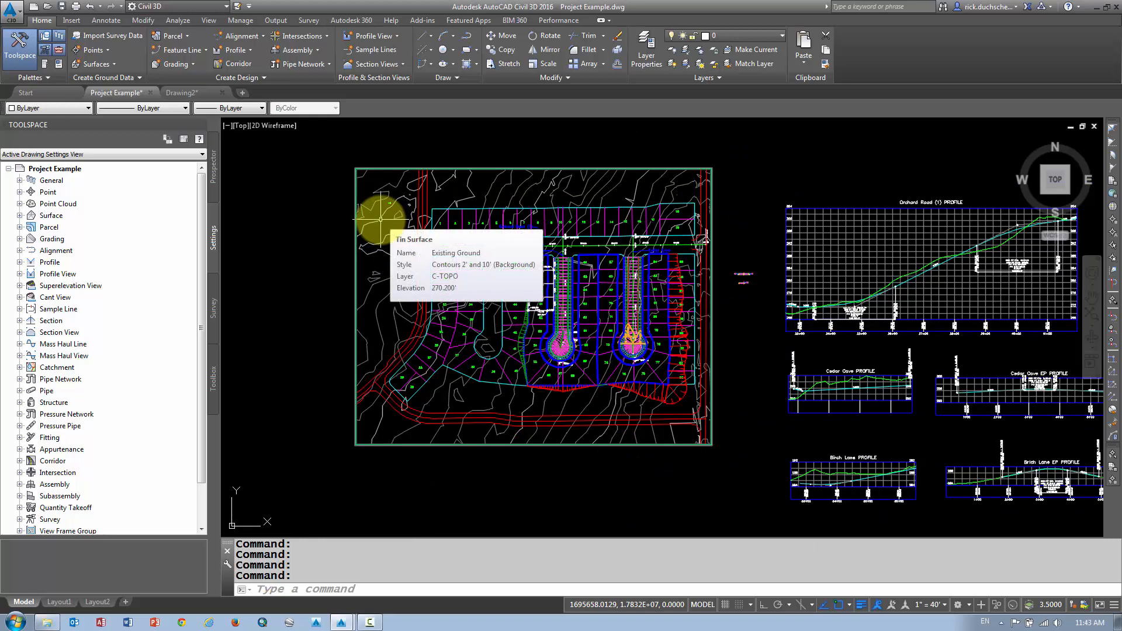
Step: Select the Existing Ground surface and bring up Surface Properties from its shortcut menu
click(380, 215)
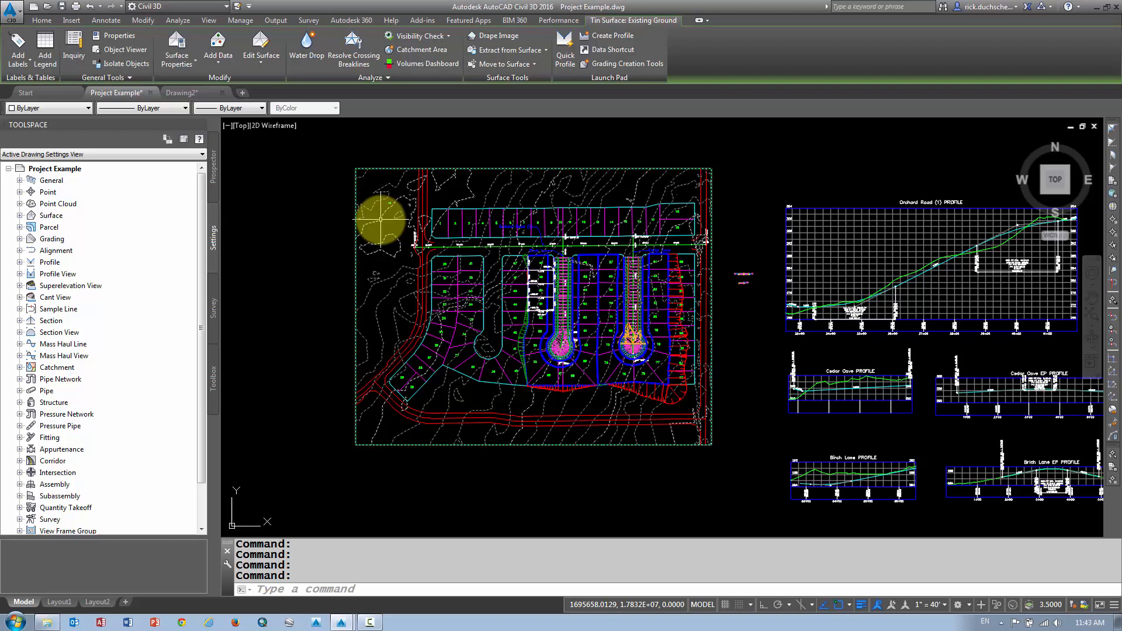
right_click(383, 227)
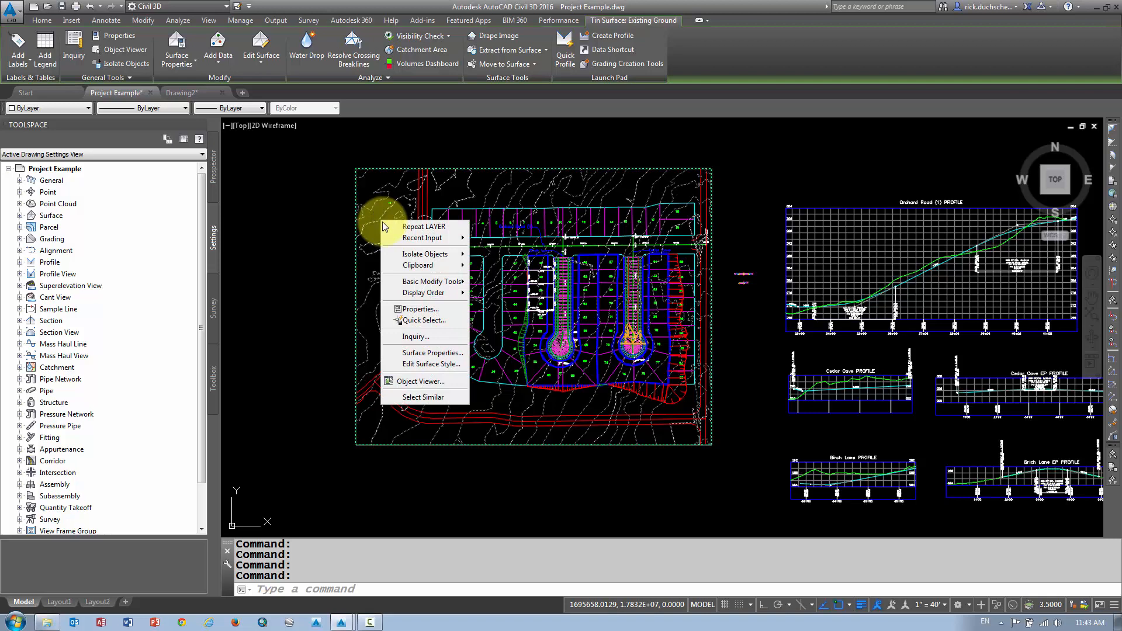
mouse_move(428, 352)
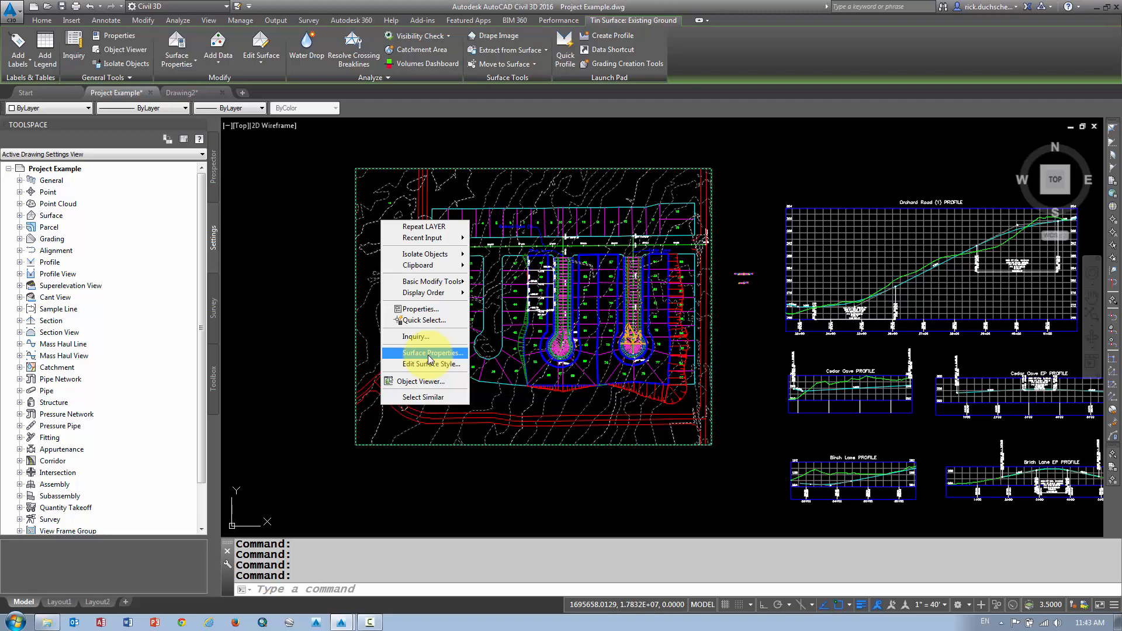
click(426, 352)
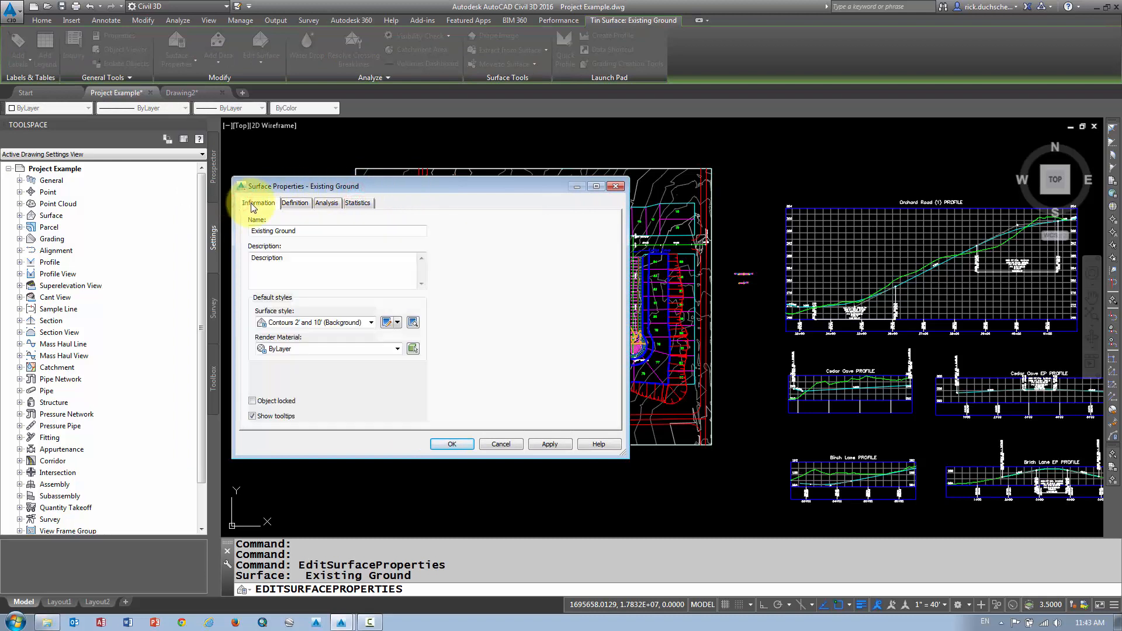
mouse_move(297, 256)
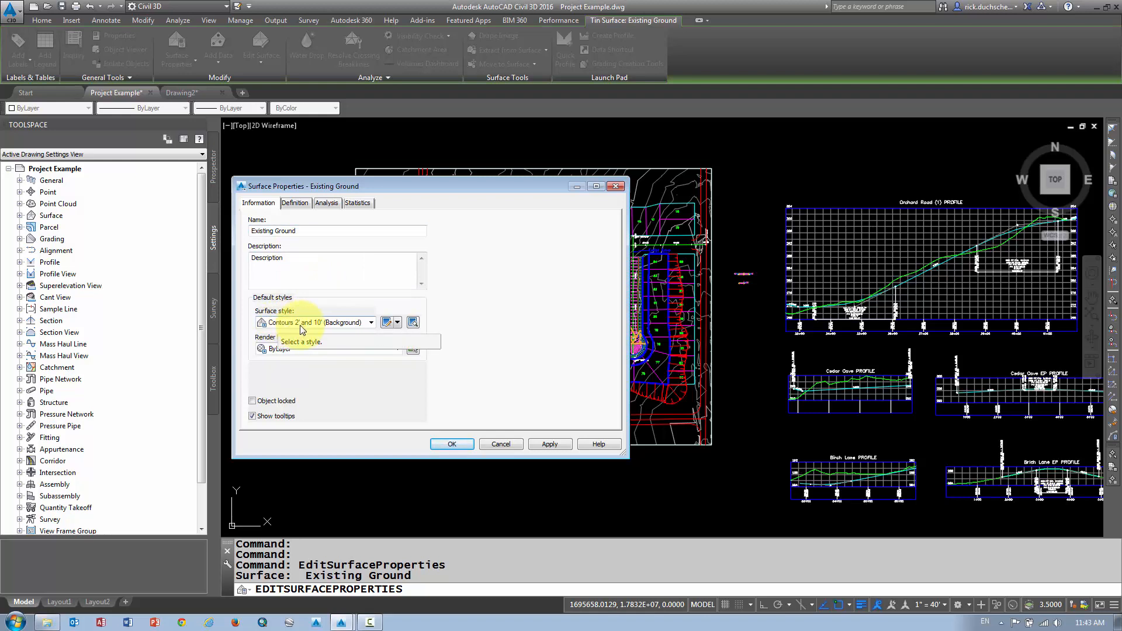
Step: Keep the Contours 2' and 10' (Background) style and cancel Surface Properties
click(370, 322)
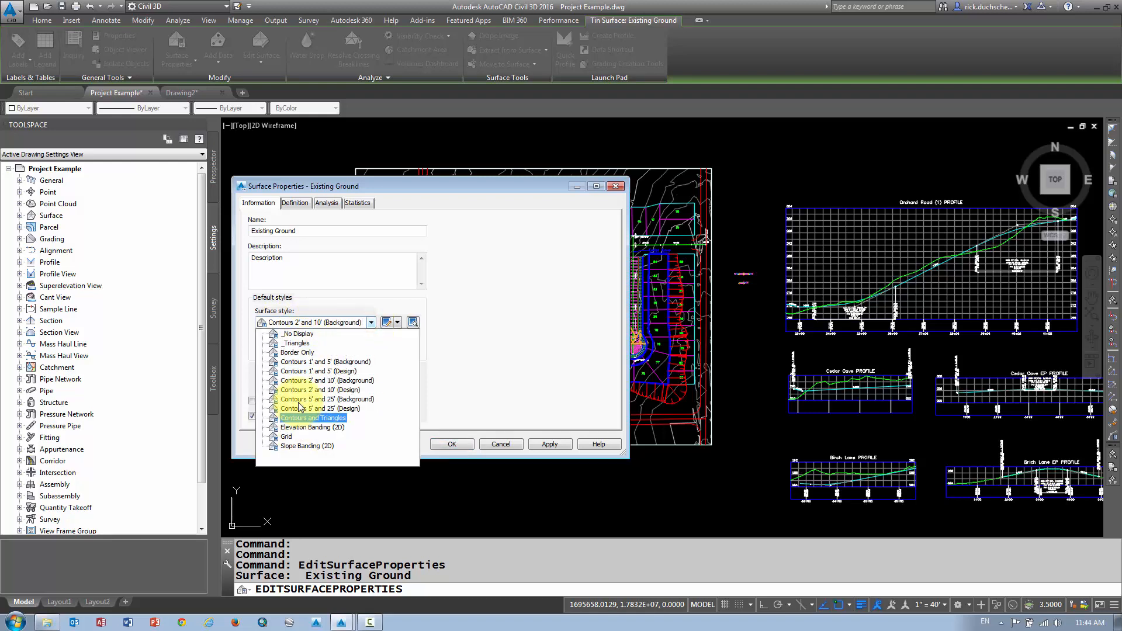
click(322, 409)
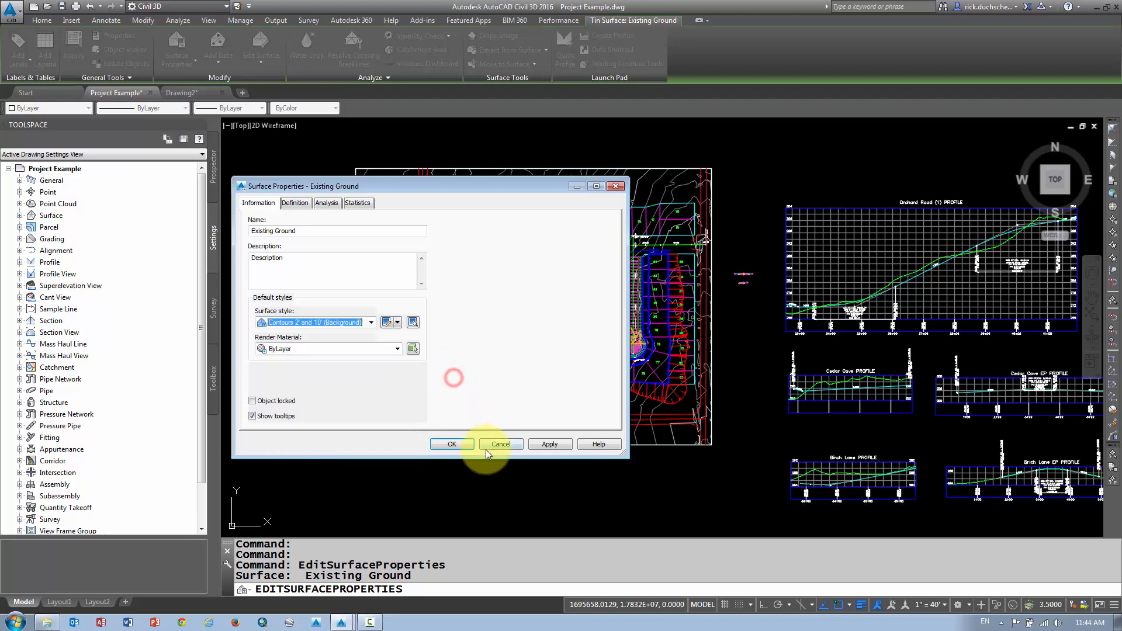
click(451, 444)
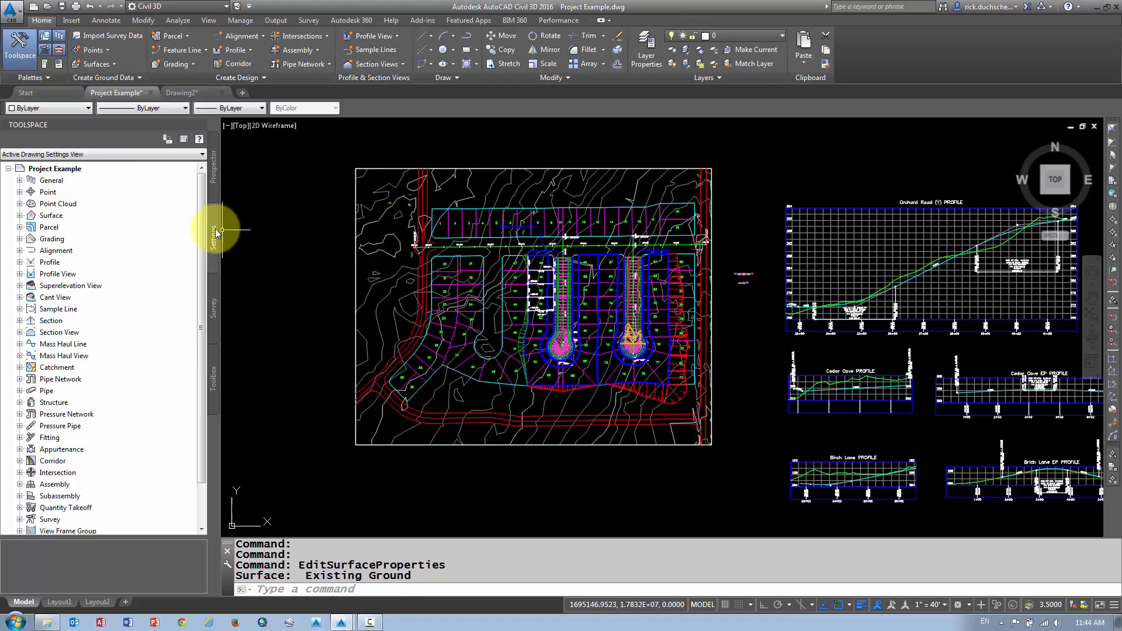
click(20, 216)
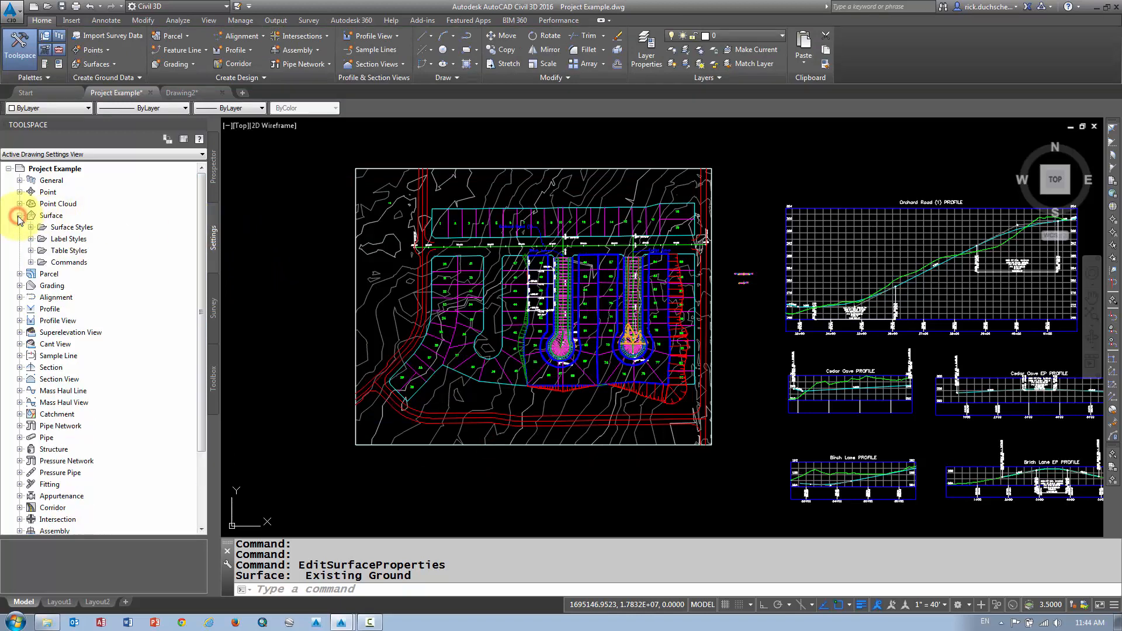
click(21, 227)
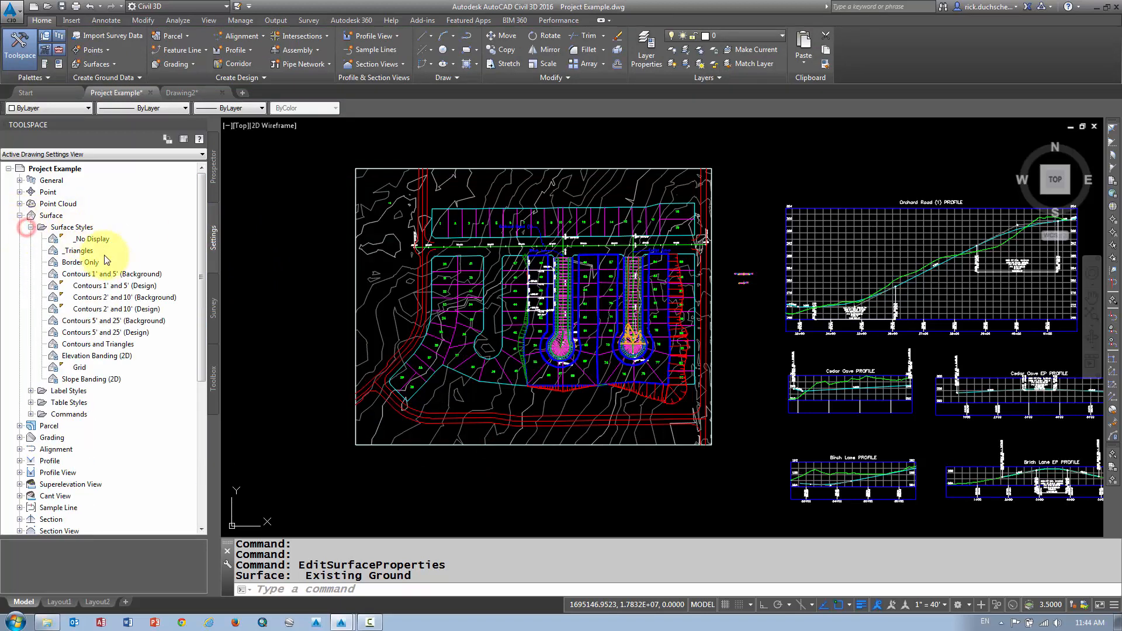
click(111, 274)
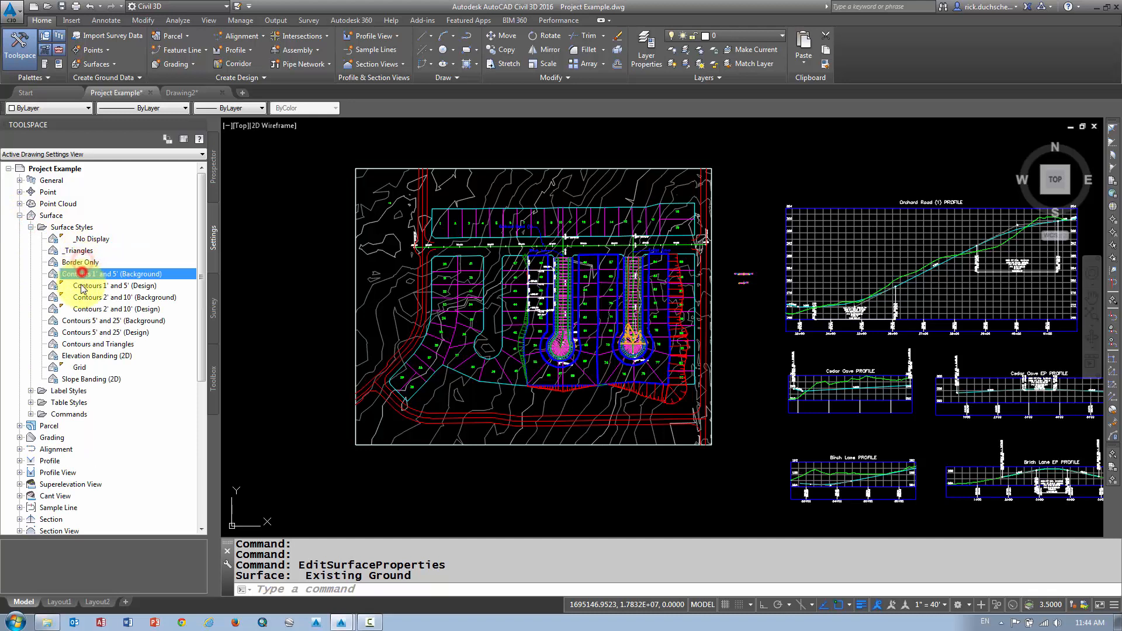
click(118, 309)
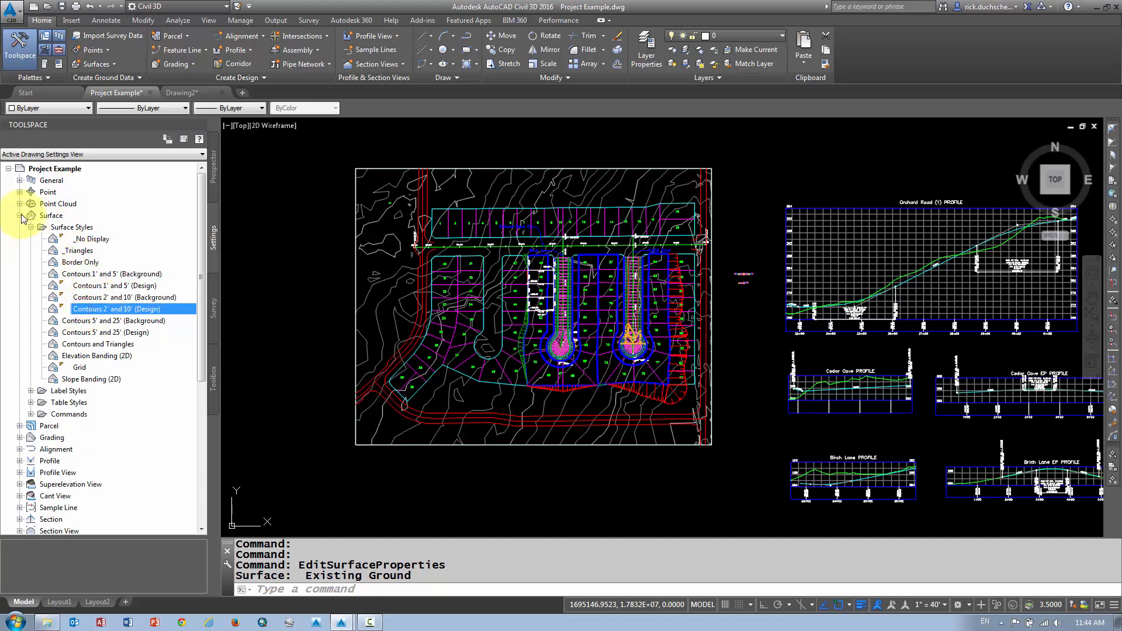
click(20, 216)
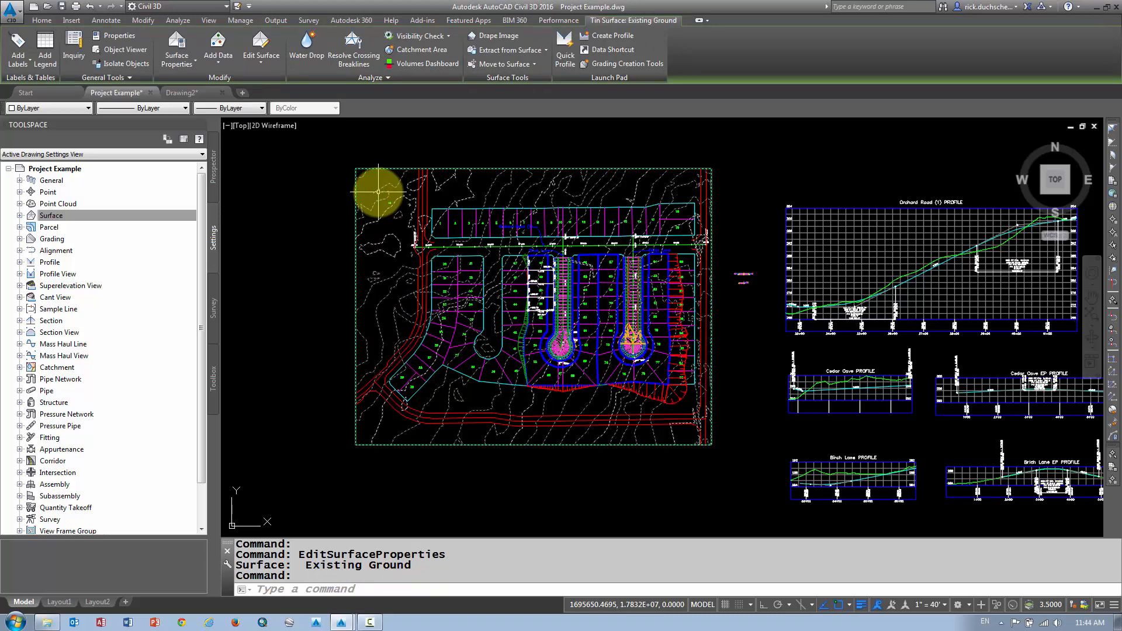
Step: In Existing Ground's Surface Properties, choose the Contours 5' and 25' (Background) style
right_click(376, 193)
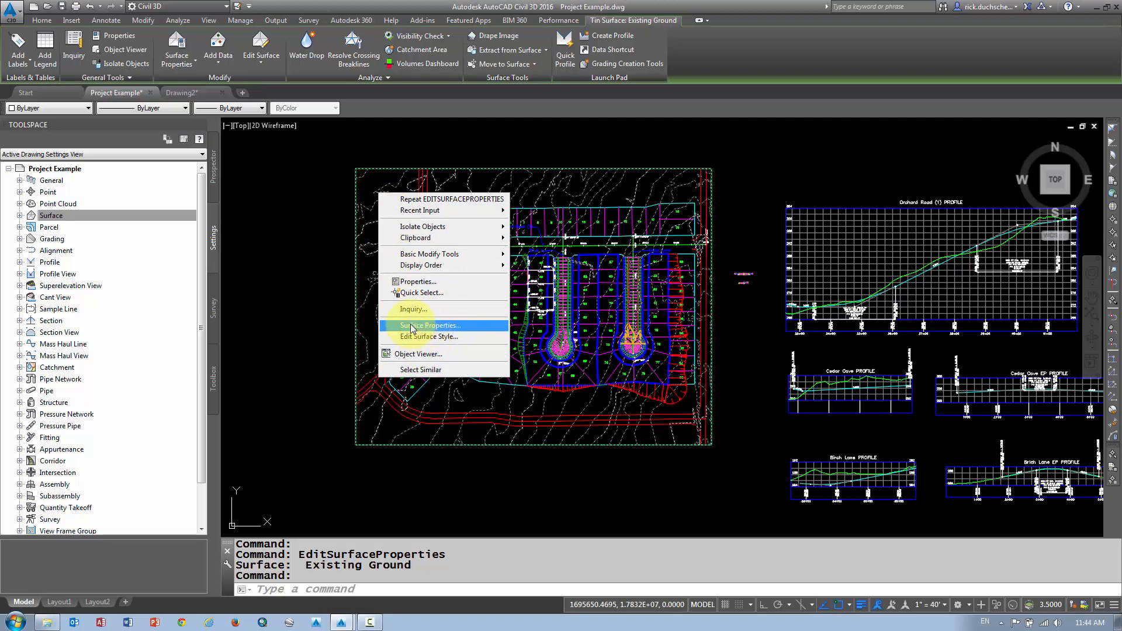
click(430, 326)
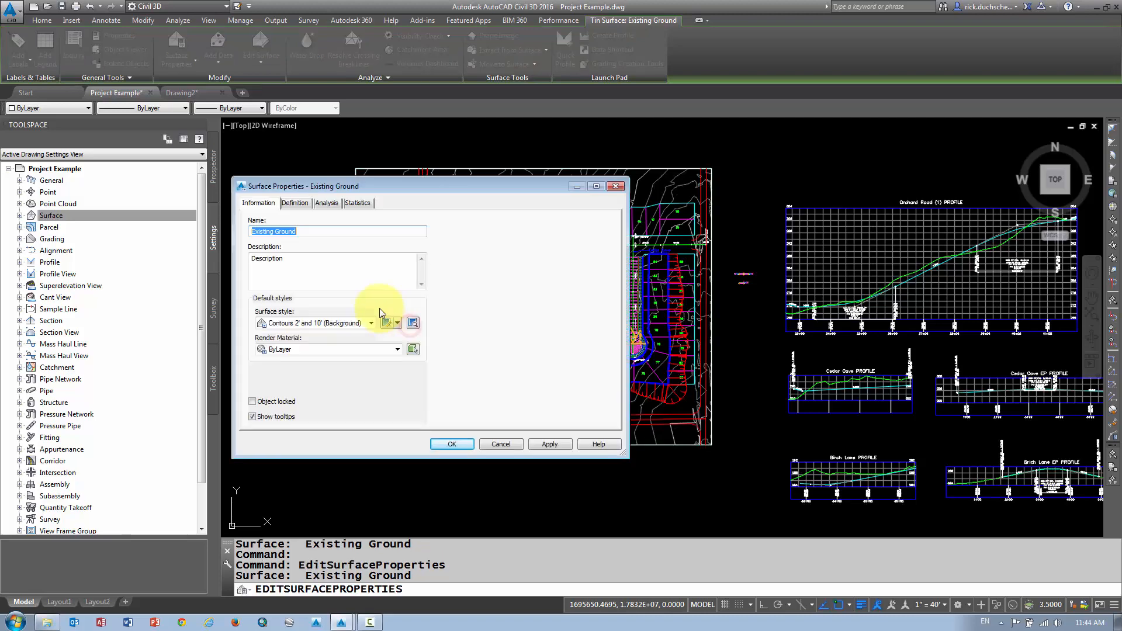
click(370, 323)
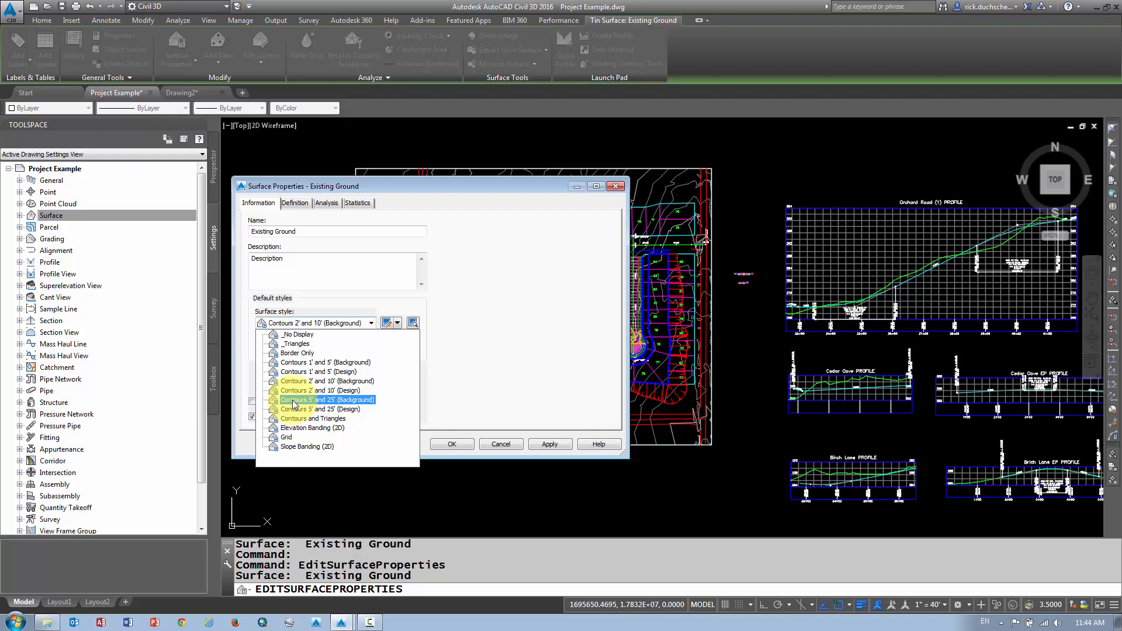
click(325, 399)
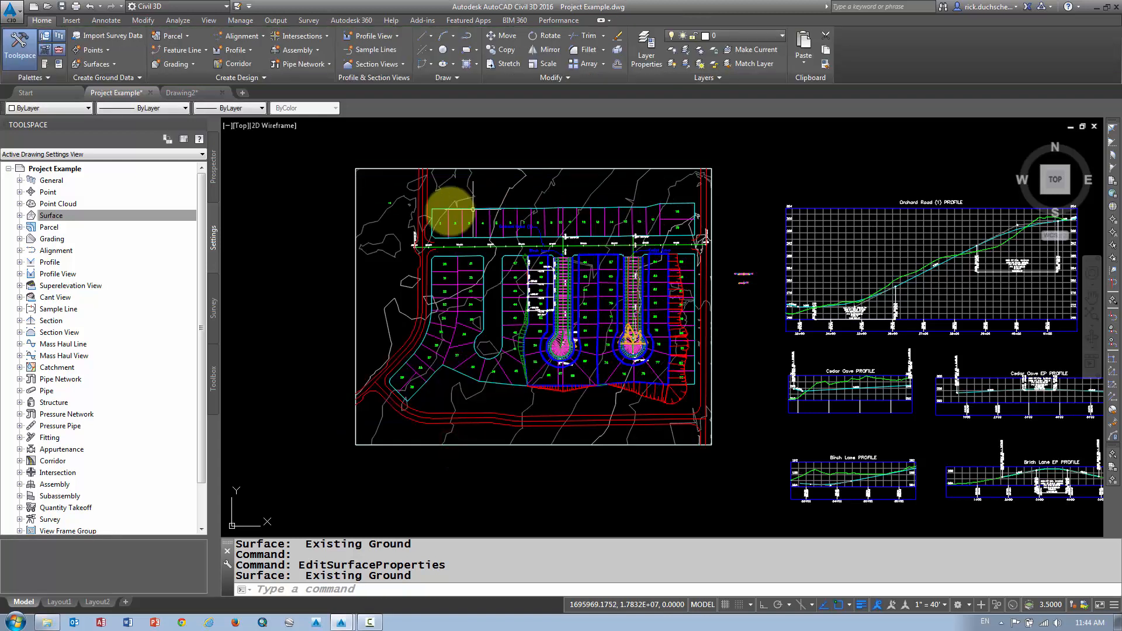
mouse_move(379, 220)
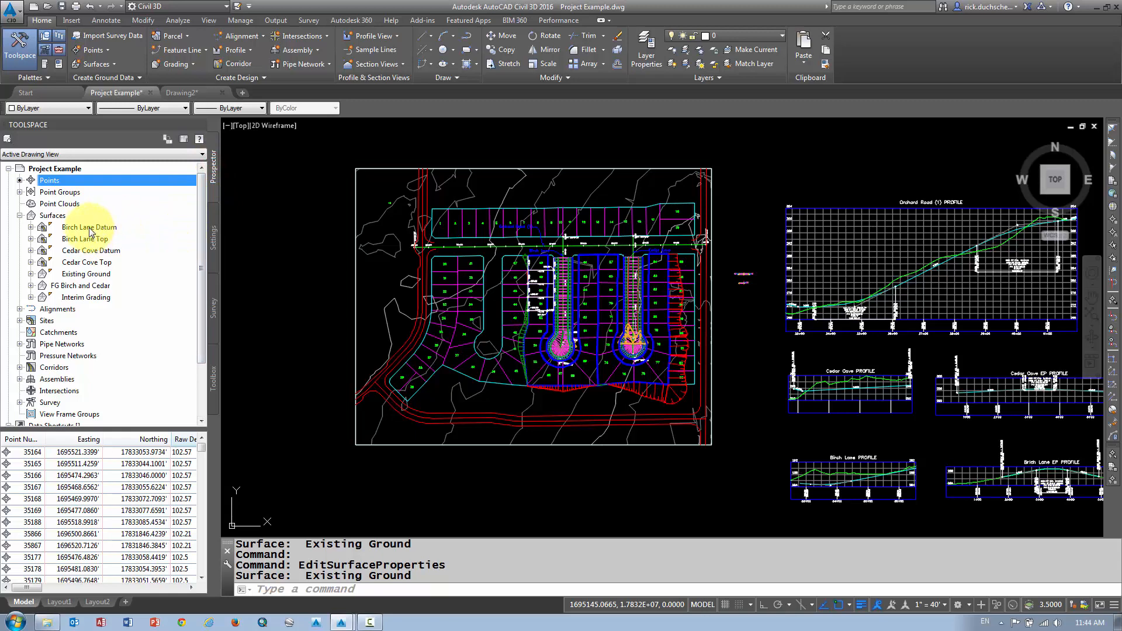
mouse_move(382, 226)
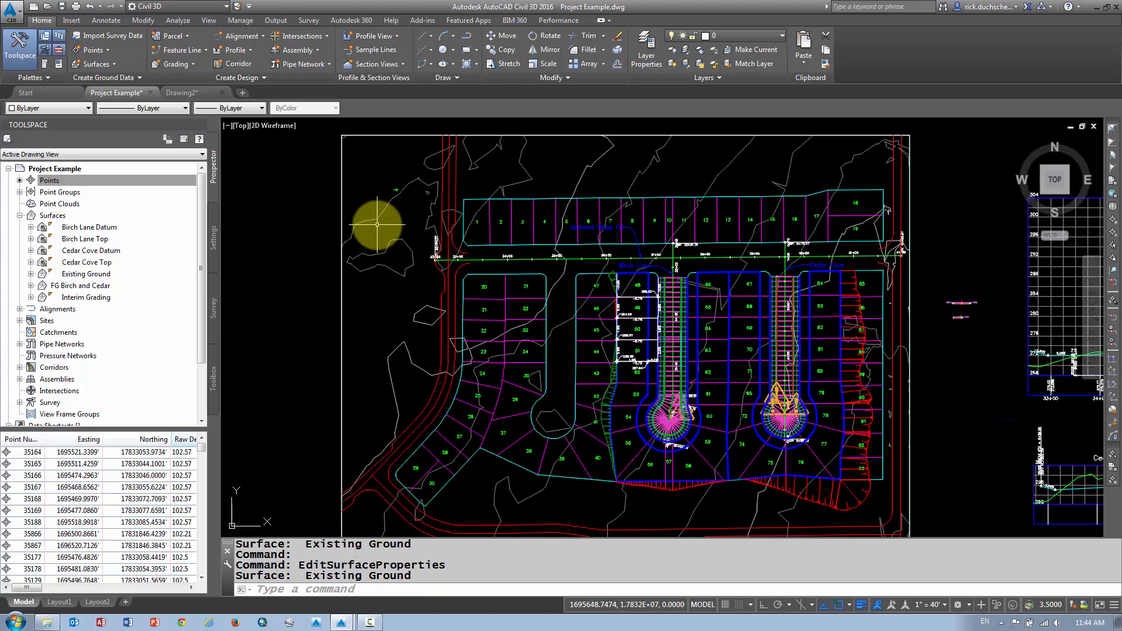
mouse_move(375, 220)
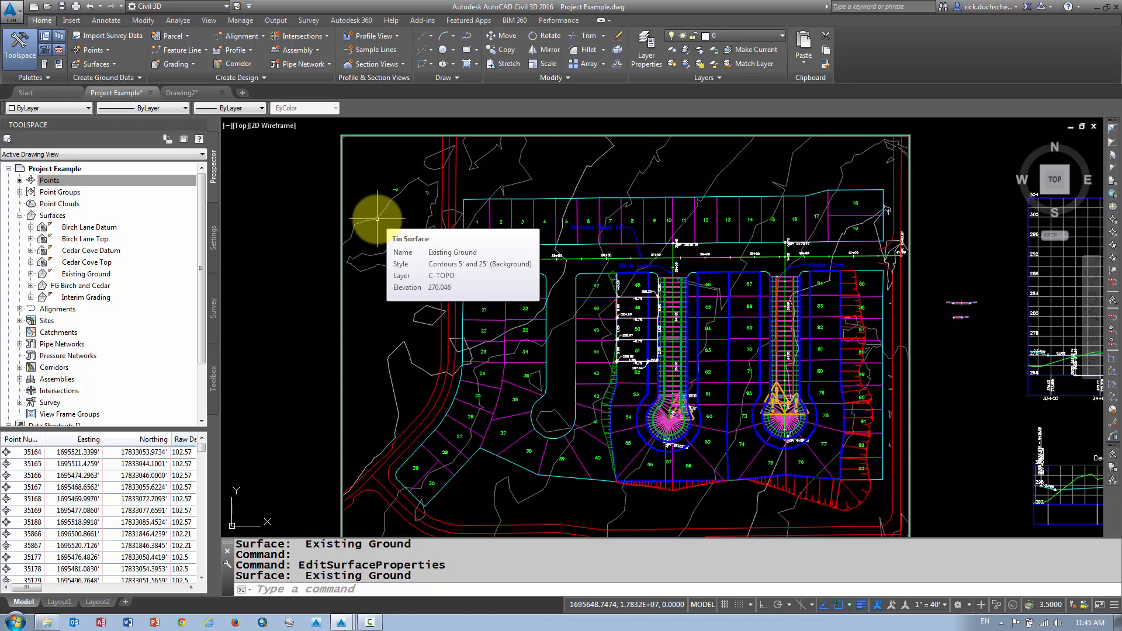
mouse_move(211, 239)
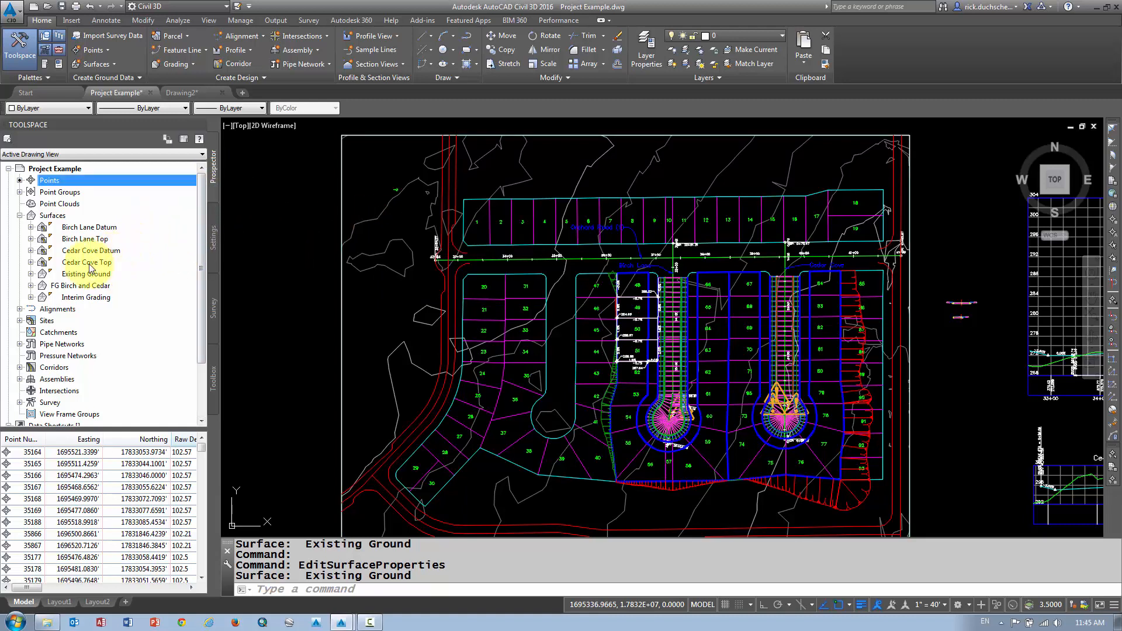
Step: Pick Existing Ground in the Prospector Surfaces list and bring up its shortcut menu
click(86, 273)
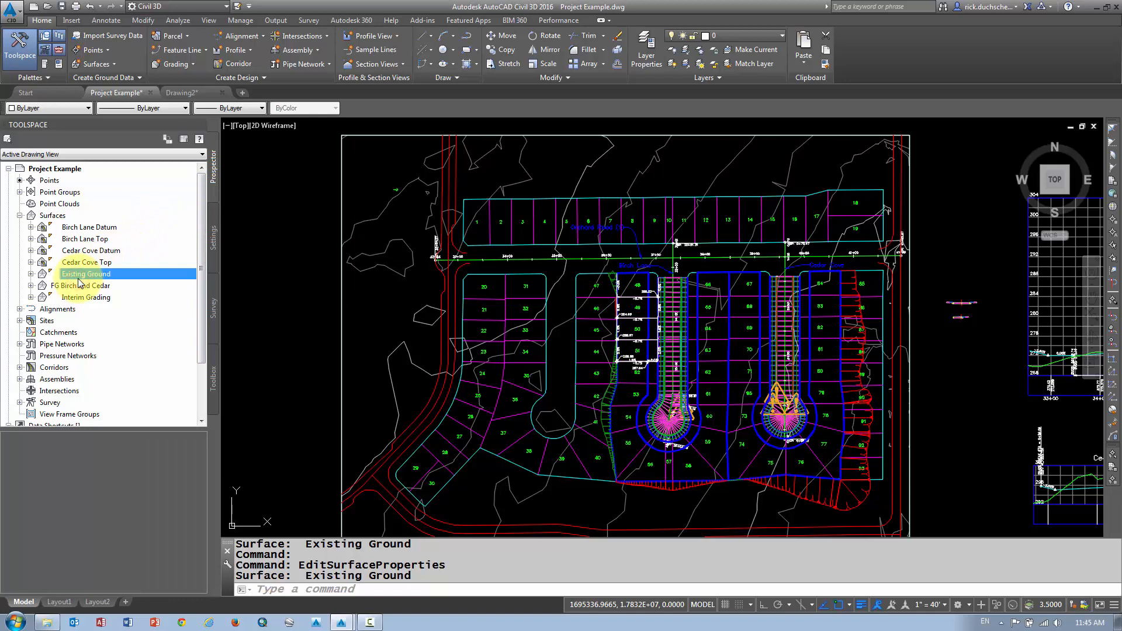
right_click(79, 284)
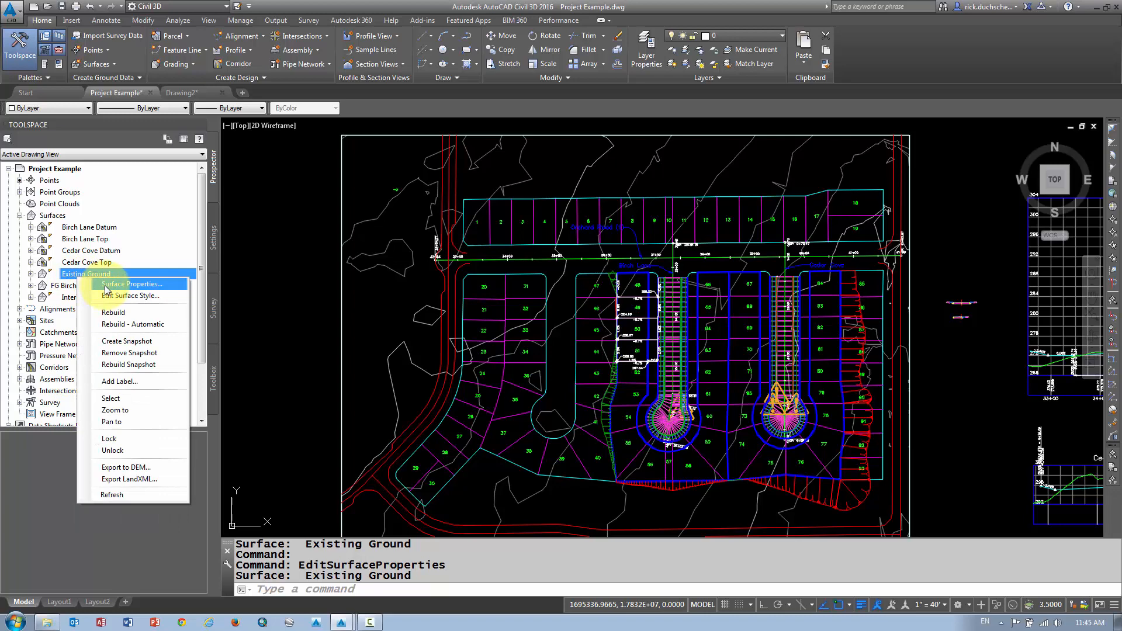
Step: Apply the Elevation Banding (2D) style to Existing Ground through Surface Properties
click(133, 284)
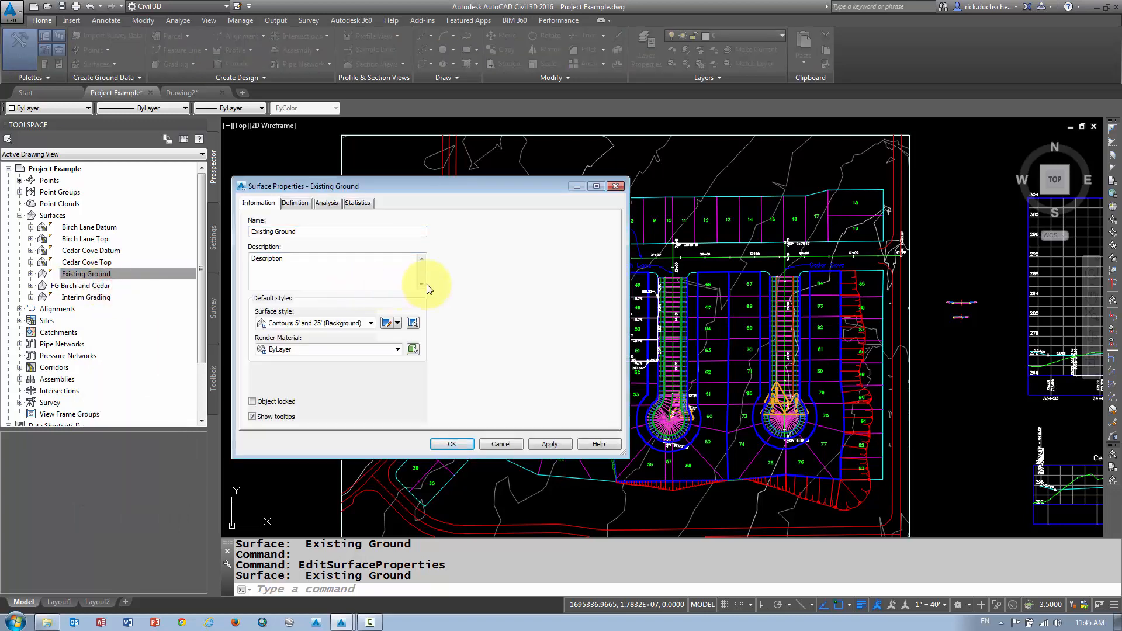
click(398, 323)
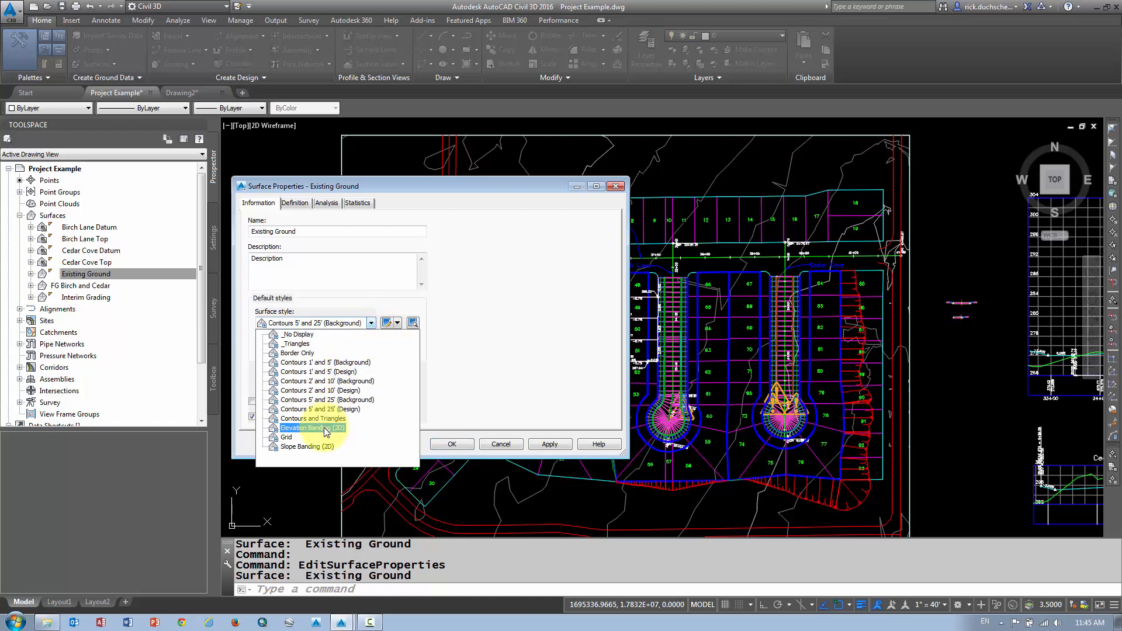
click(310, 428)
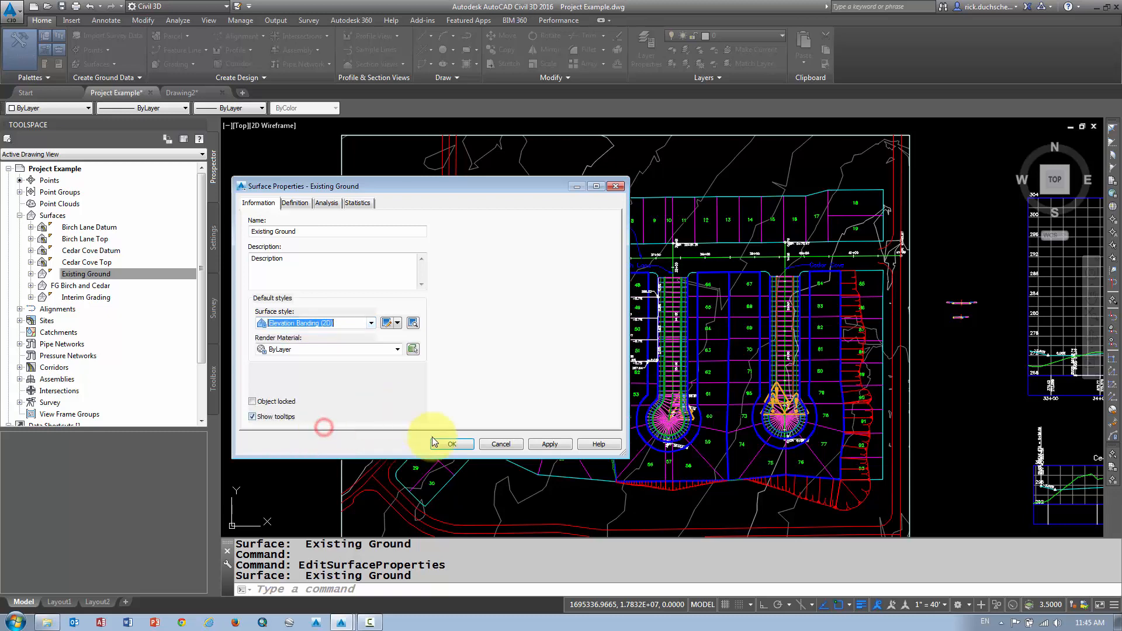
click(450, 444)
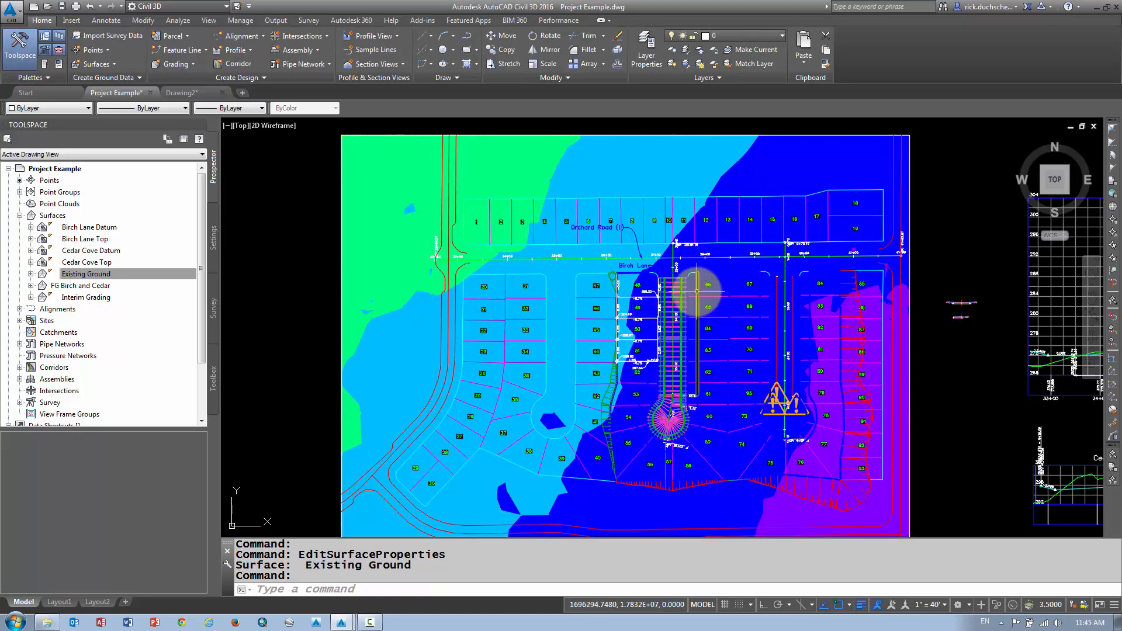
click(86, 273)
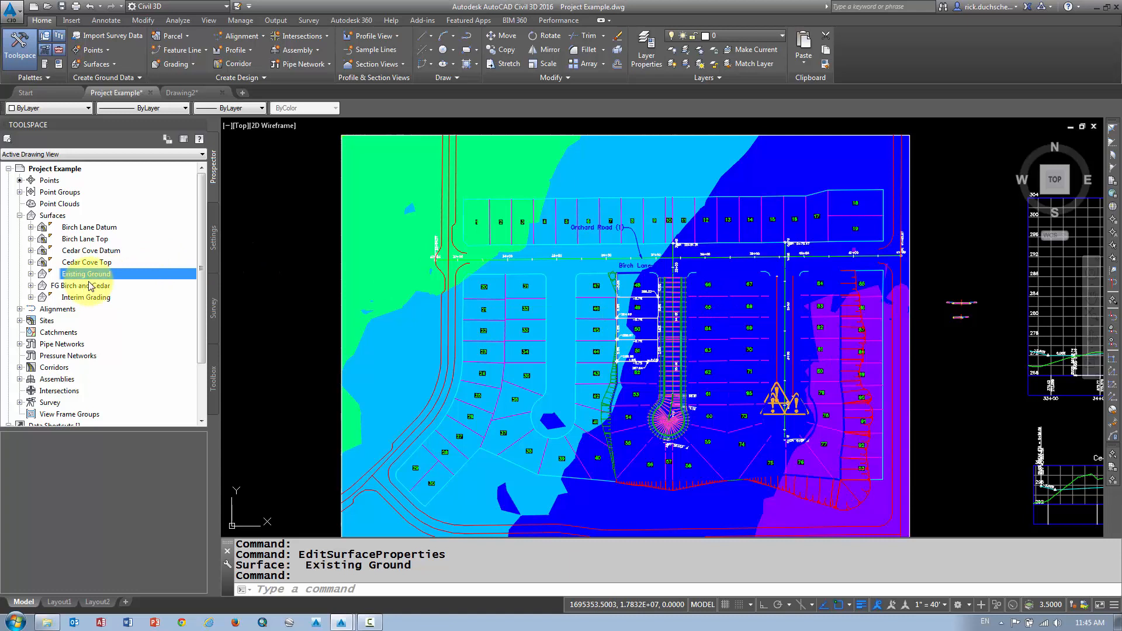
mouse_move(216, 227)
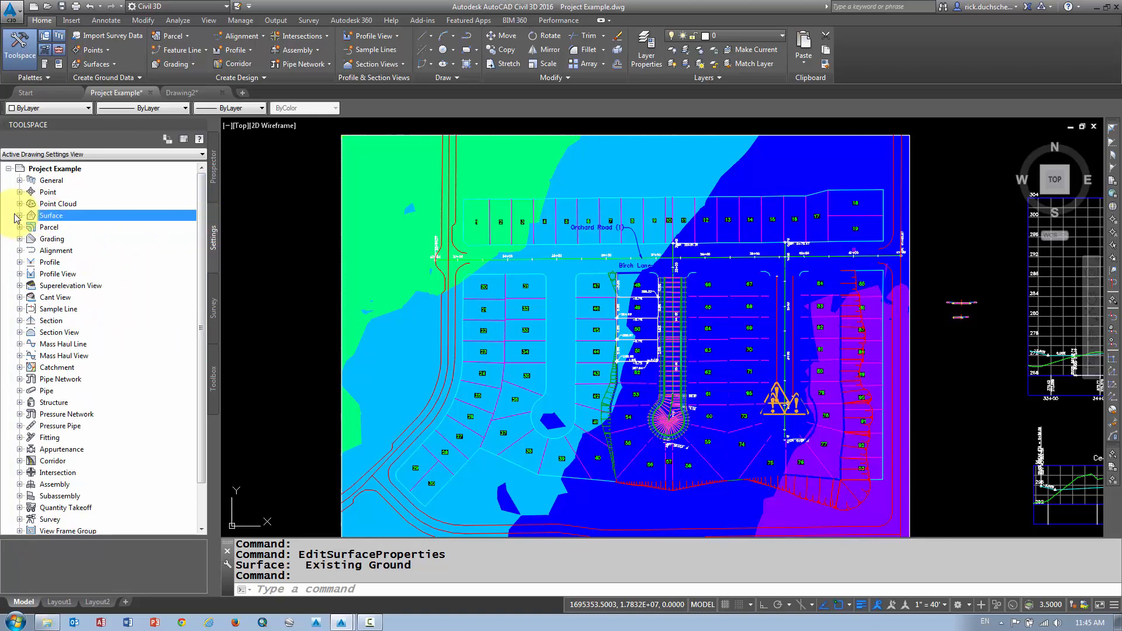
Step: Collapse Point Styles and expand the Surface settings node in Toolspace Settings
click(20, 216)
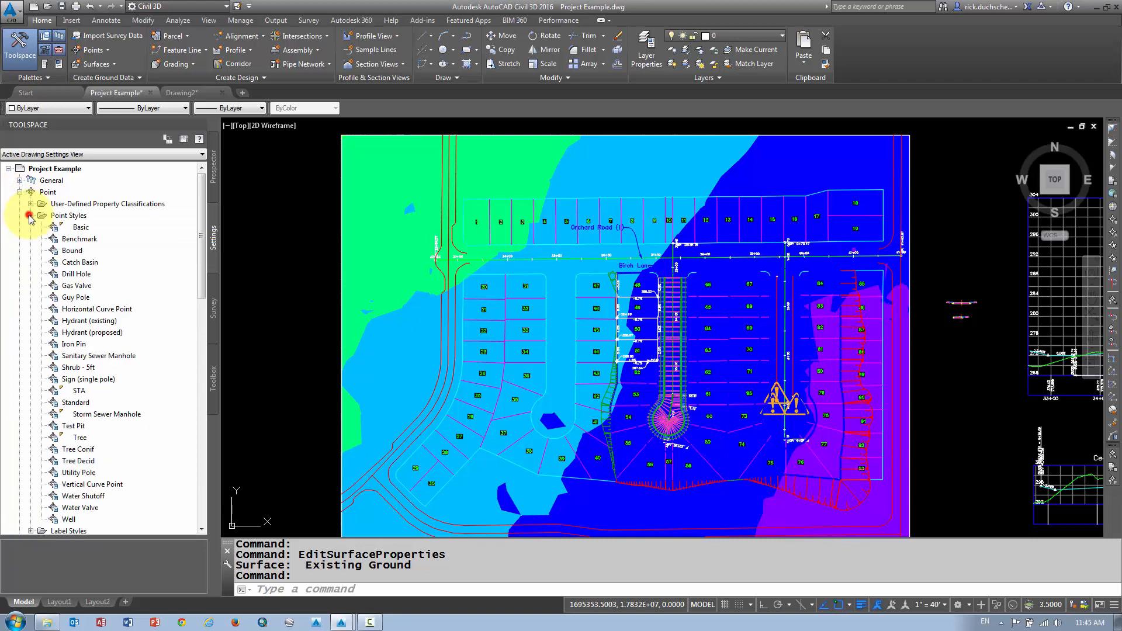
click(30, 215)
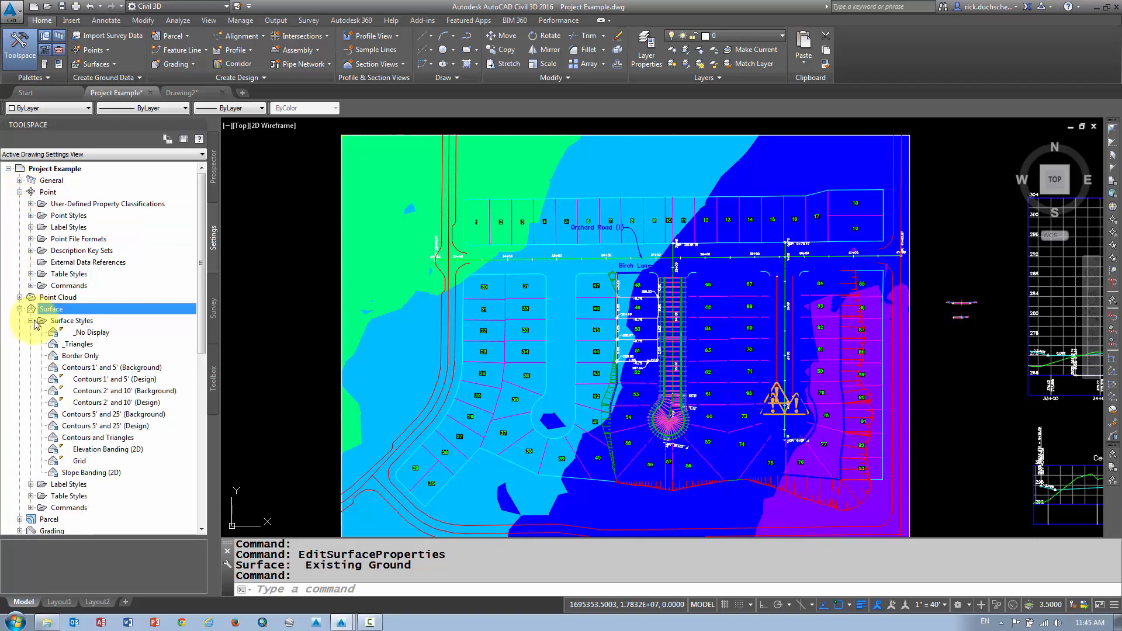
click(19, 309)
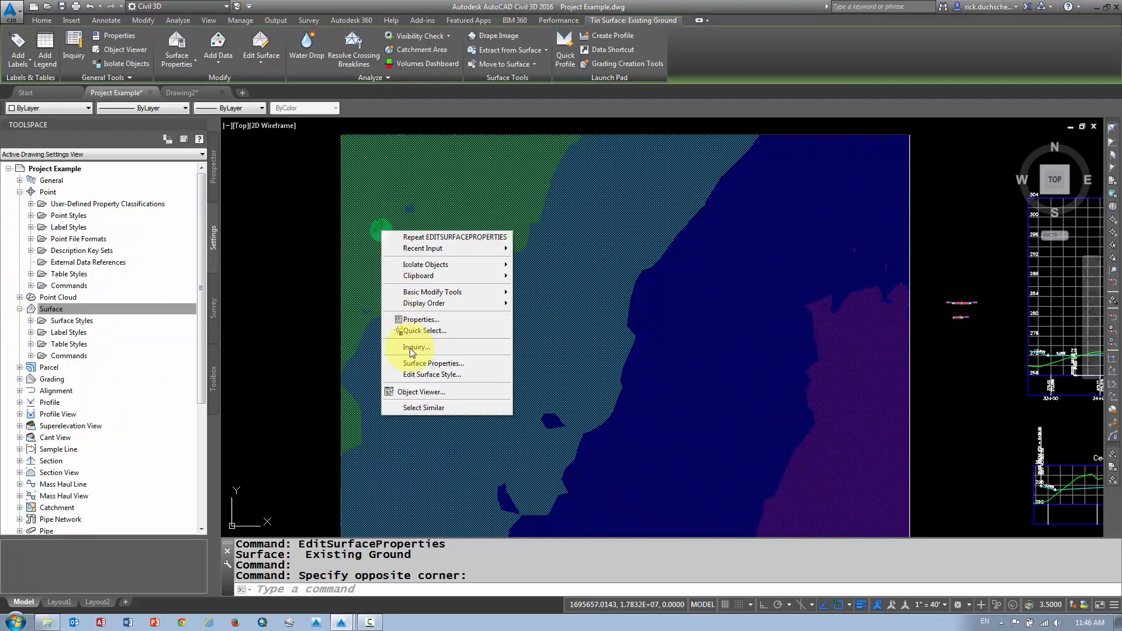
Step: Bring up Existing Ground's Surface Properties and its list of surface styles
click(433, 364)
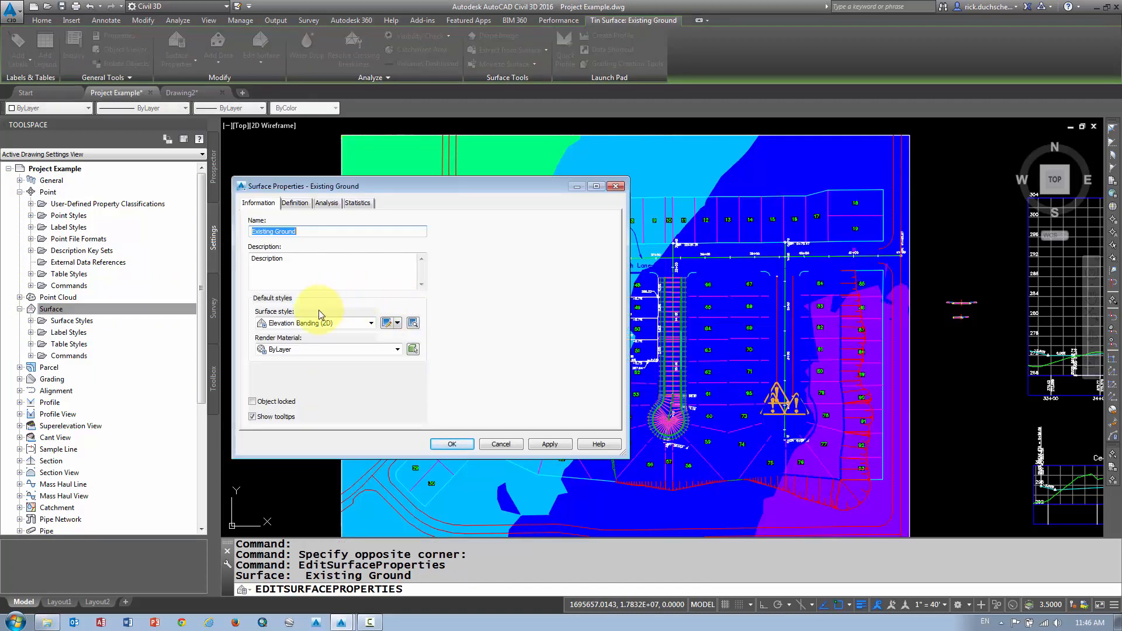
click(370, 323)
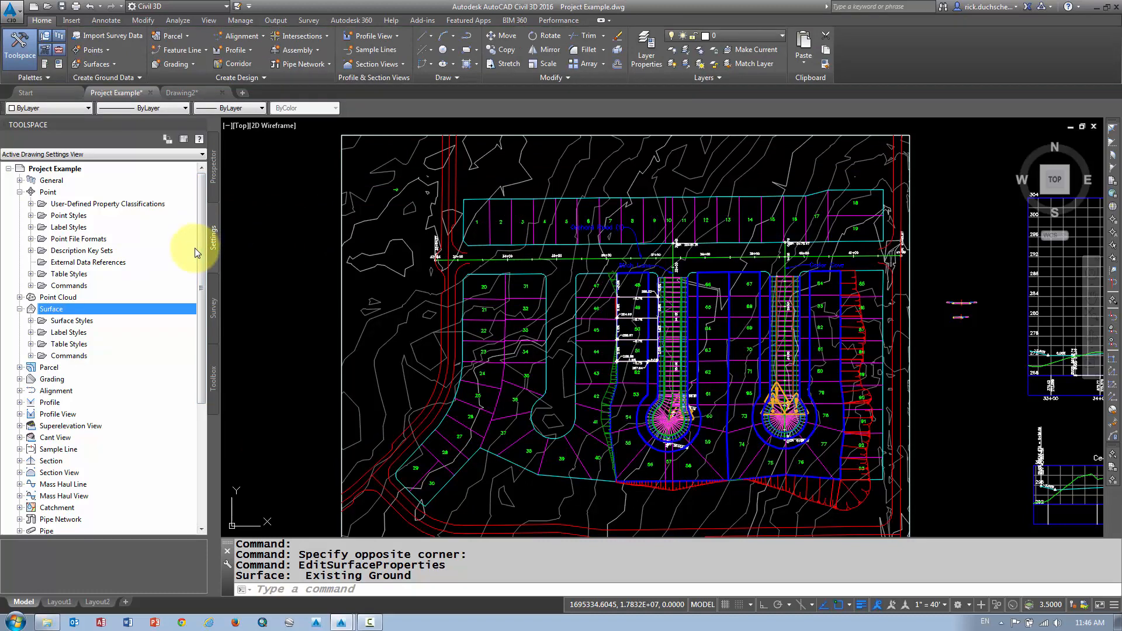
mouse_move(36, 328)
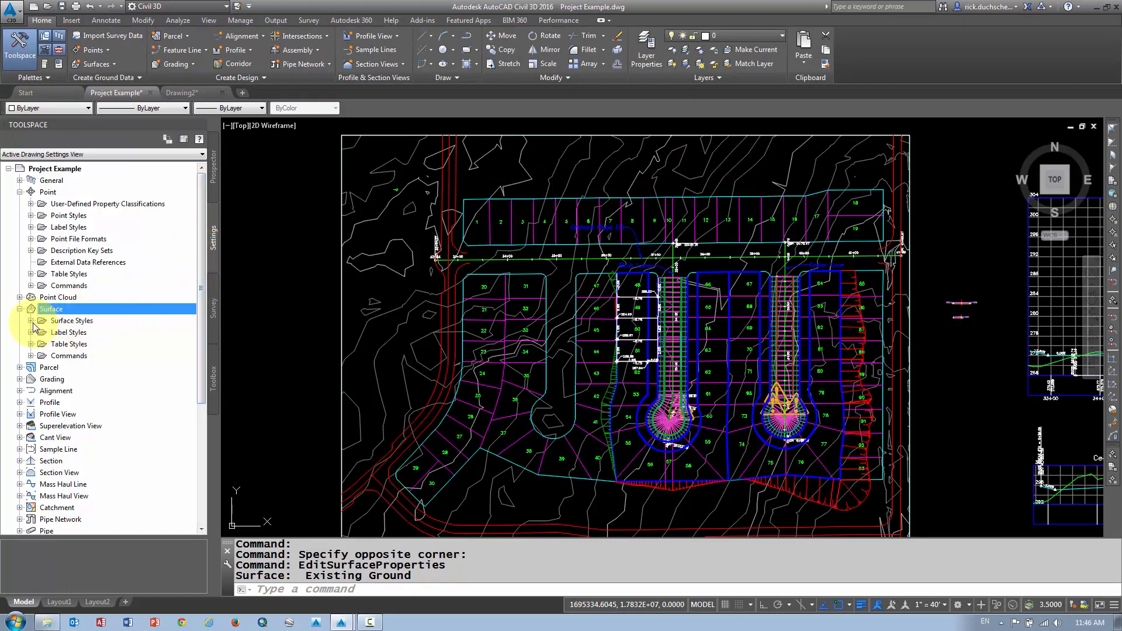
Step: Expand Surface Styles in the Toolspace Settings tree to show the available styles
click(33, 319)
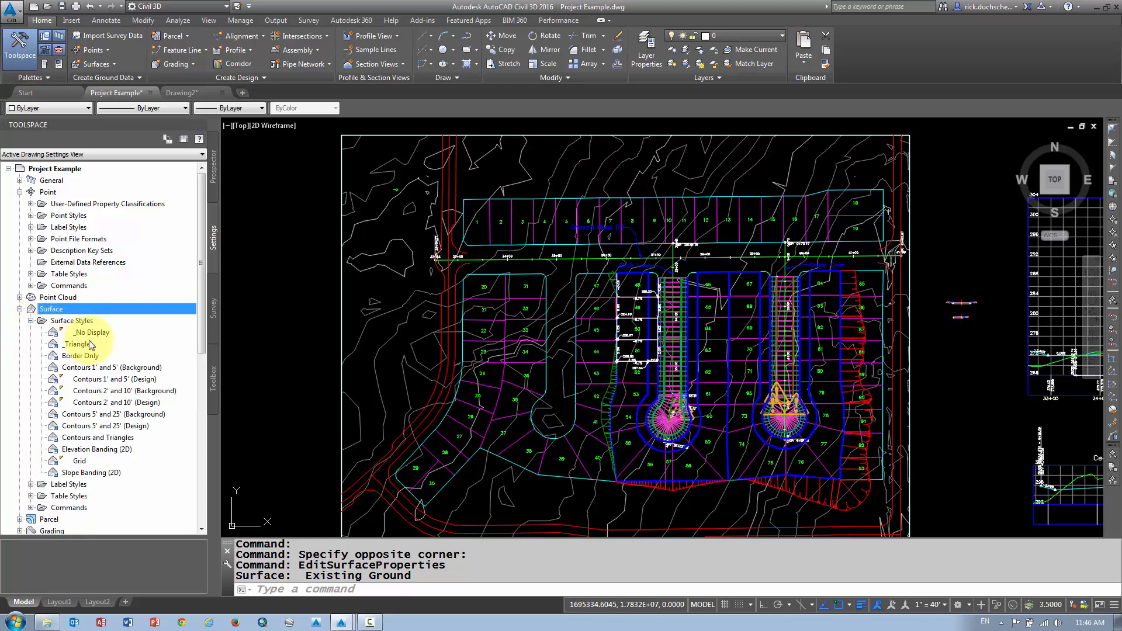
mouse_move(113, 402)
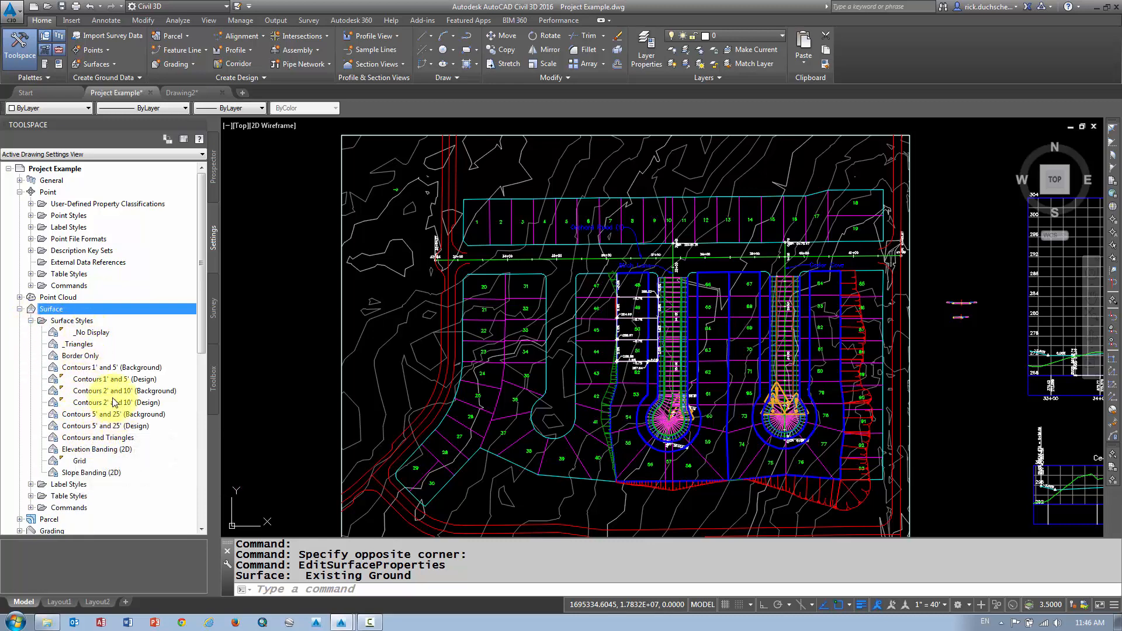
mouse_move(104, 391)
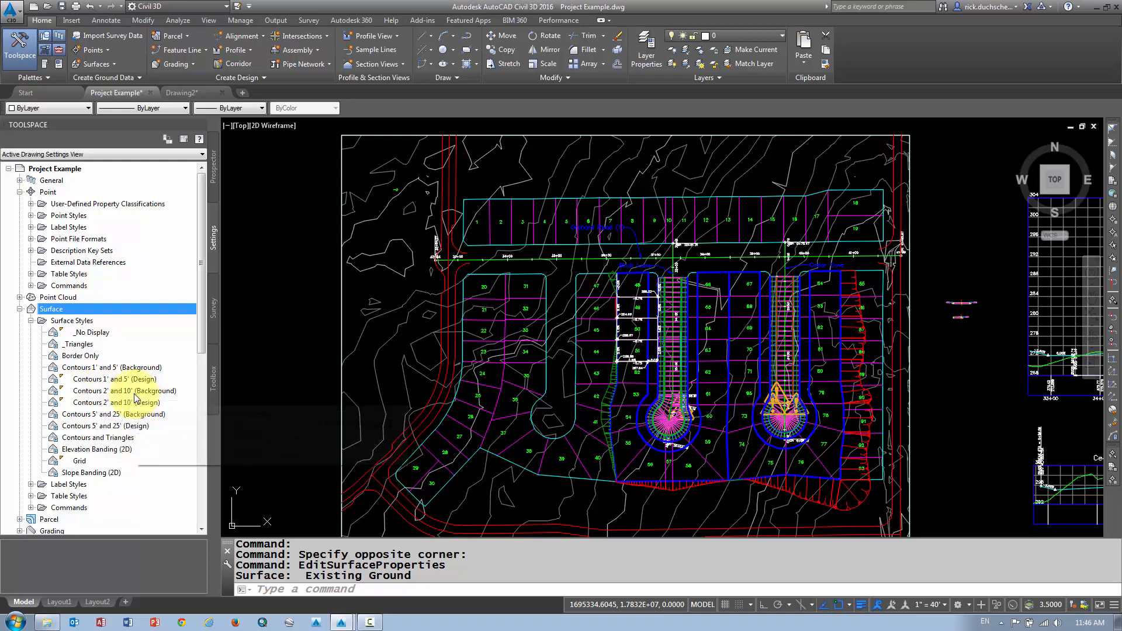
mouse_move(133, 391)
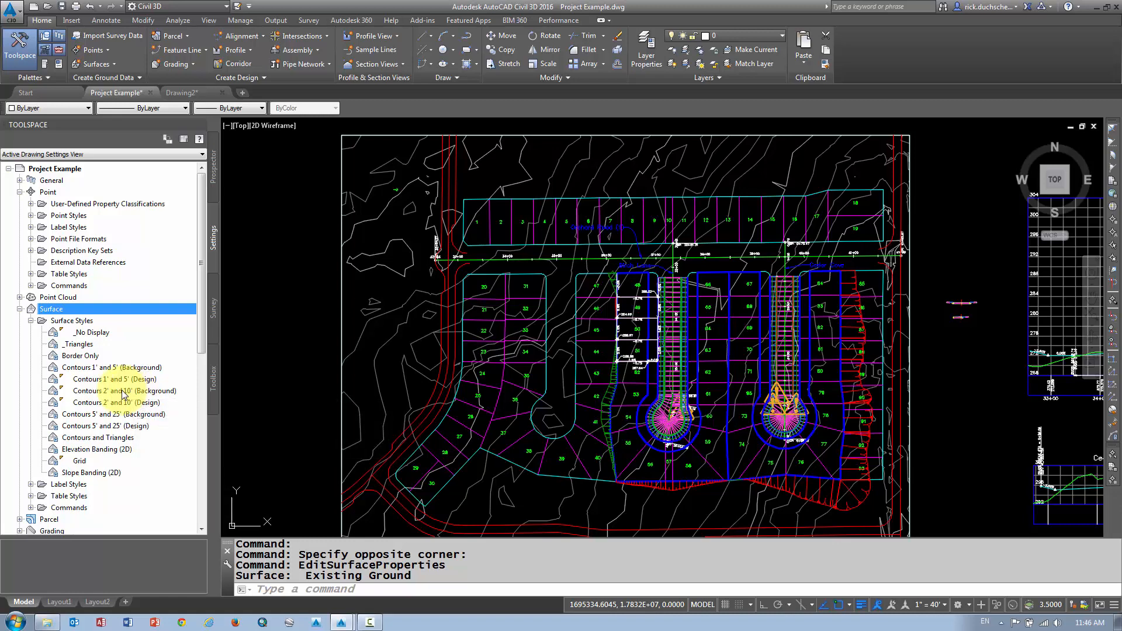
mouse_move(93, 391)
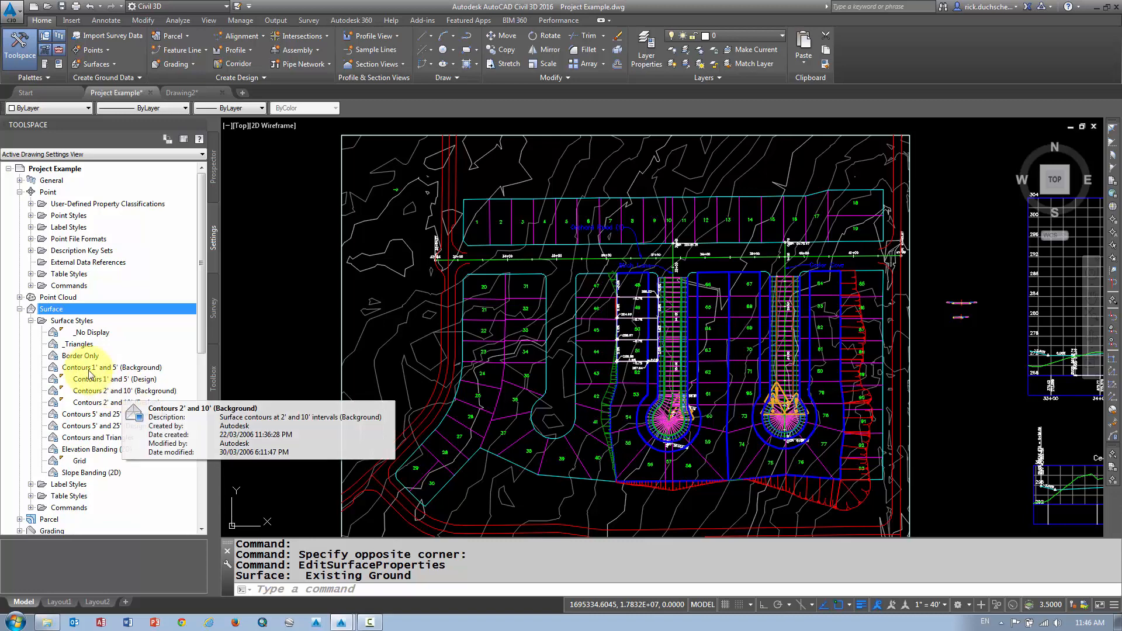
right_click(71, 320)
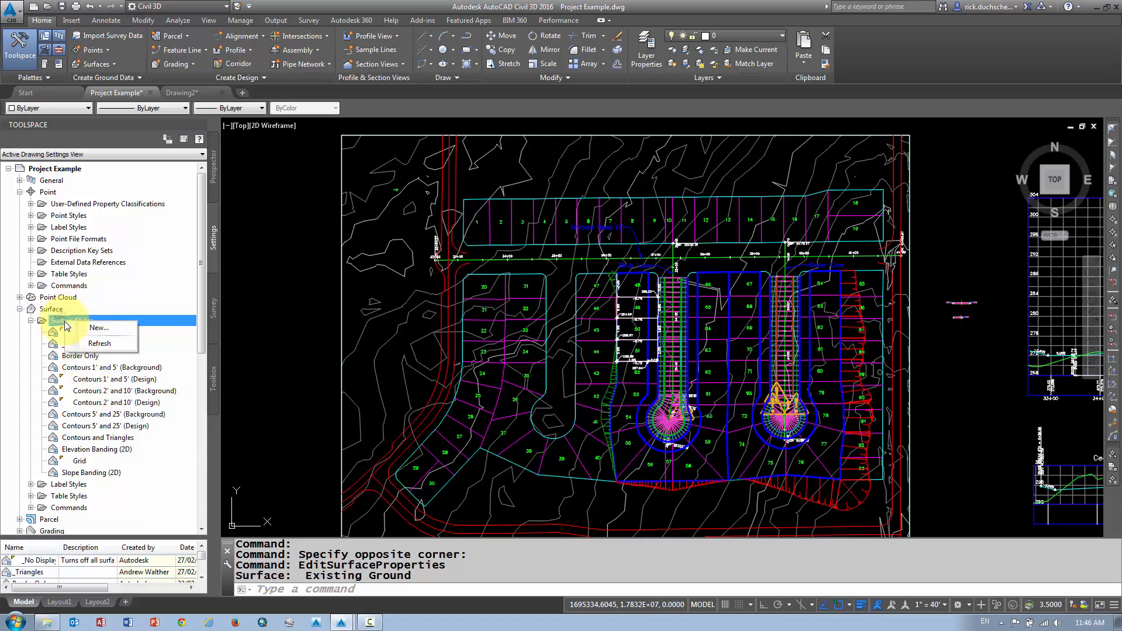
mouse_move(99, 328)
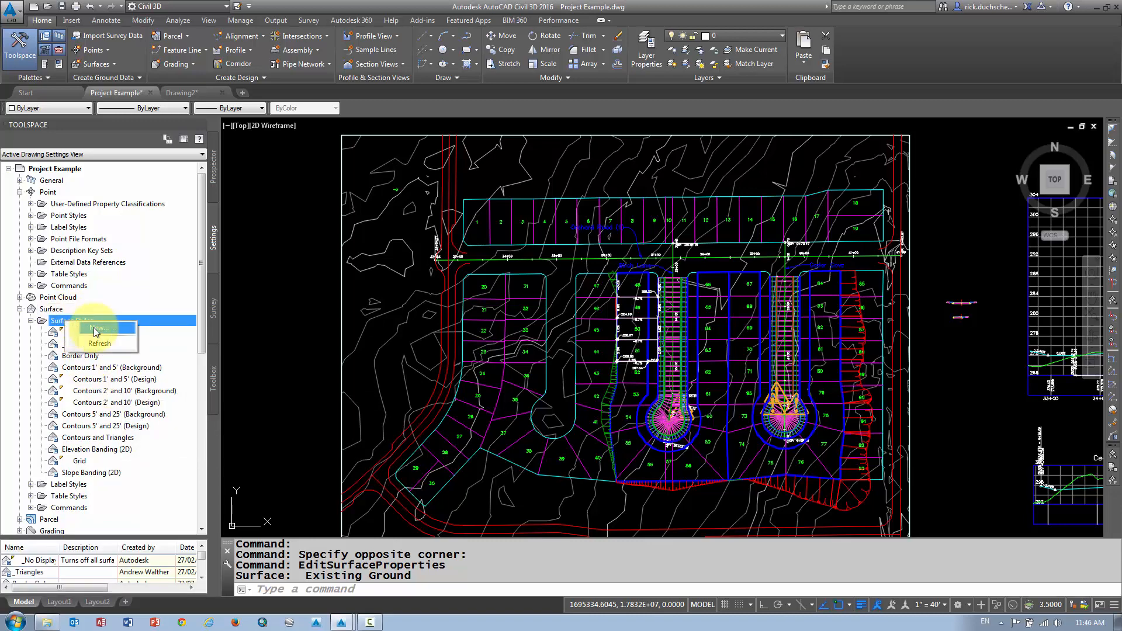
click(100, 329)
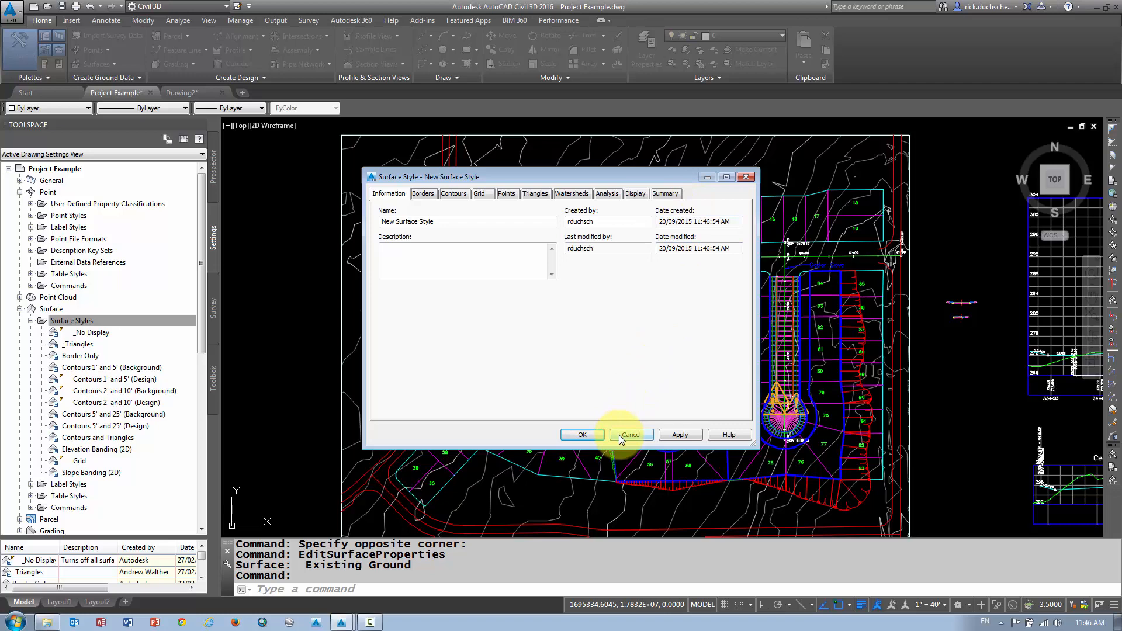
click(629, 435)
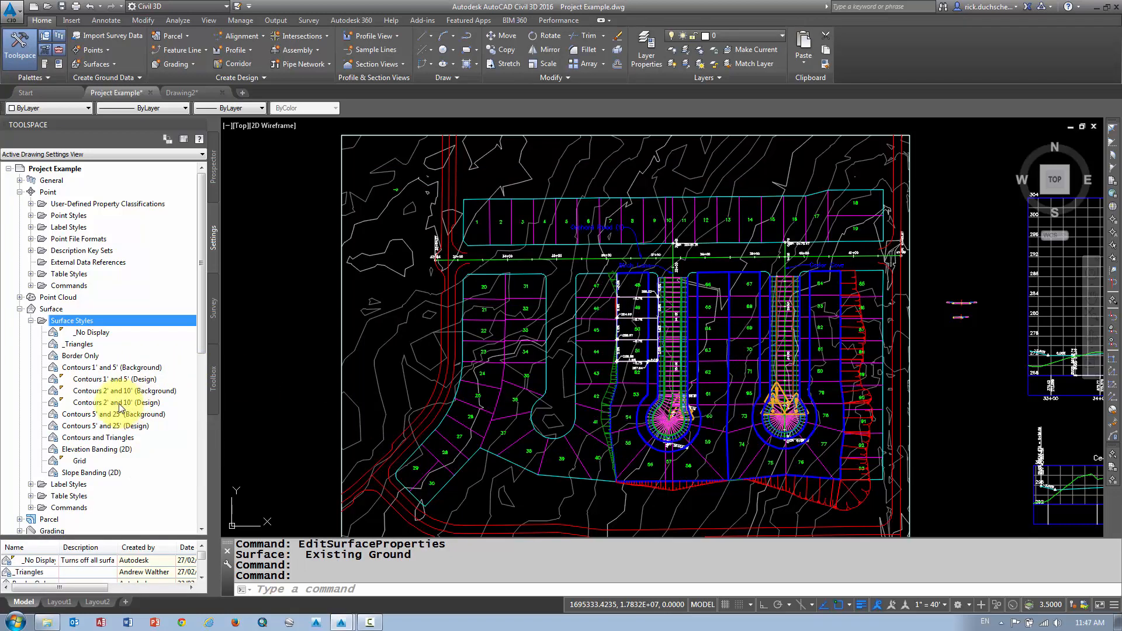
Step: Select the Contours 2' and 10' (Background) style and show its context menu
click(125, 391)
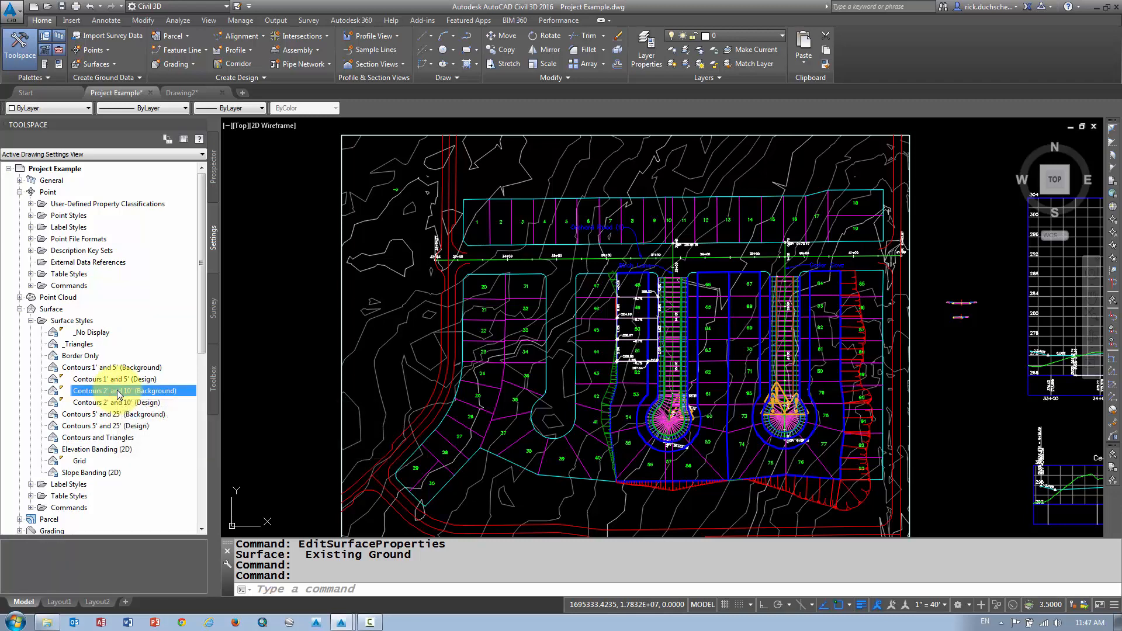
right_click(128, 391)
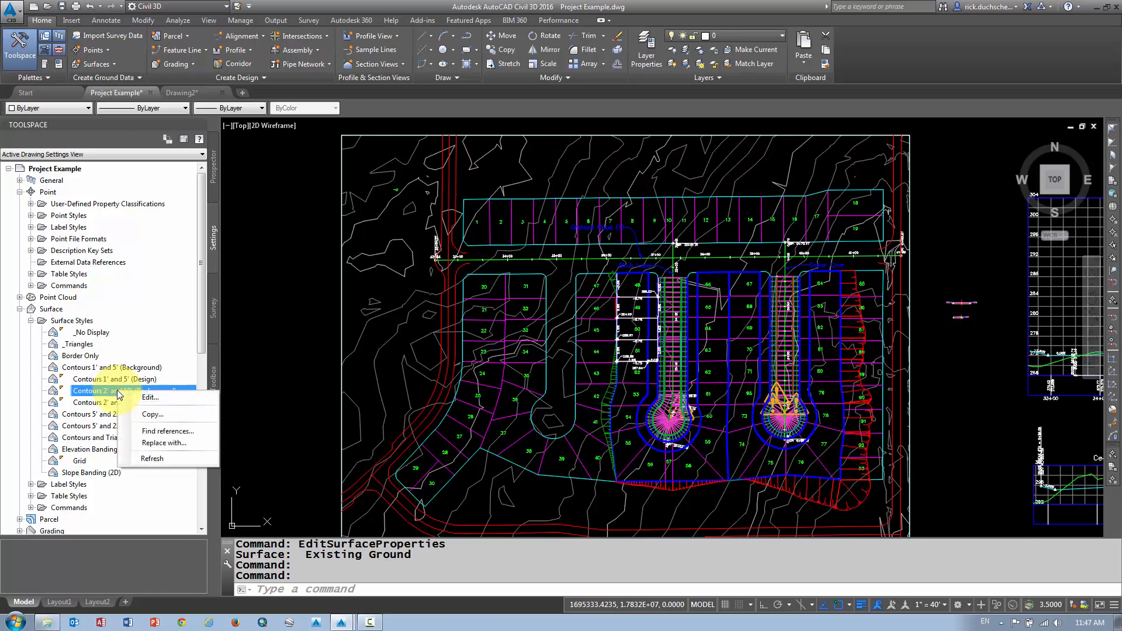
mouse_move(151, 397)
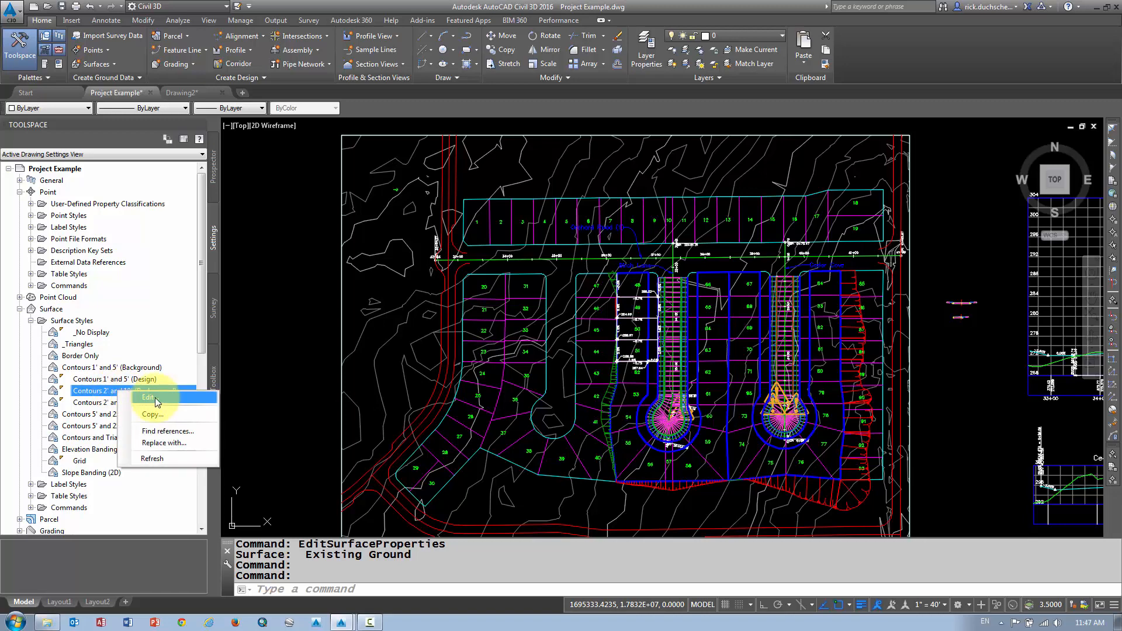
mouse_move(86, 398)
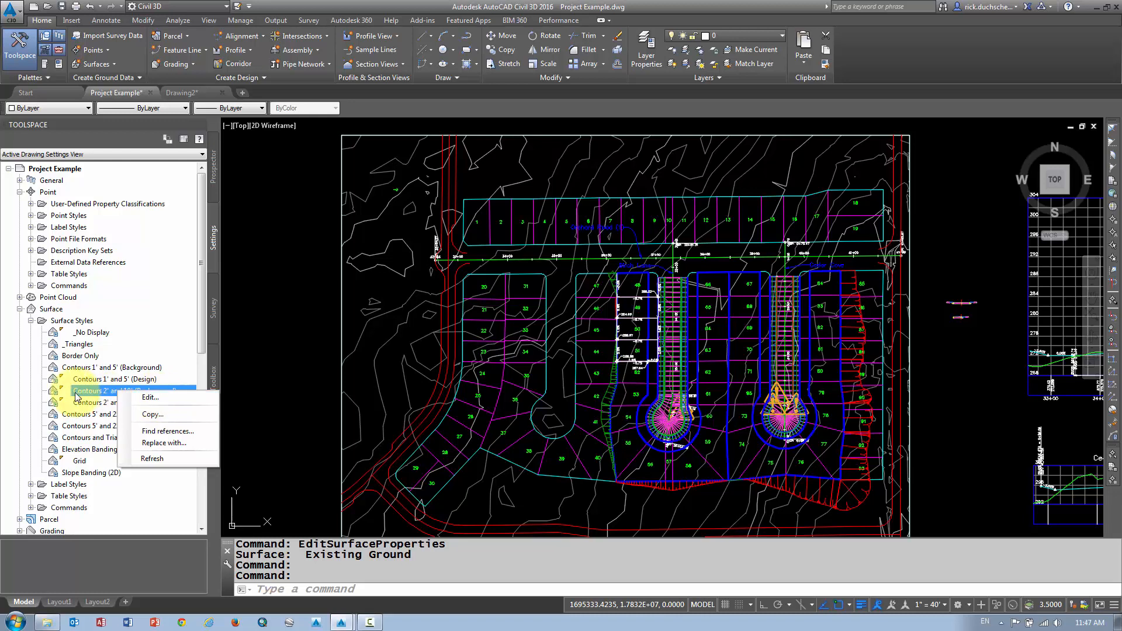
mouse_move(151, 398)
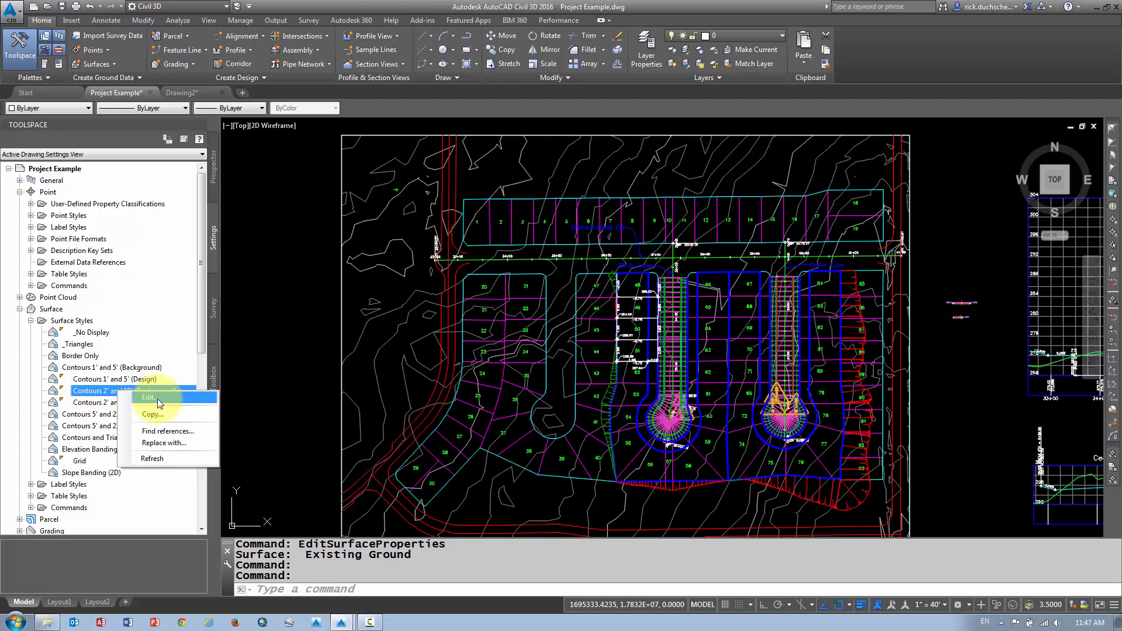
Step: Give the Contours 2' and 10' (Background) style a major contour colour of 212
click(149, 398)
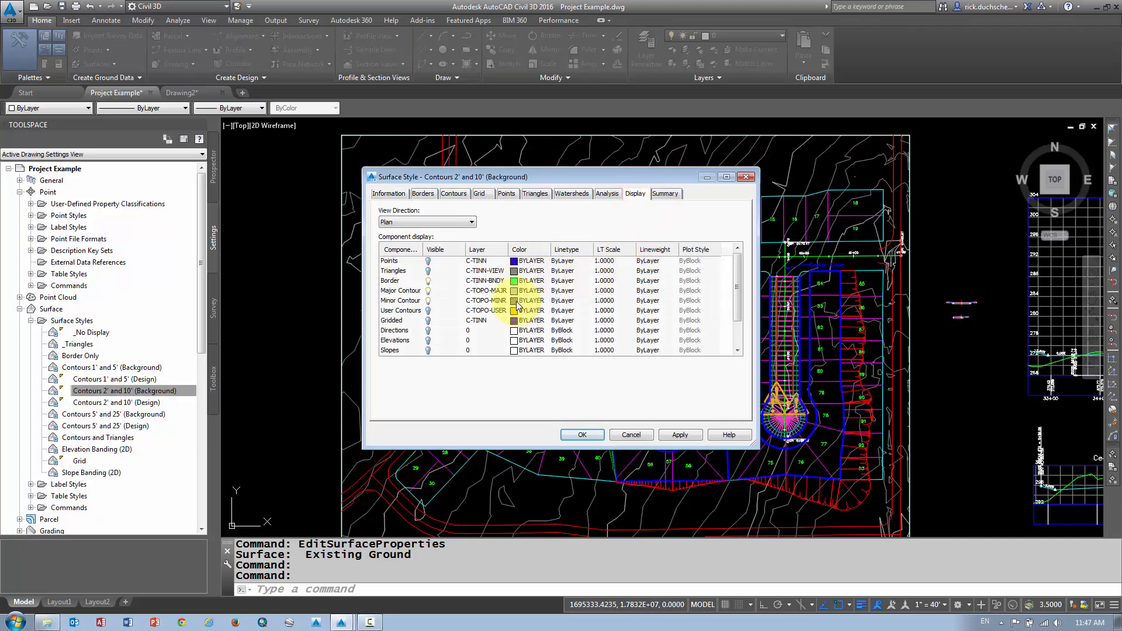
click(528, 291)
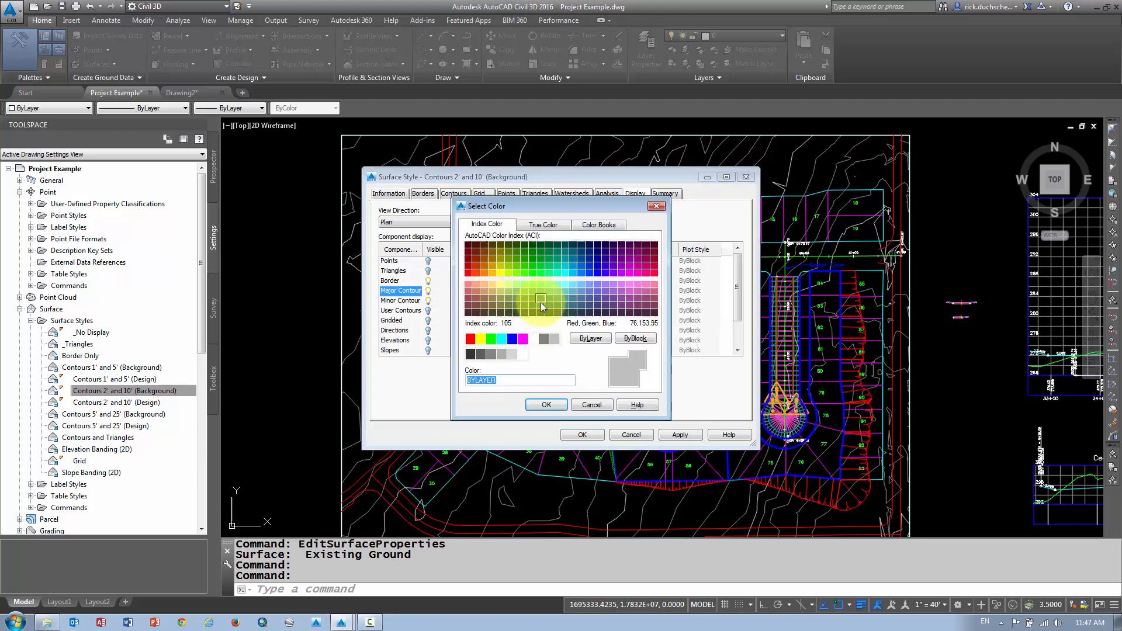
click(630, 266)
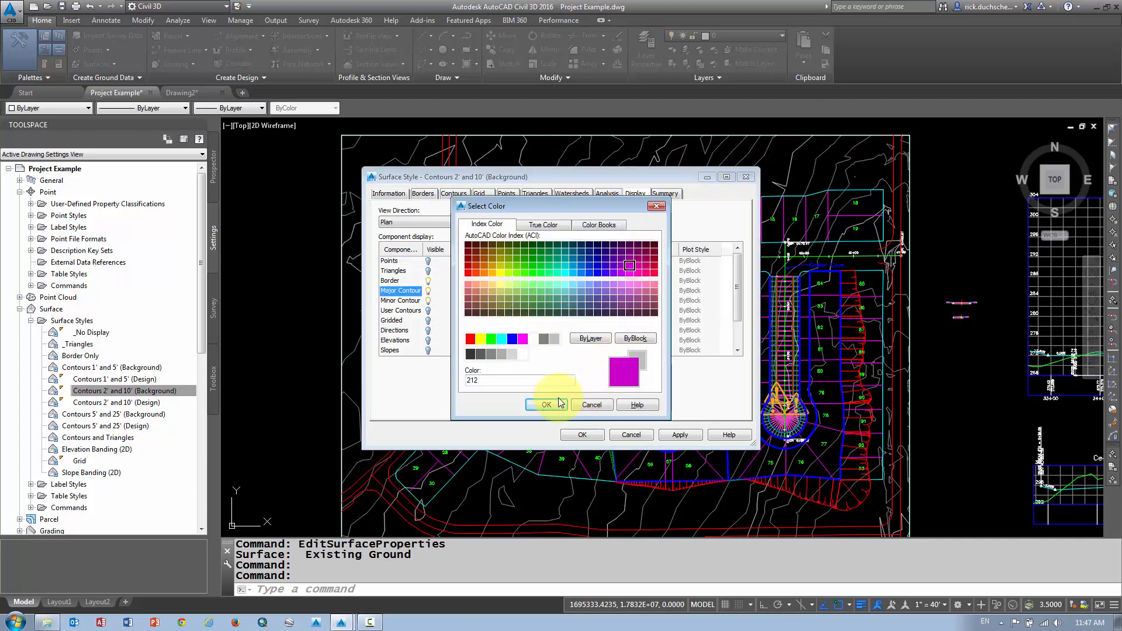
click(546, 405)
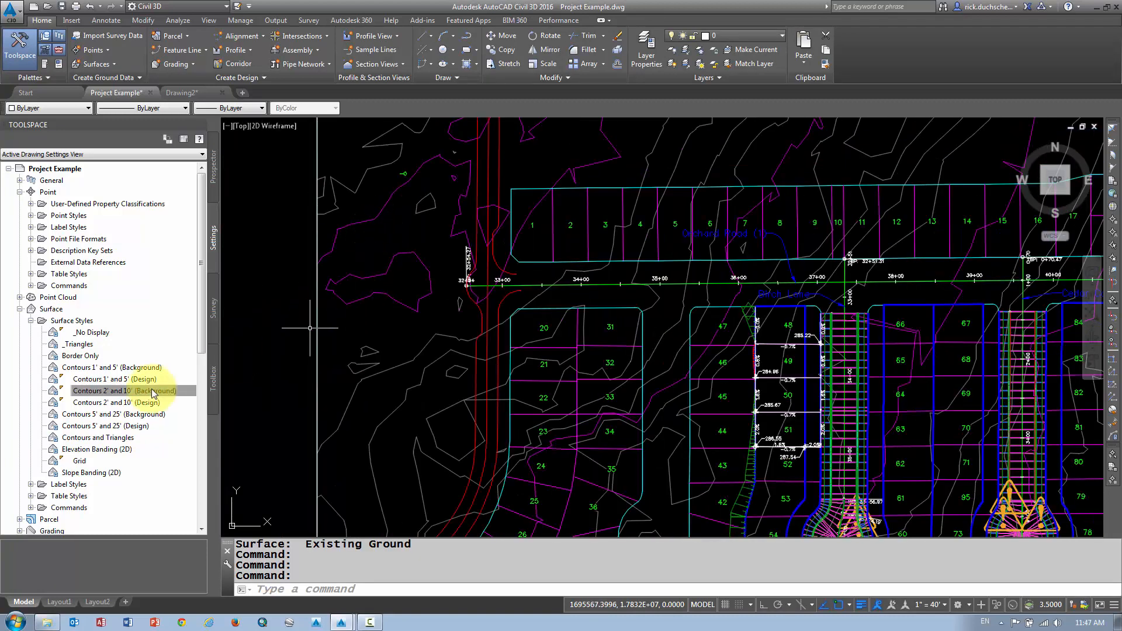
Step: Copy the Contours 2' and 10' (Background) style as Contours 10' and 50' (Background)
right_click(125, 391)
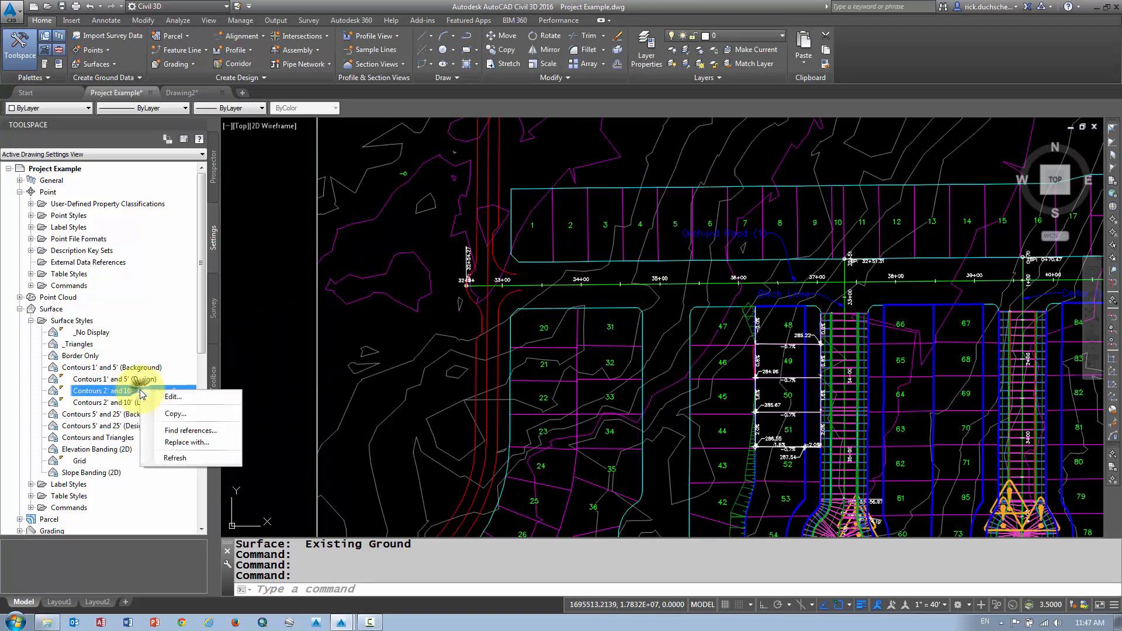
mouse_move(176, 414)
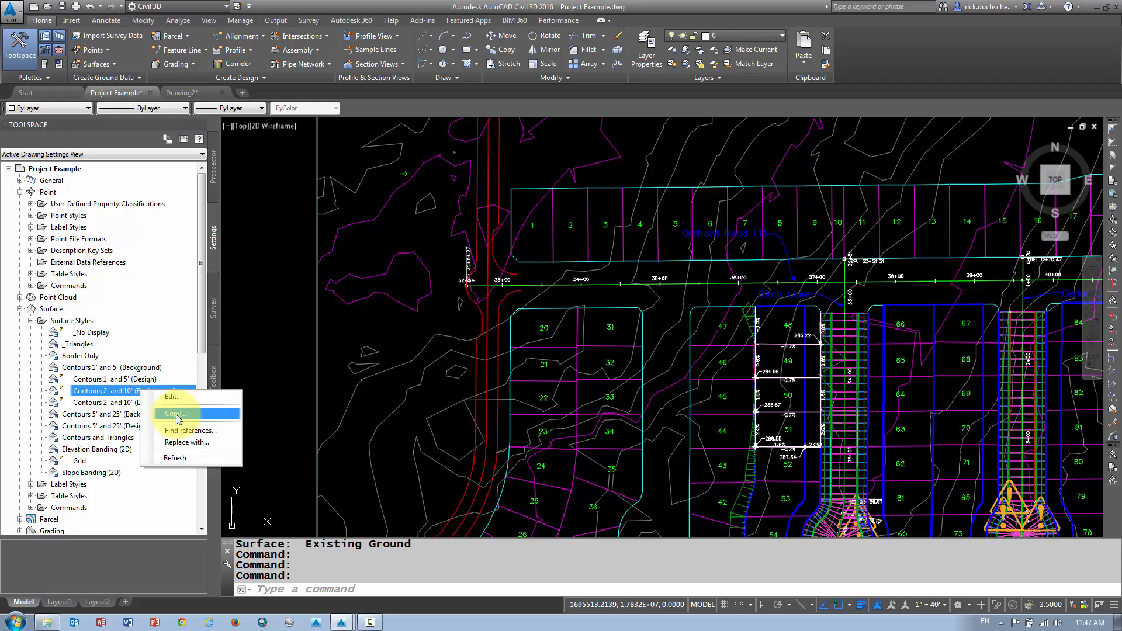
click(175, 414)
text(Contours 10' and 50' (Background))
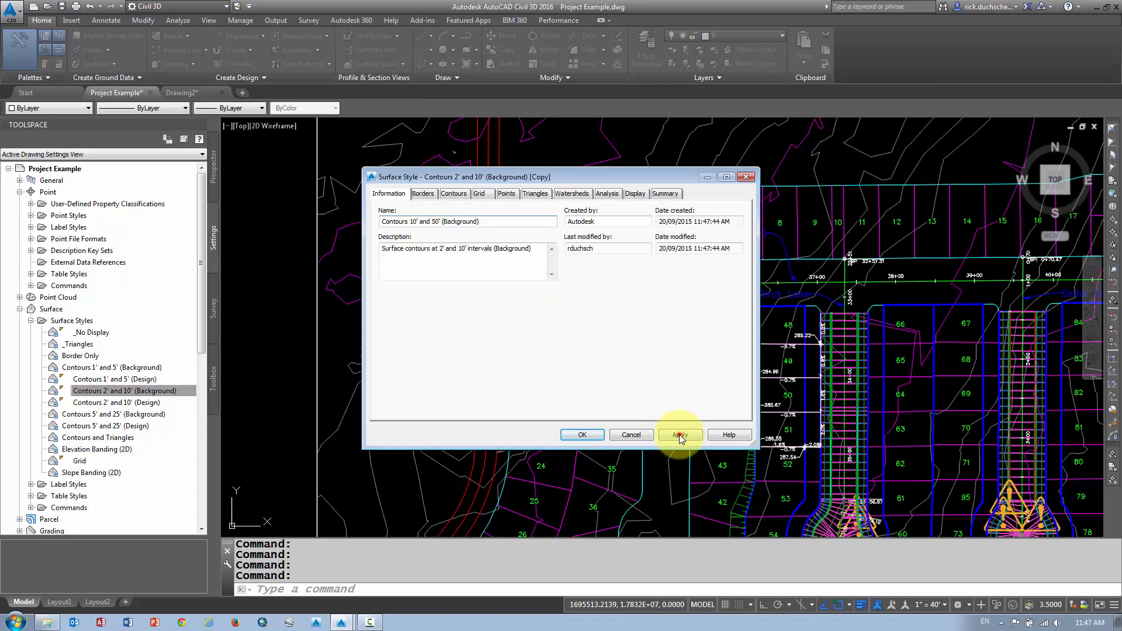
Step: Review the copied style's Contours and Grid settings, ending on the Contours tab
click(679, 434)
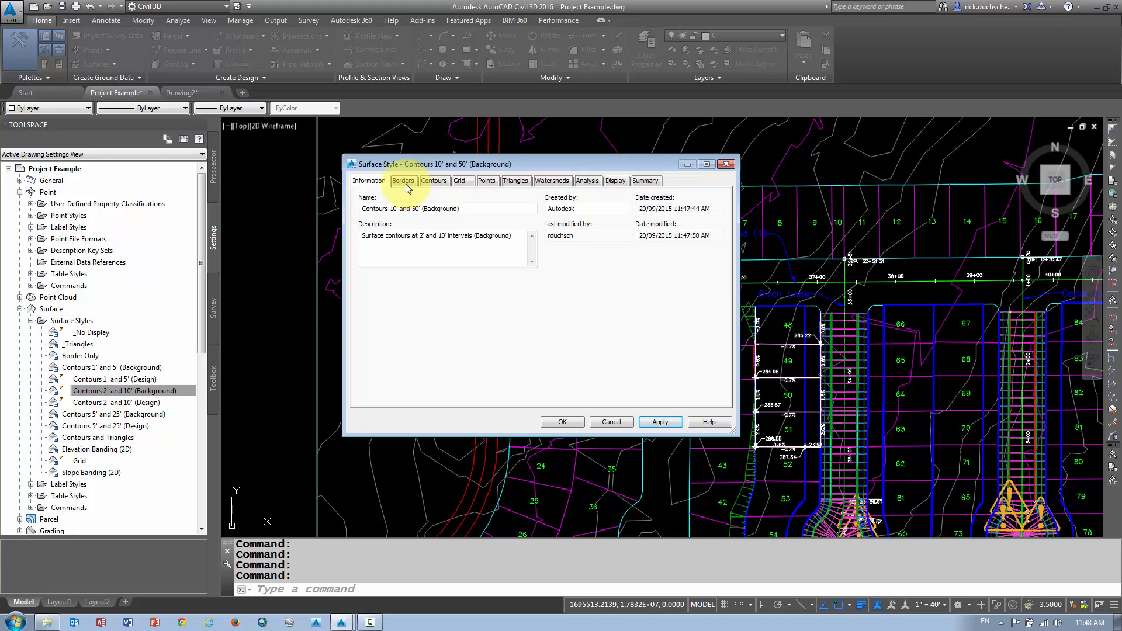
mouse_move(466, 186)
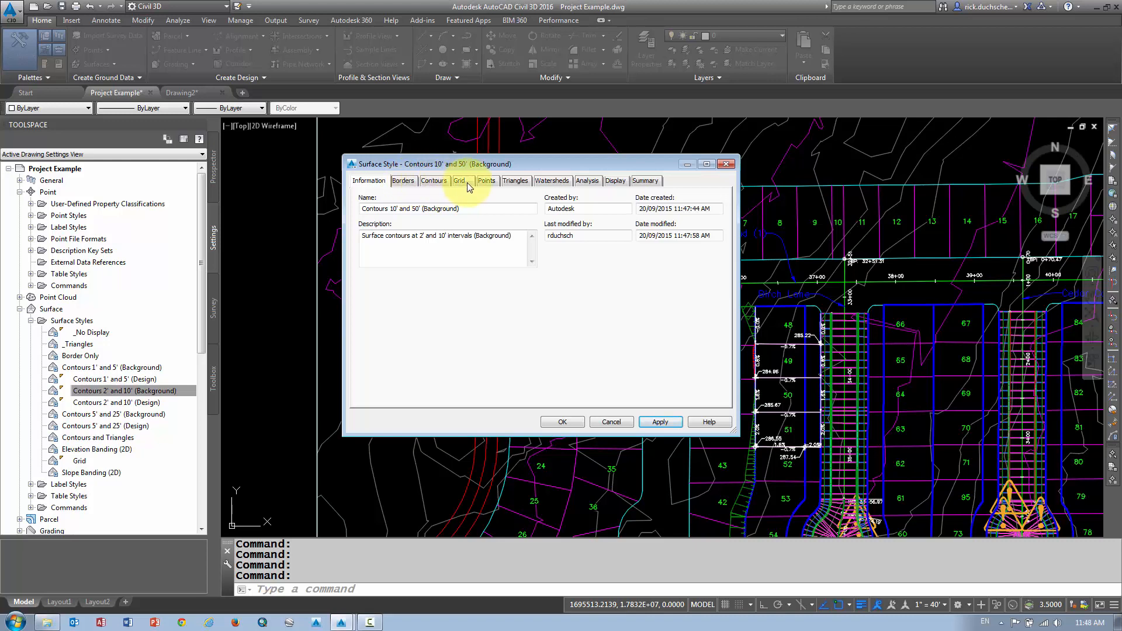
mouse_move(645, 180)
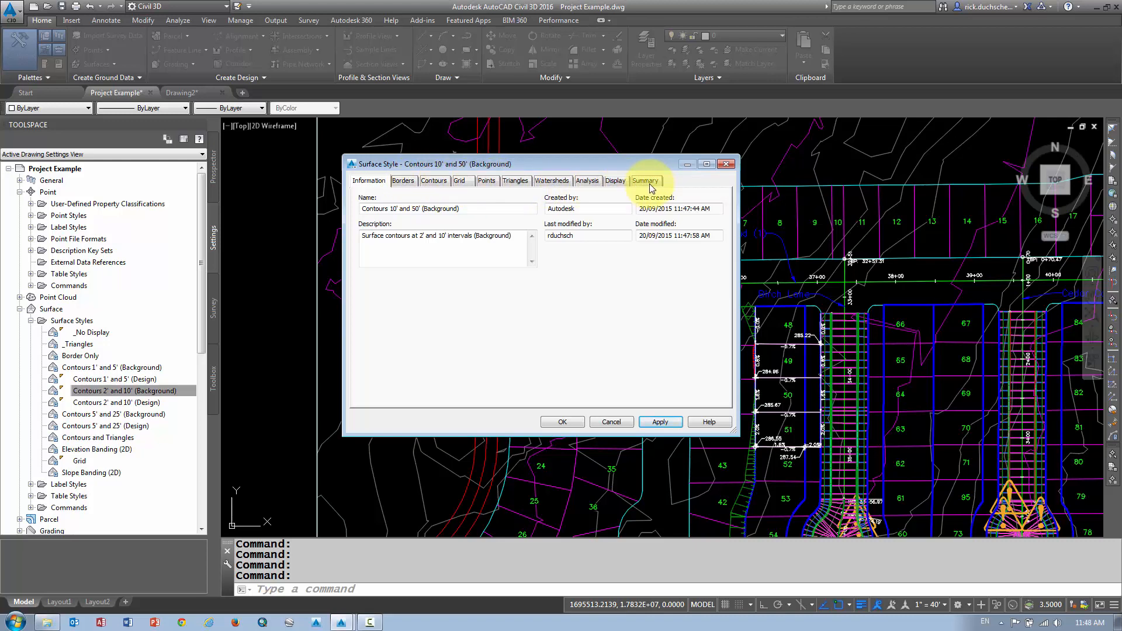
mouse_move(402, 181)
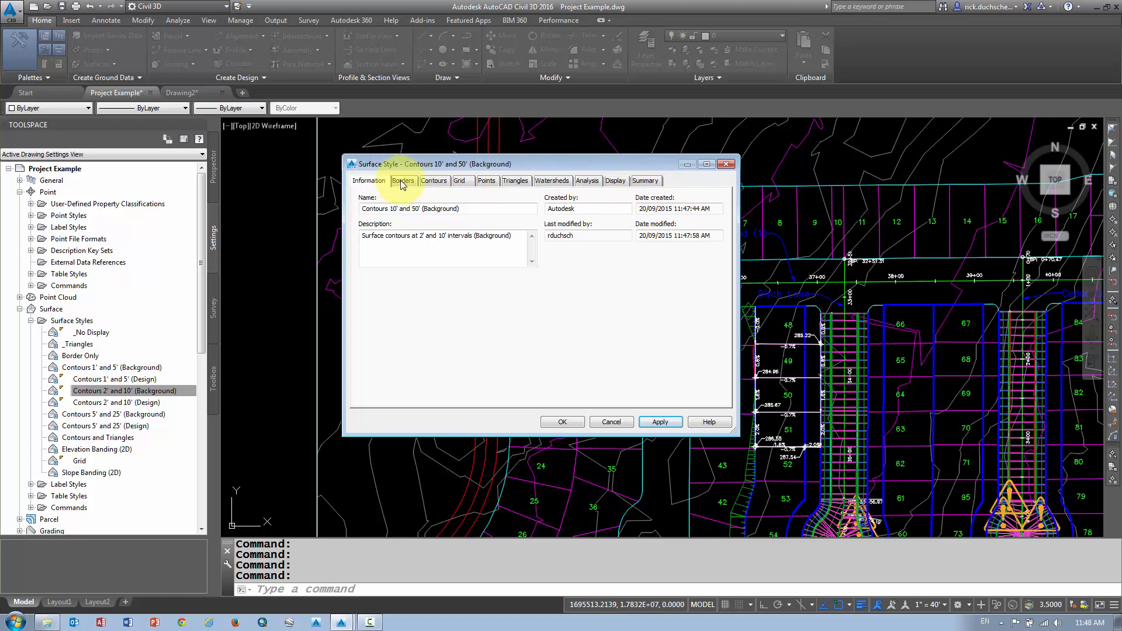
click(433, 181)
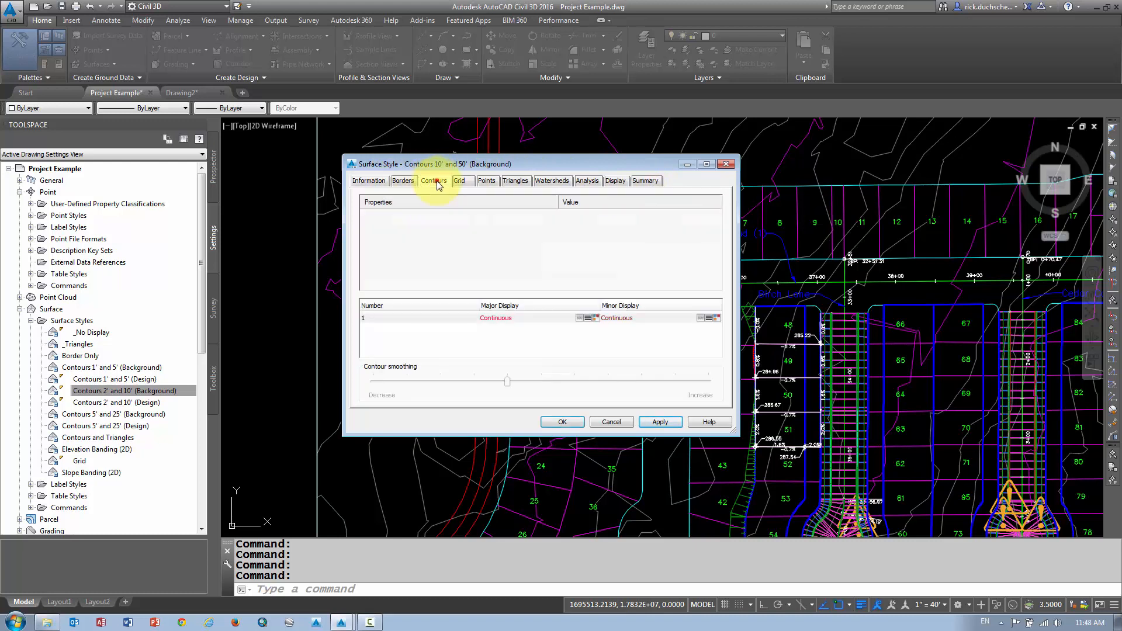
click(433, 181)
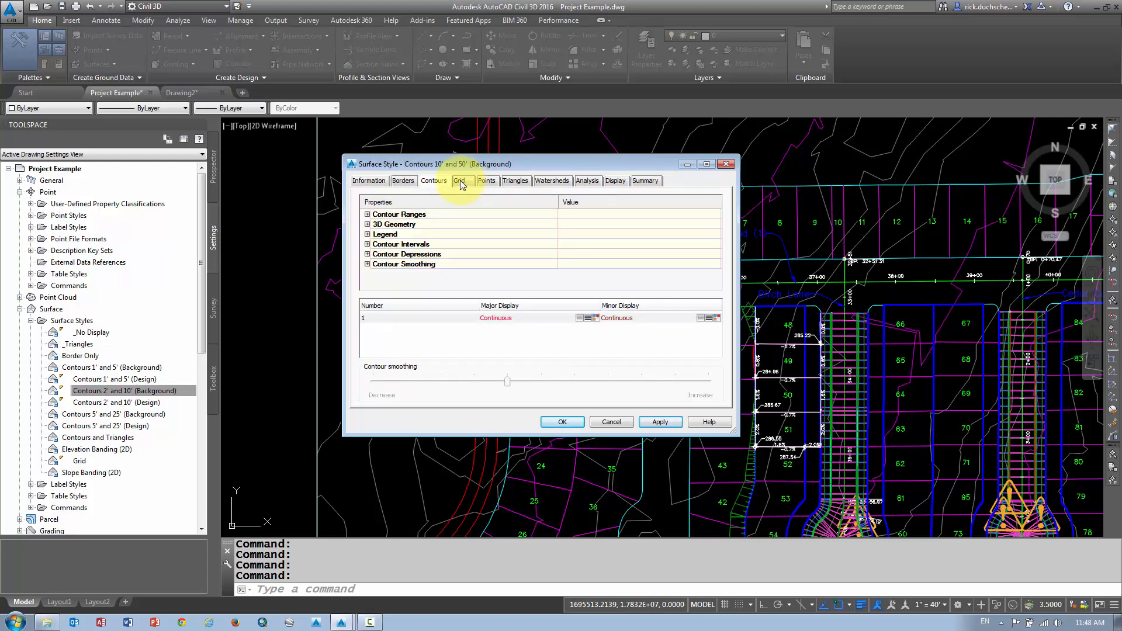
click(458, 181)
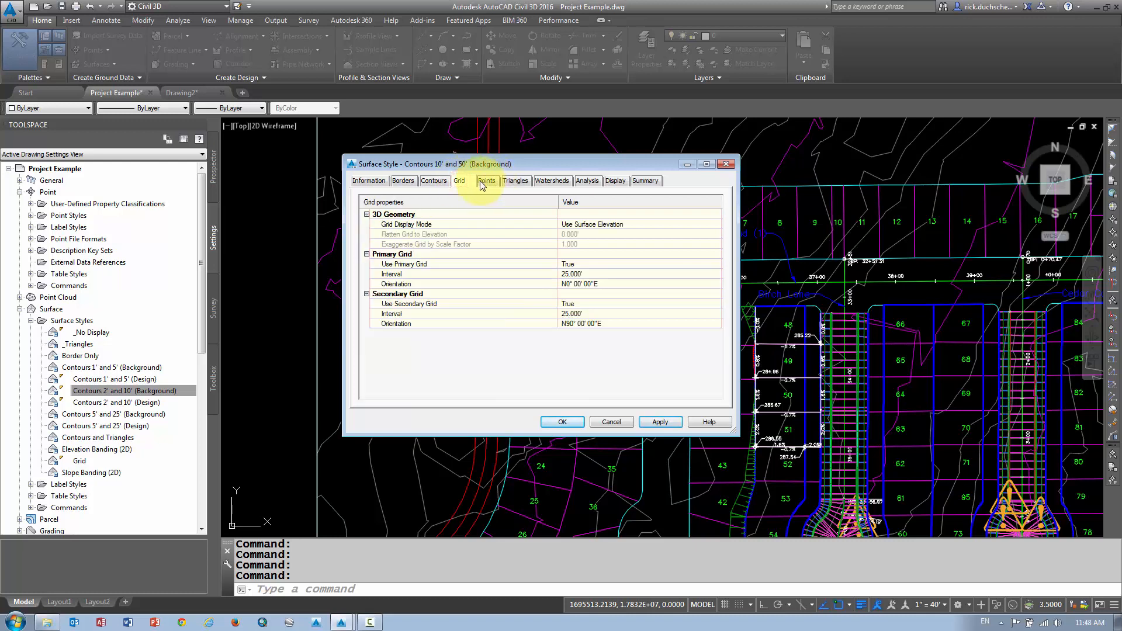
mouse_move(552, 181)
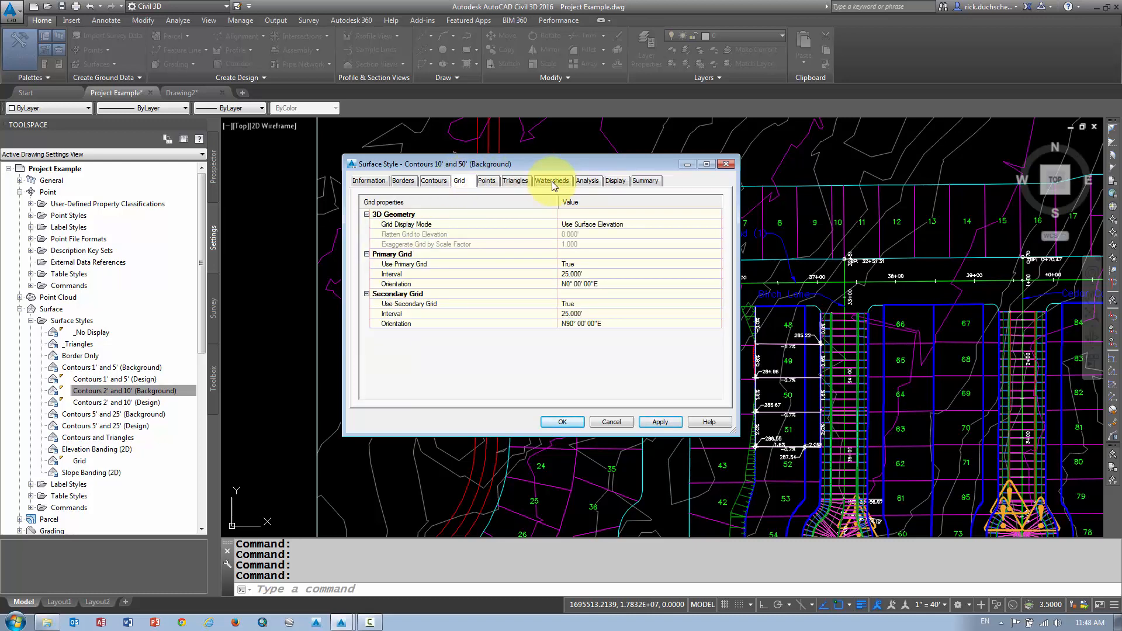
mouse_move(434, 180)
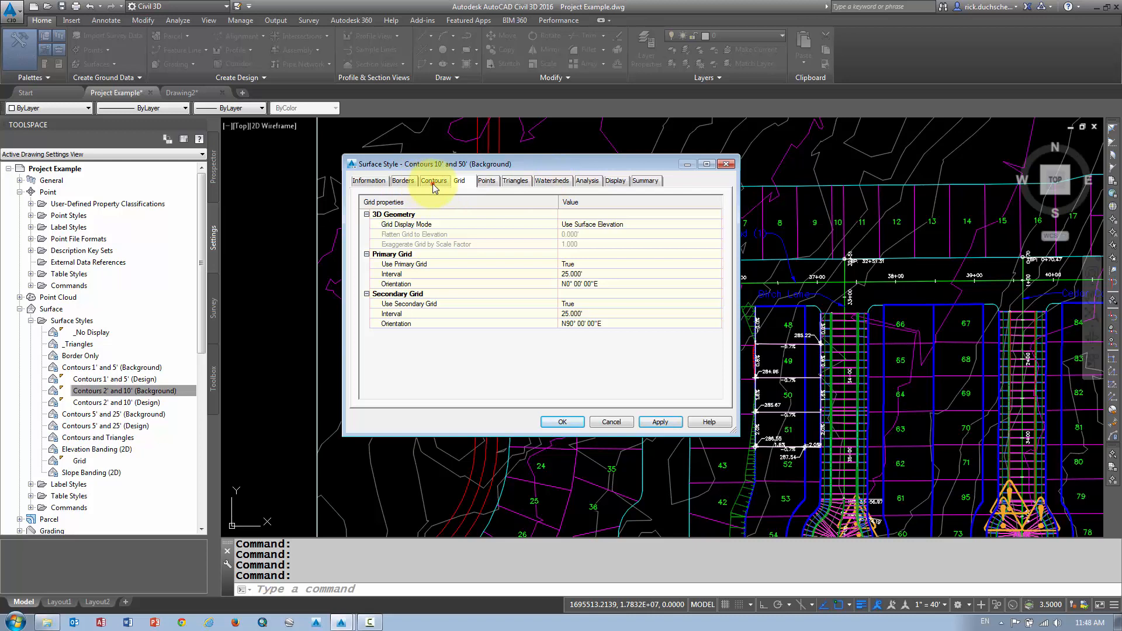
click(433, 181)
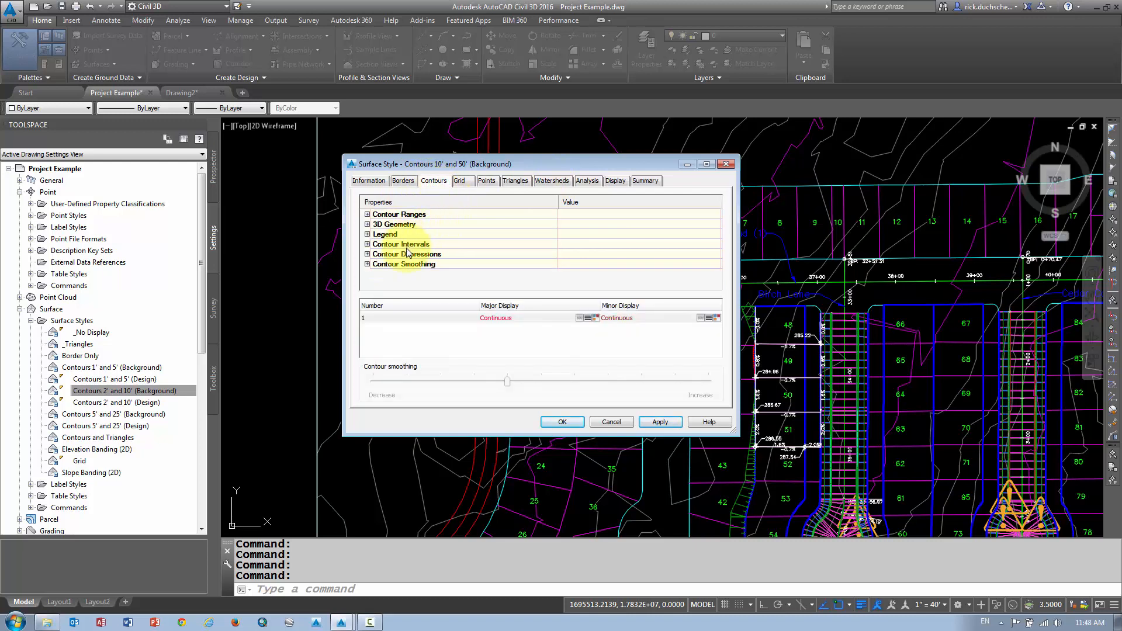
Step: Set 10' and 50' contour intervals with maximum smoothing and save the style
click(366, 245)
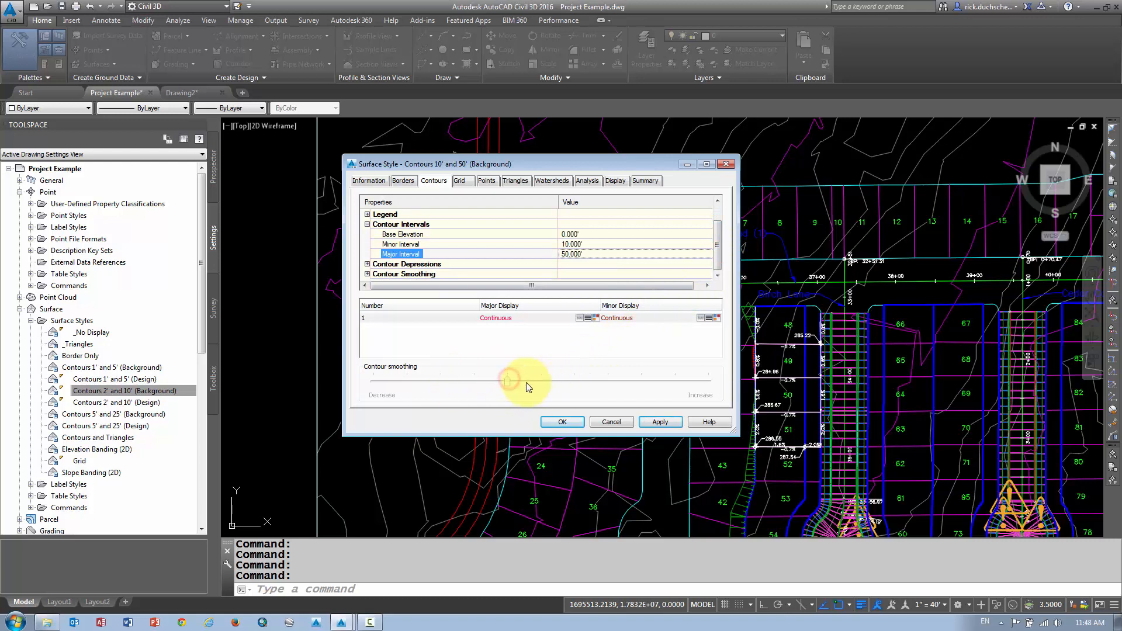
mouse_move(508, 386)
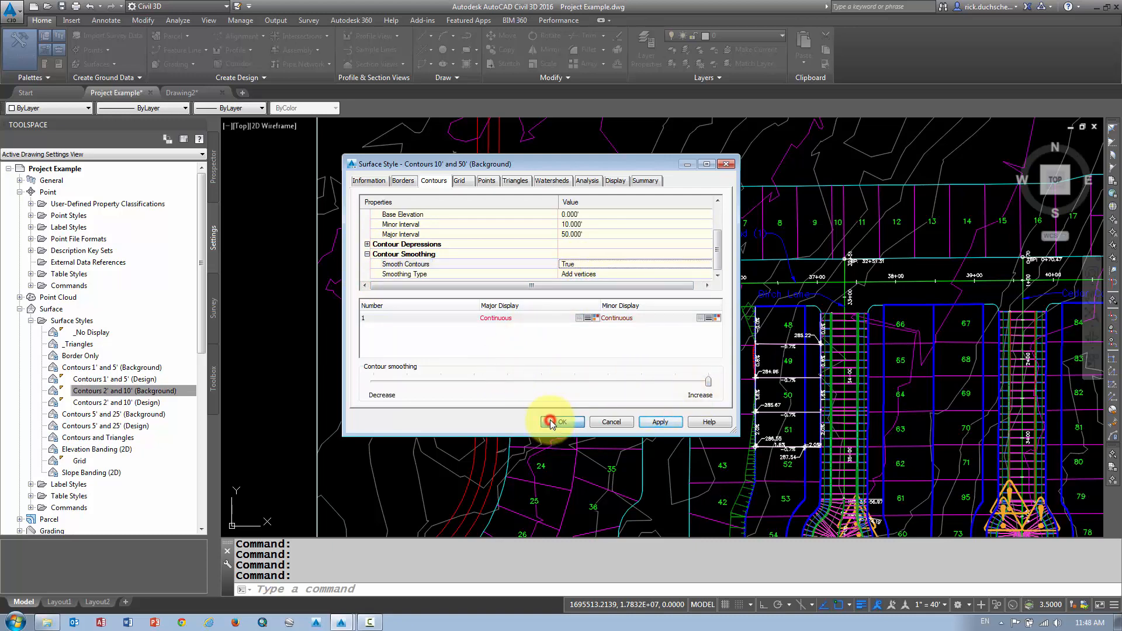
click(561, 422)
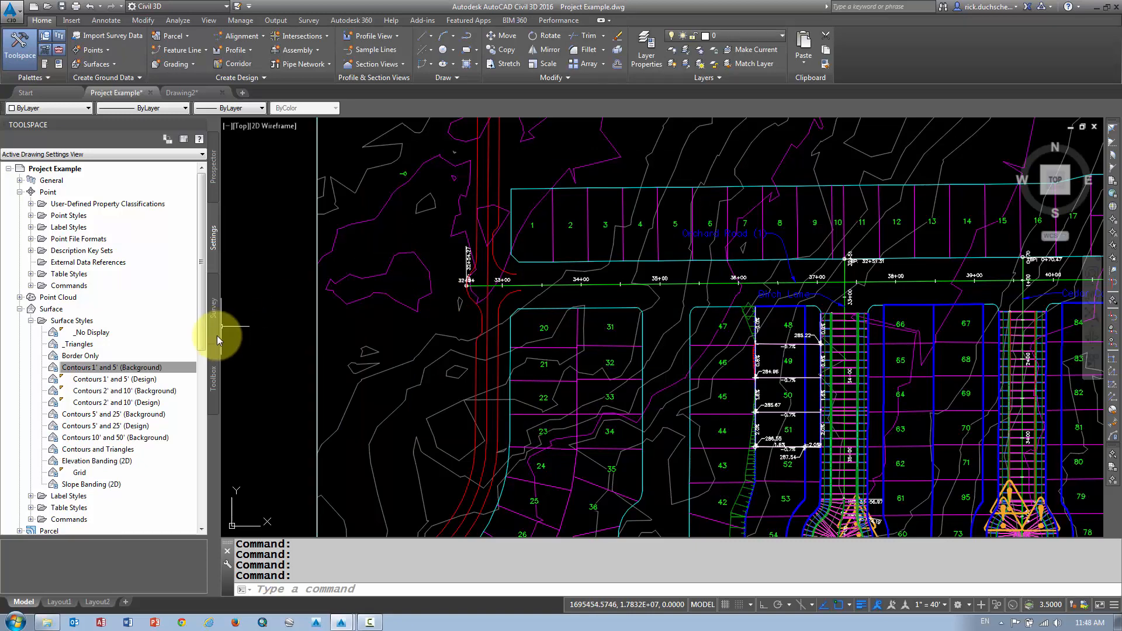
Step: Highlight Contours 10' and 50' (Background) in the tree, then select Existing Ground
click(122, 367)
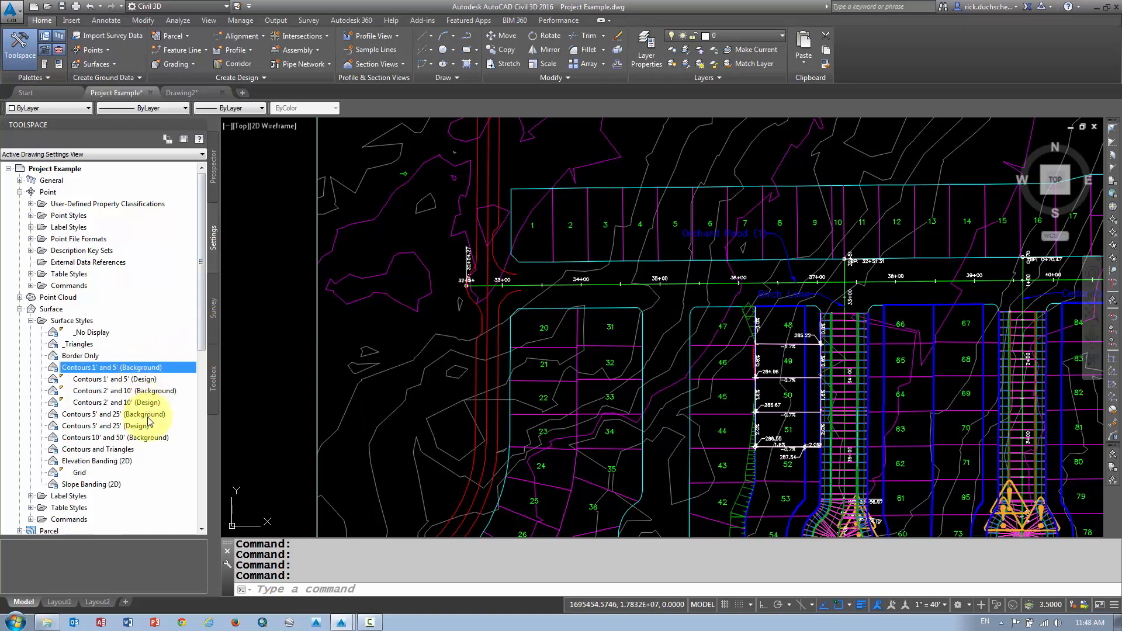
mouse_move(137, 446)
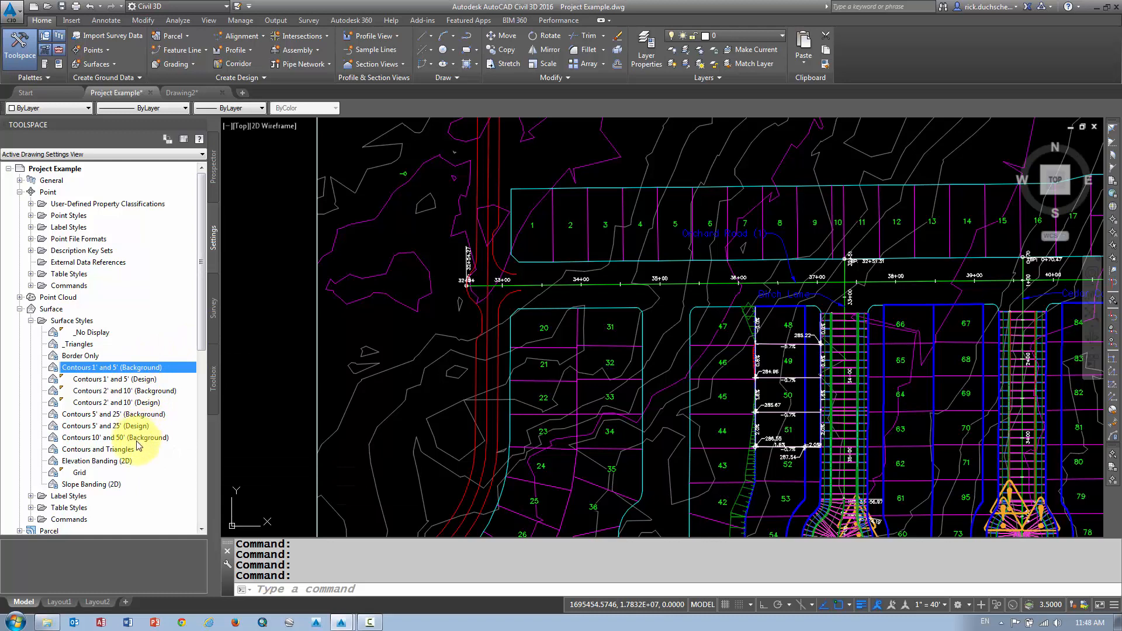
click(114, 437)
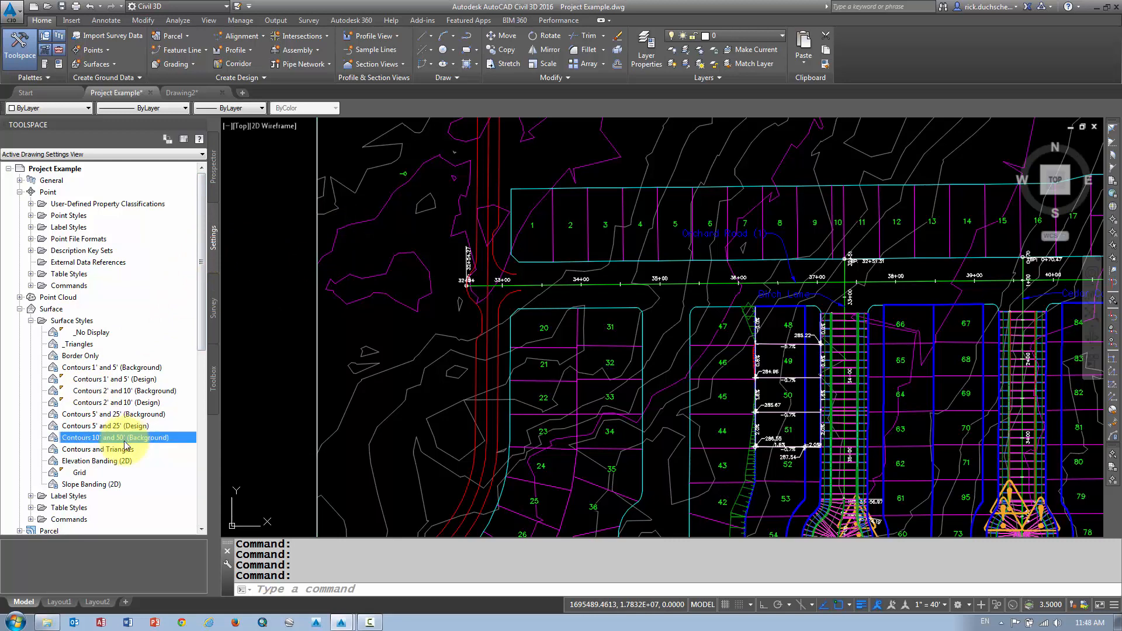
mouse_move(380, 217)
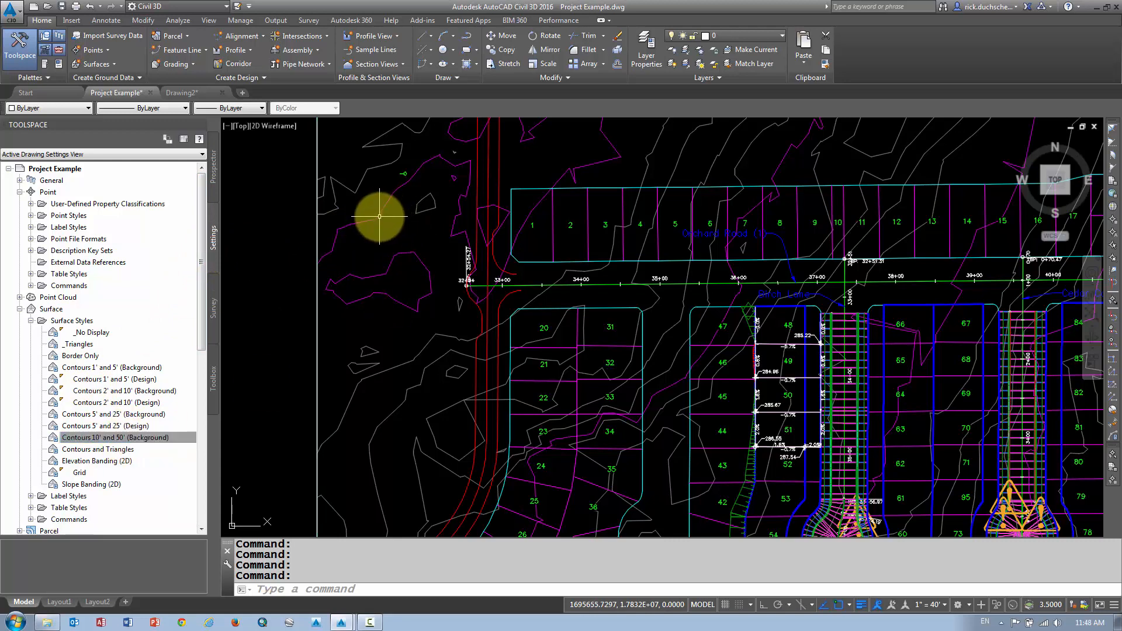
mouse_move(379, 220)
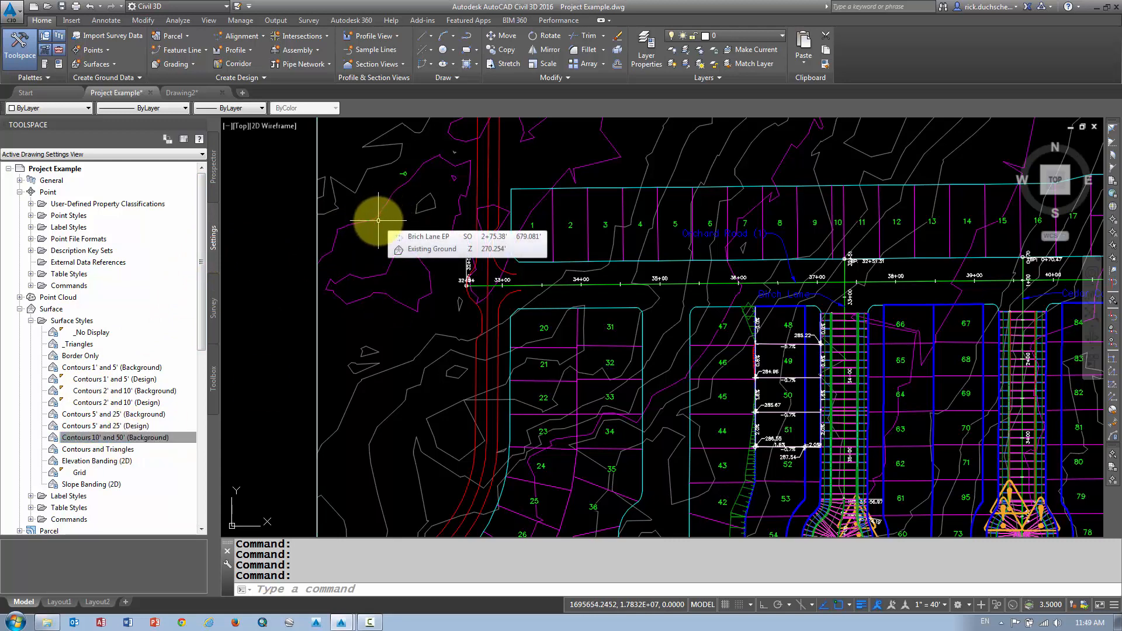
mouse_move(378, 220)
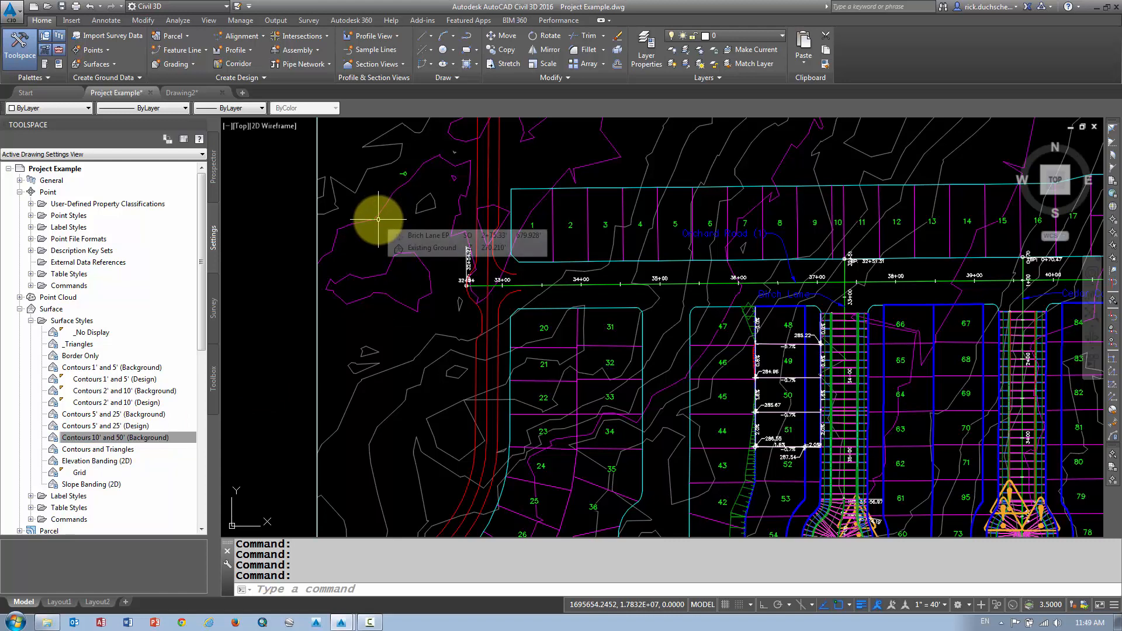
mouse_move(378, 218)
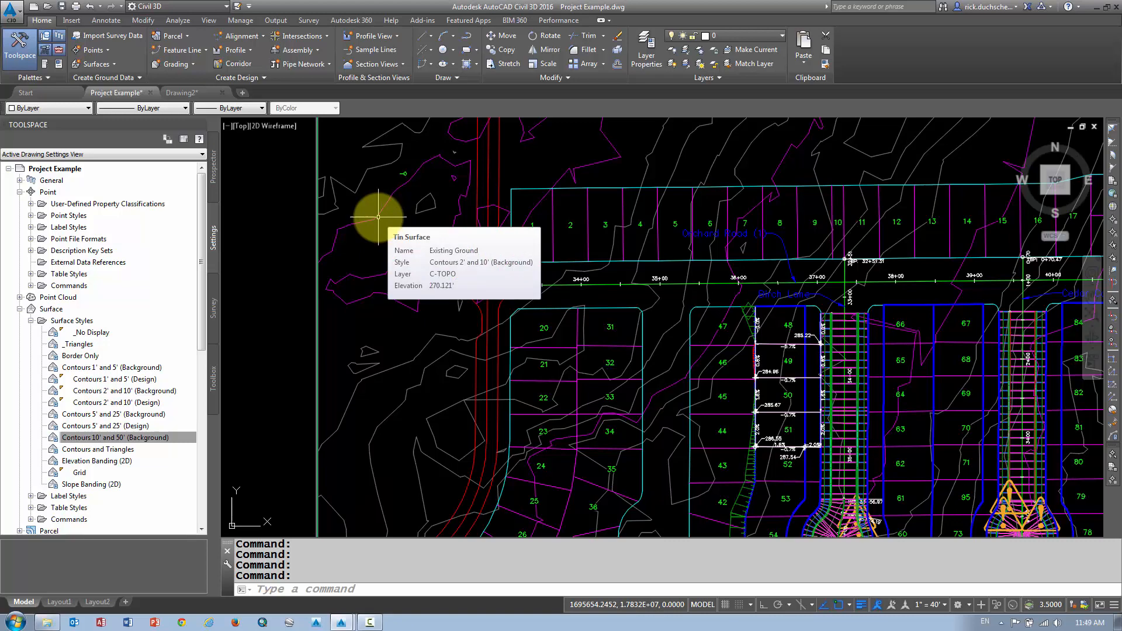
click(380, 218)
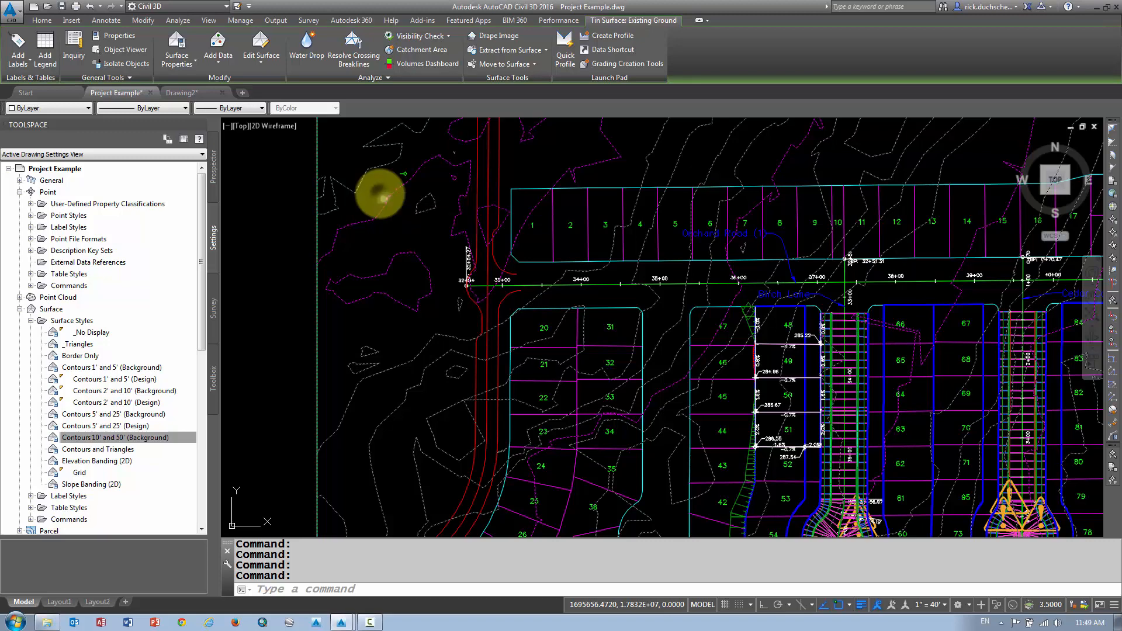
Step: Switch the Existing Ground surface style to Contours 10' and 50' (Background) in Surface Properties
right_click(382, 194)
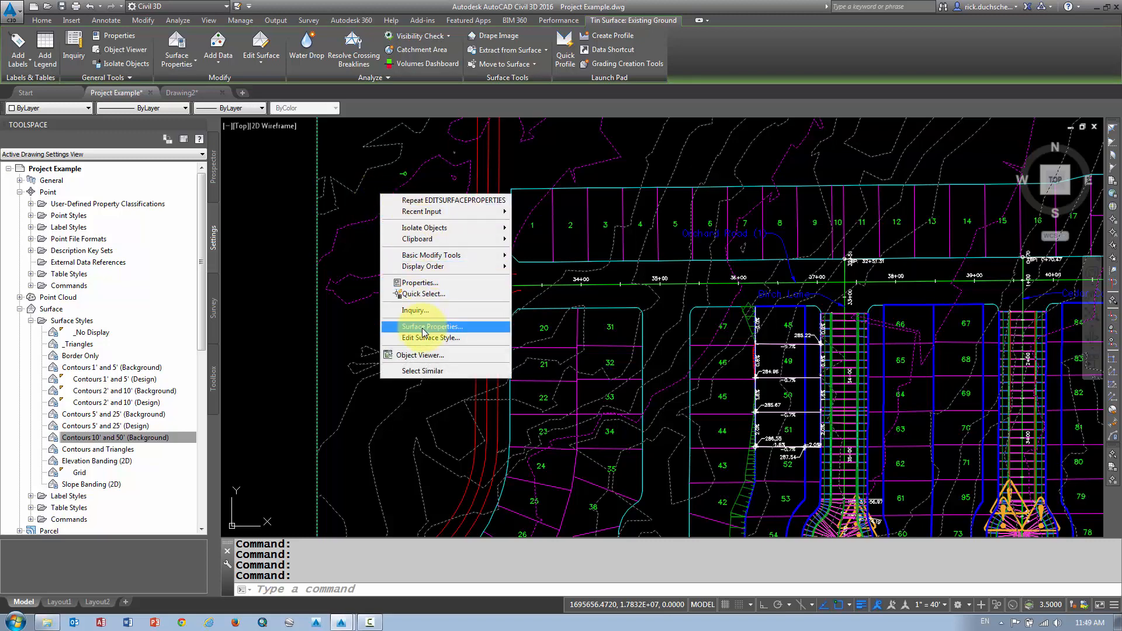
click(431, 326)
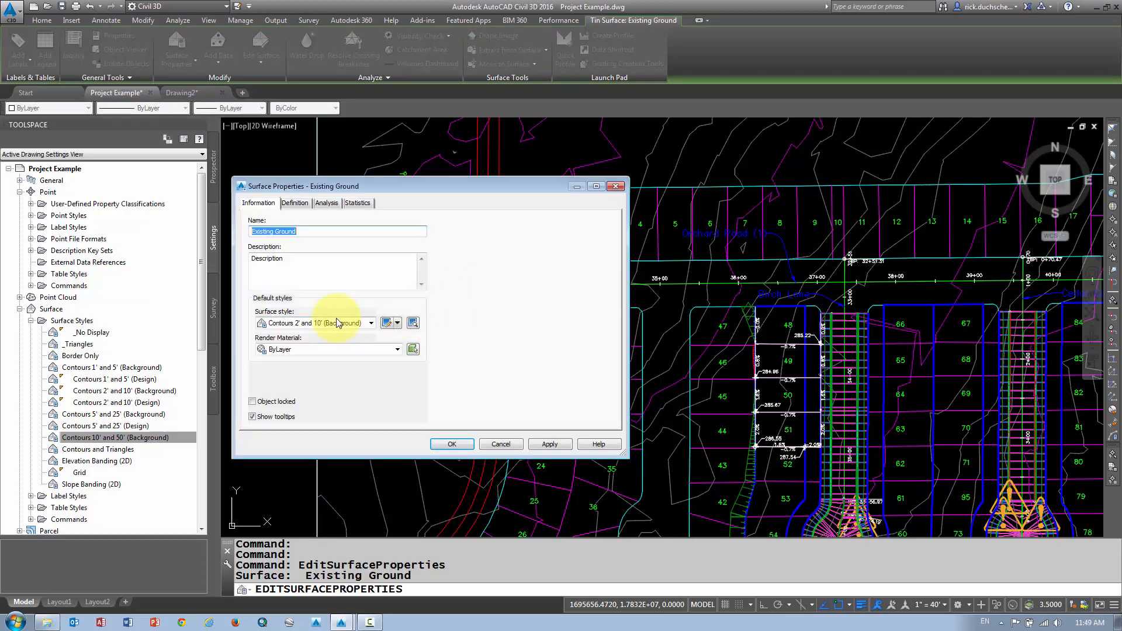
click(371, 323)
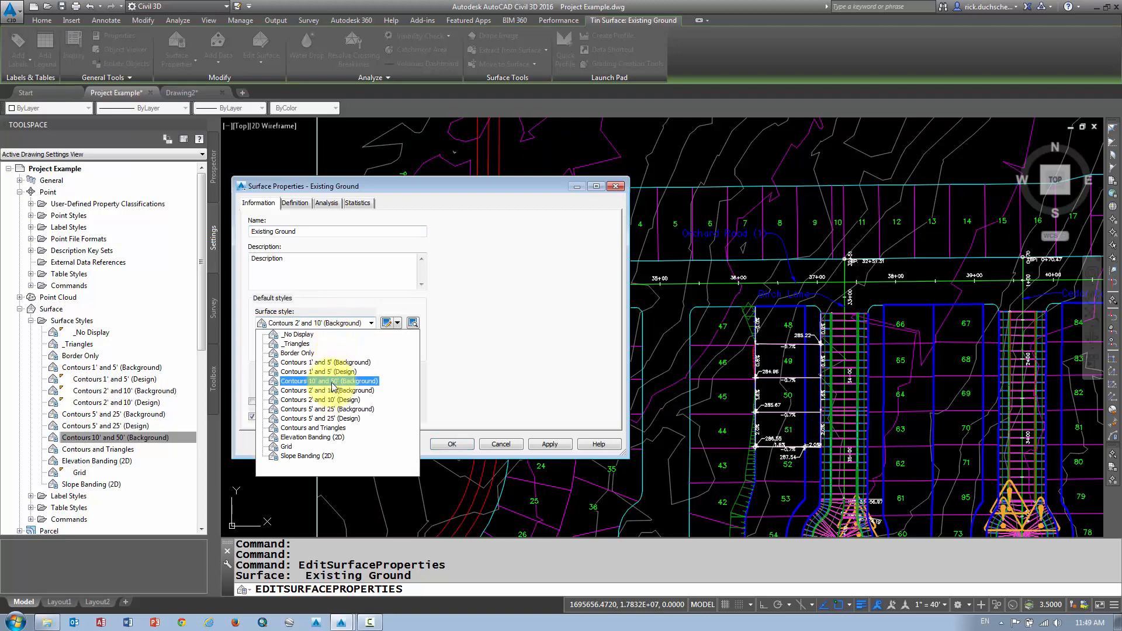
click(451, 443)
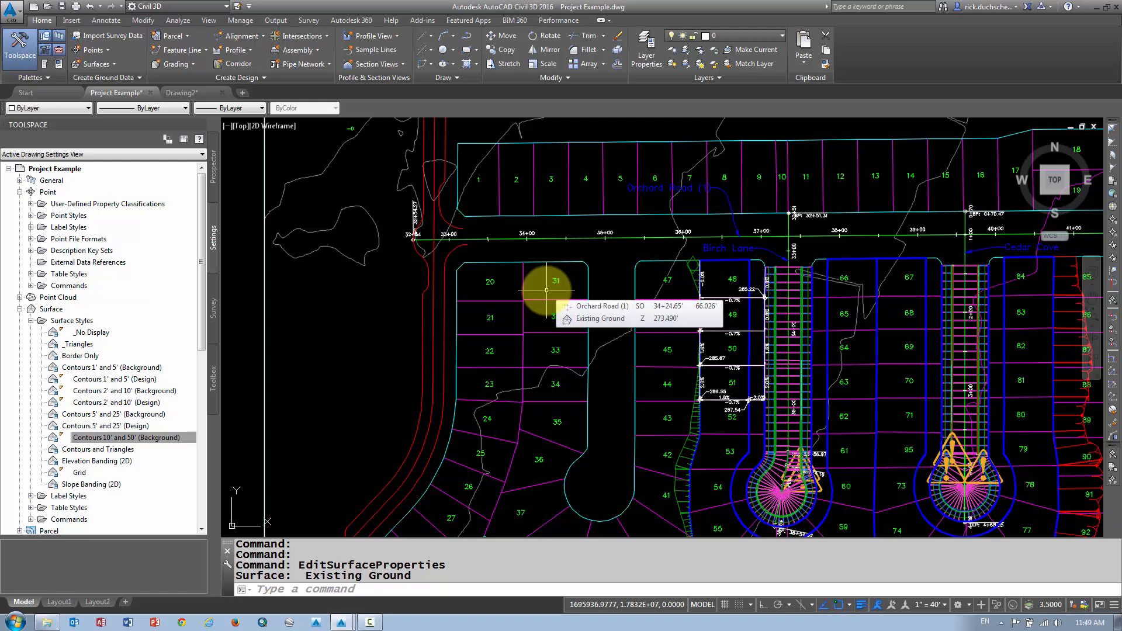
mouse_move(573, 285)
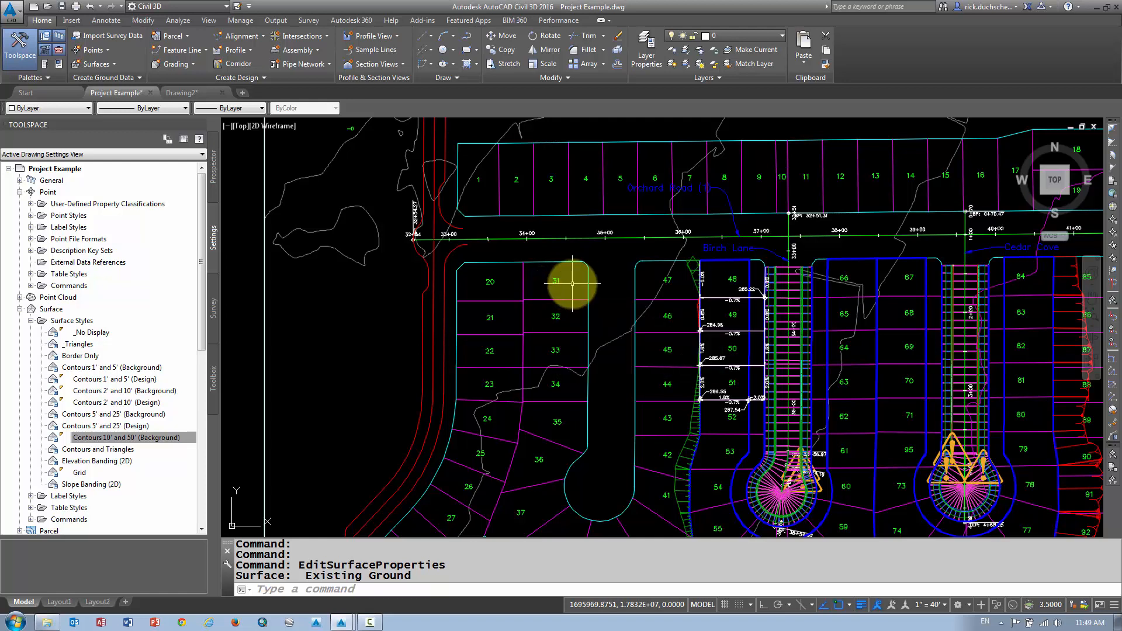
mouse_move(573, 284)
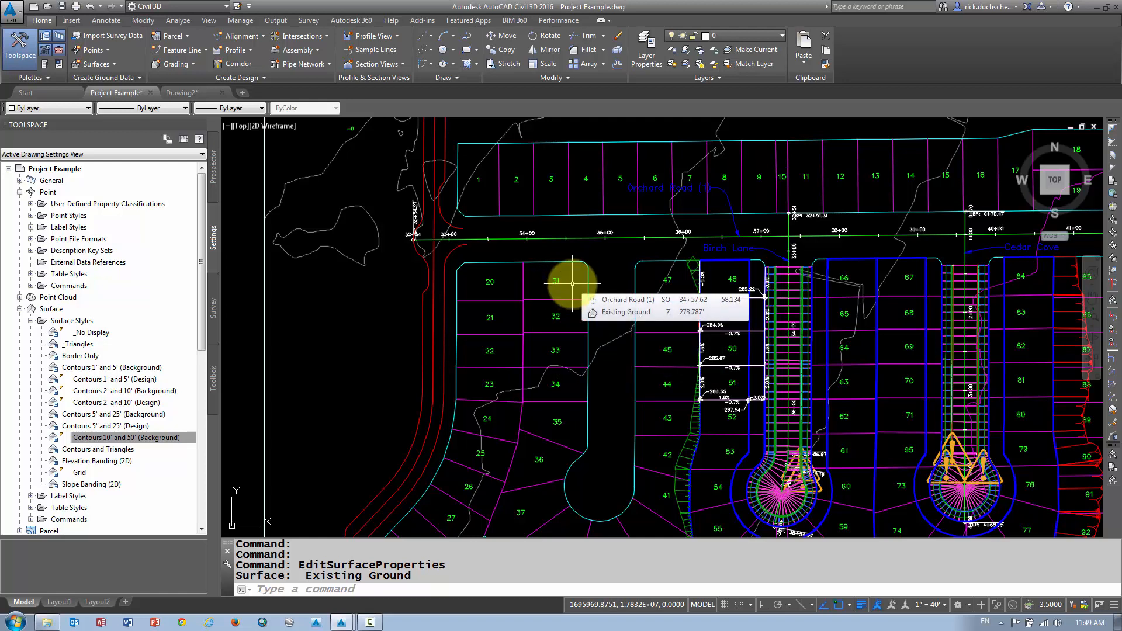